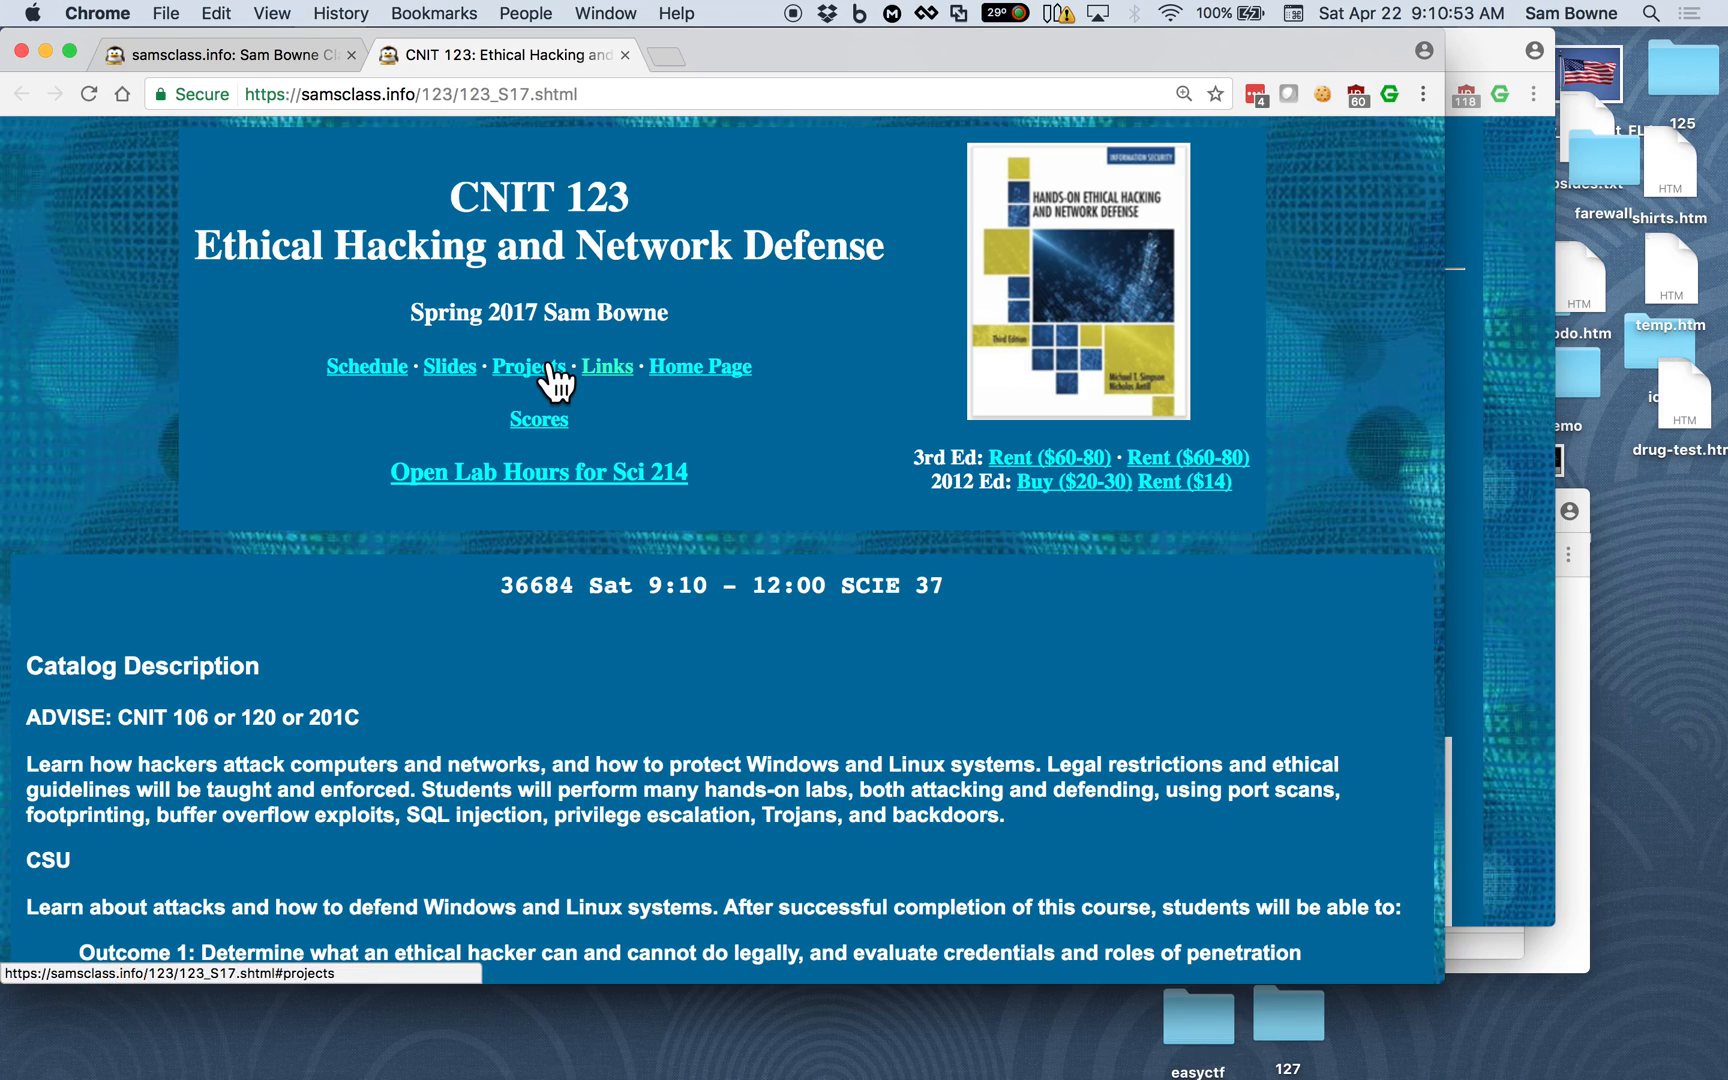
Open the Project 19 SQLol link from the course projects list in a new tab.
left_click(528, 366)
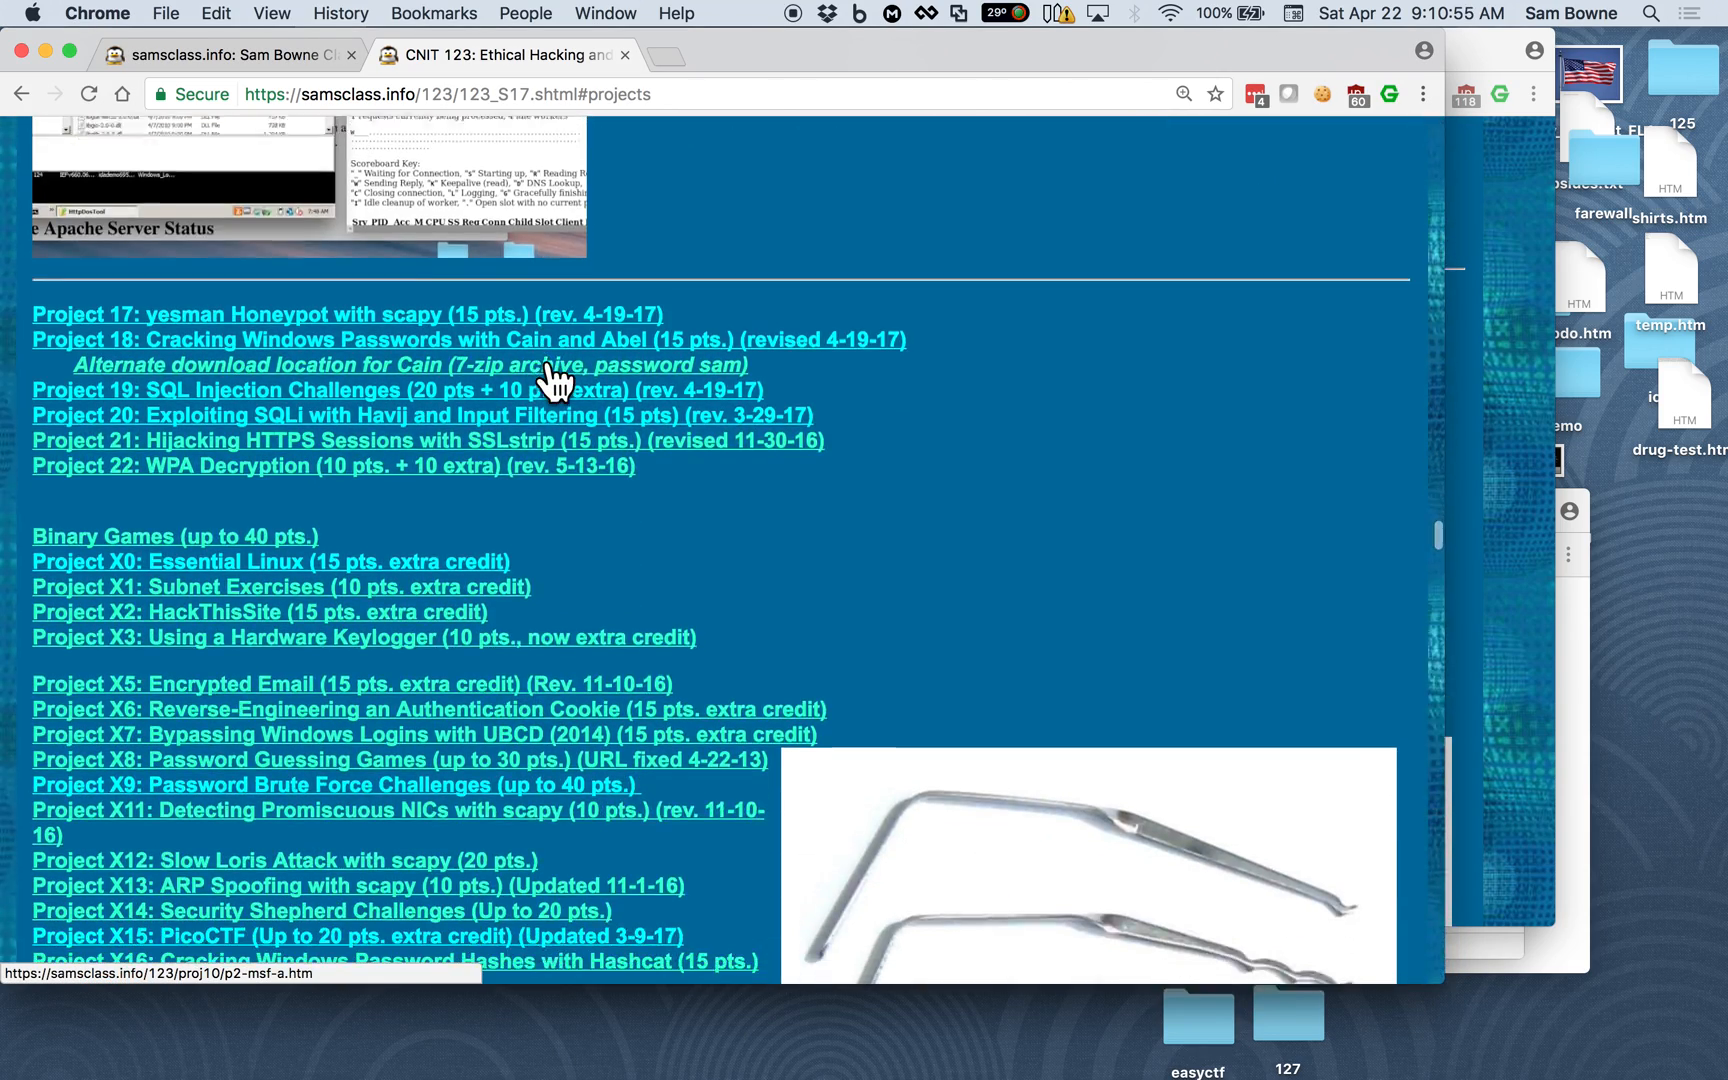
scroll("down", 3)
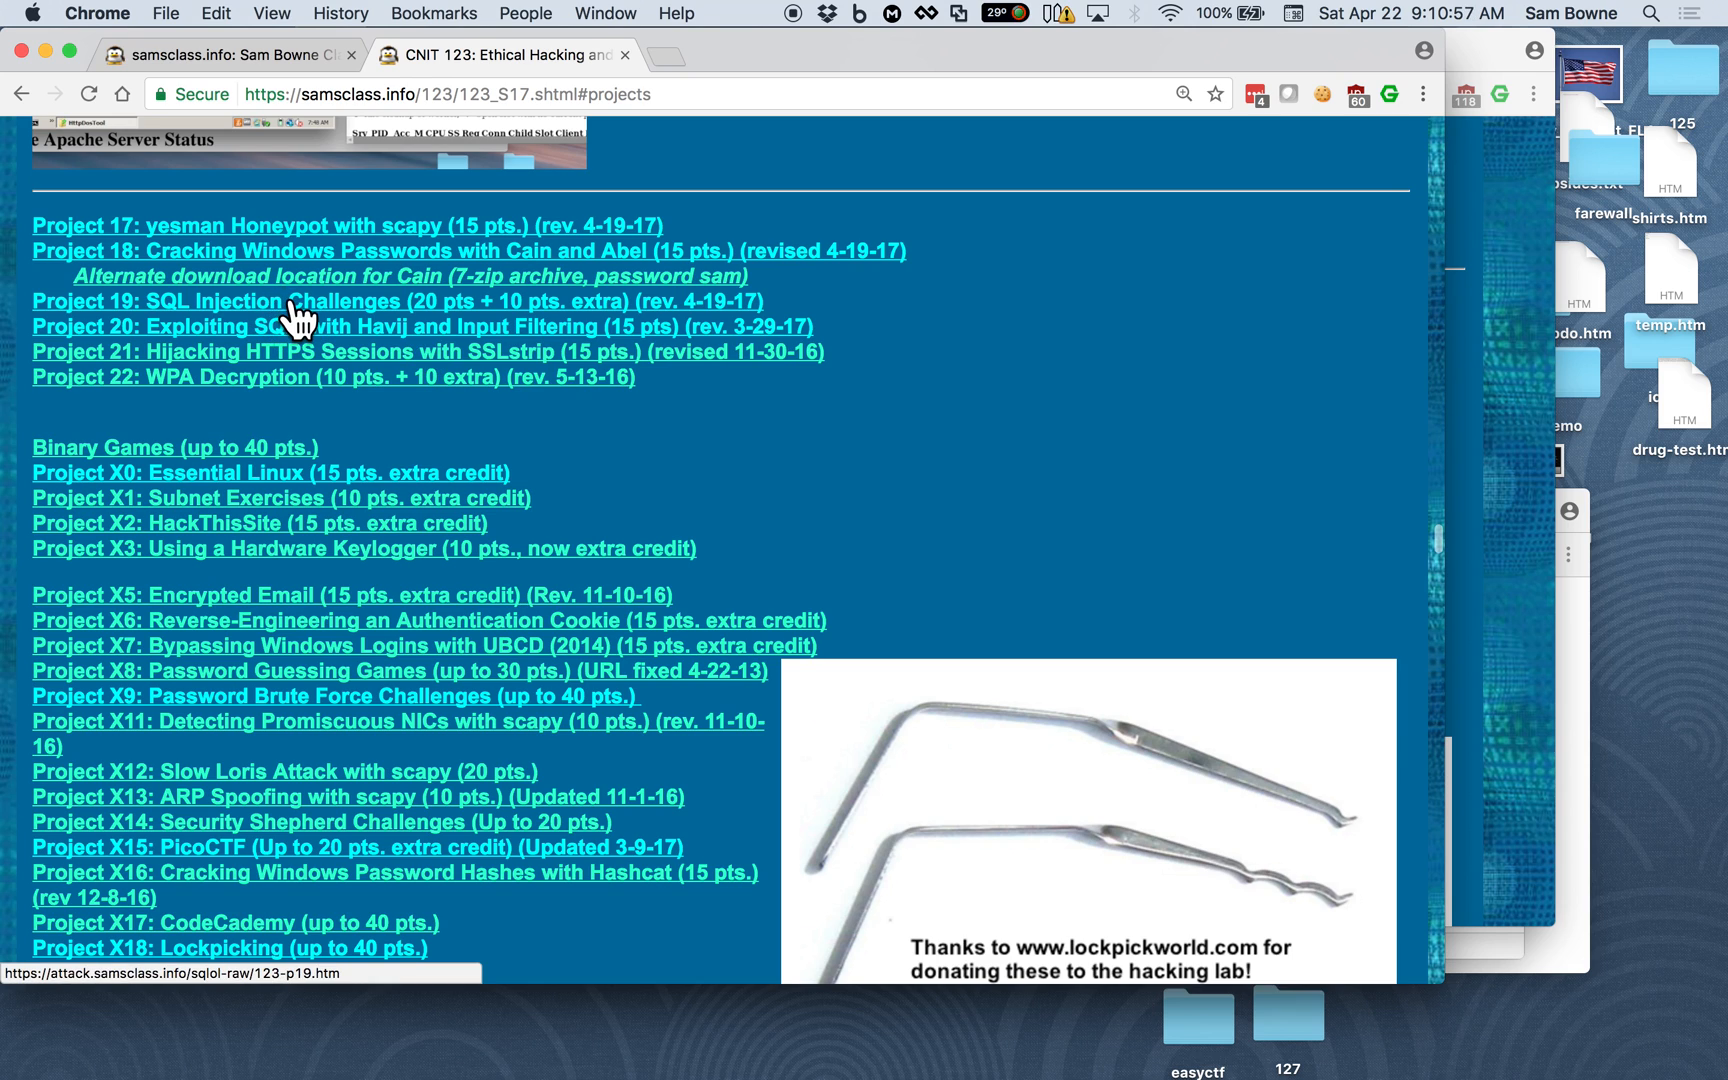
right_click(298, 320)
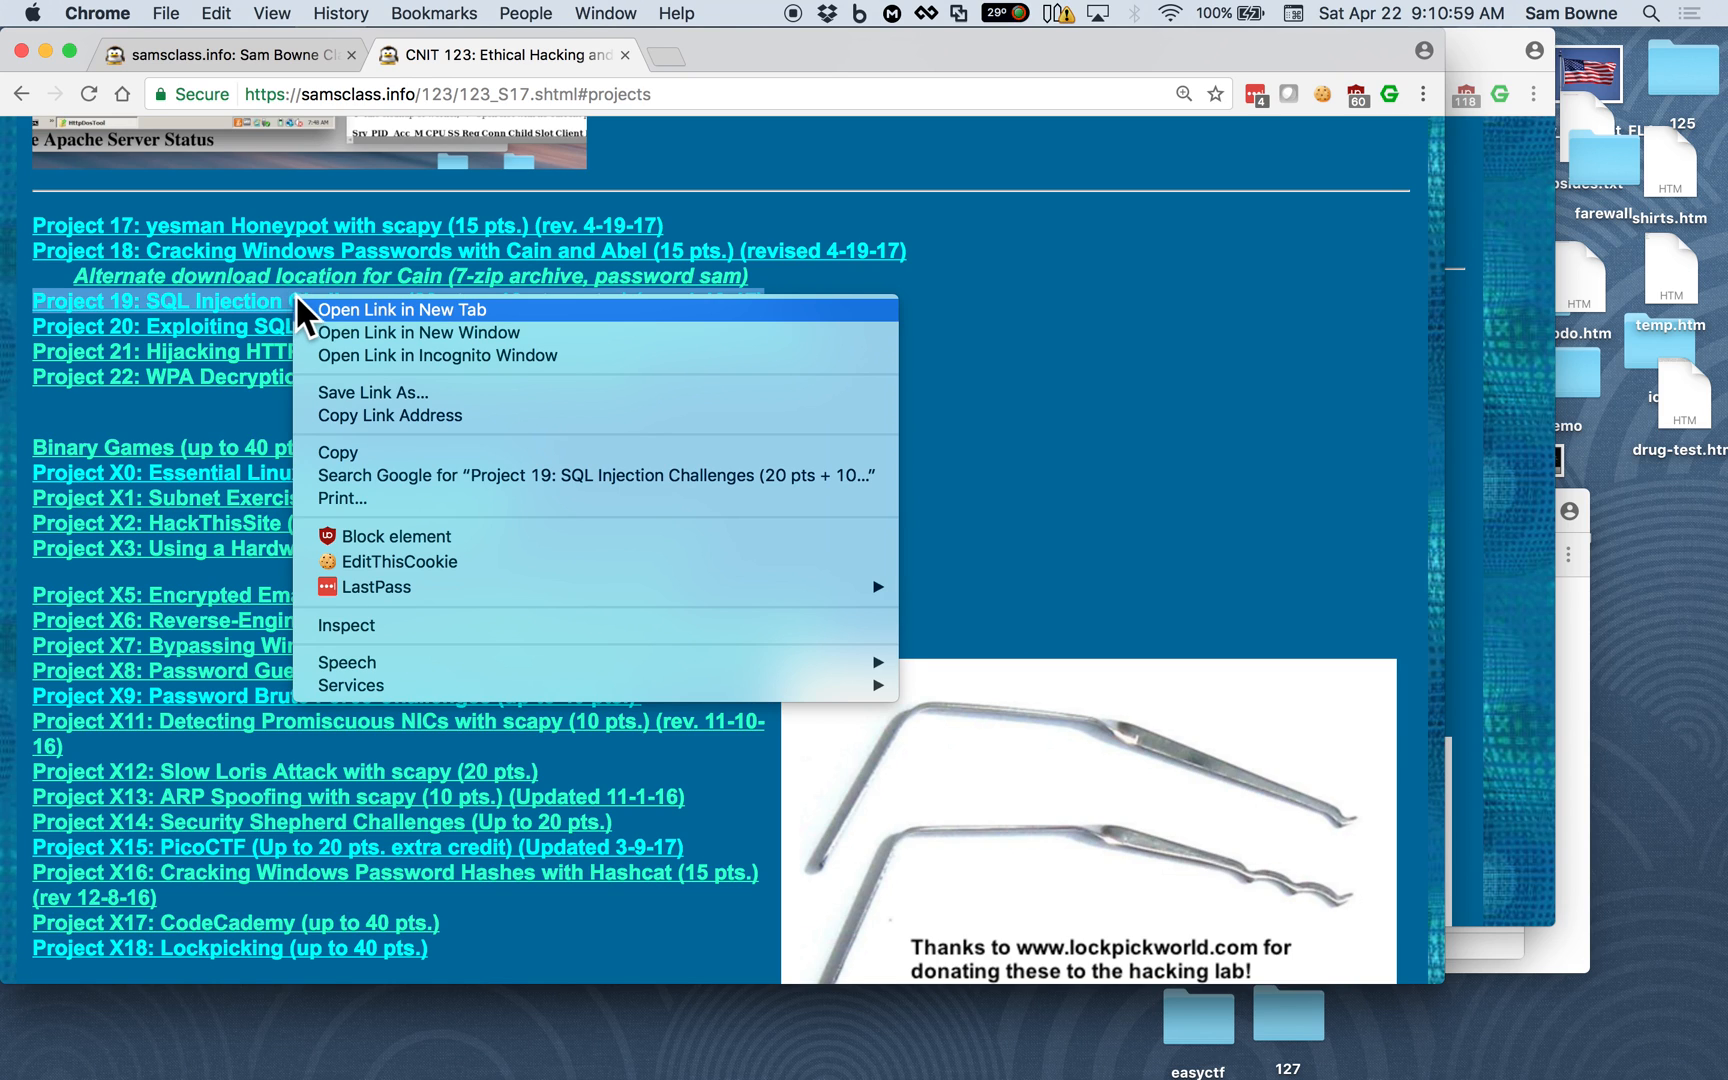
left_click(402, 308)
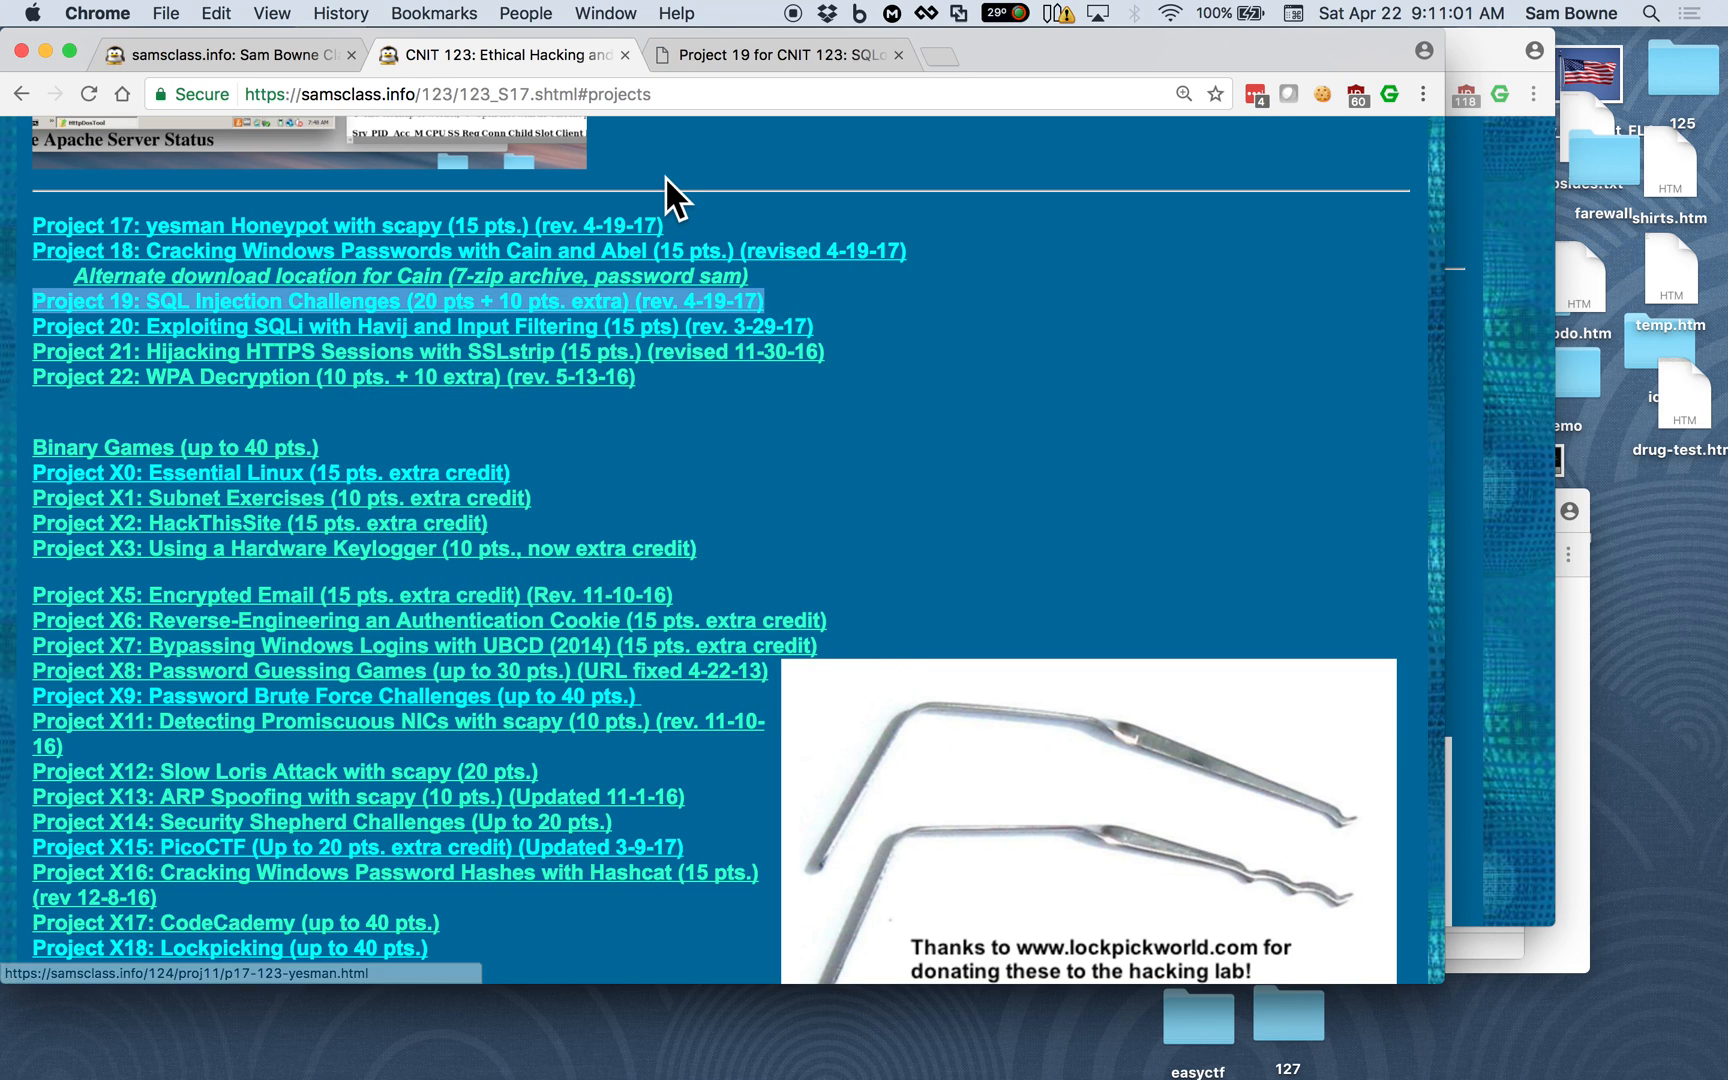
mouse_move(736, 146)
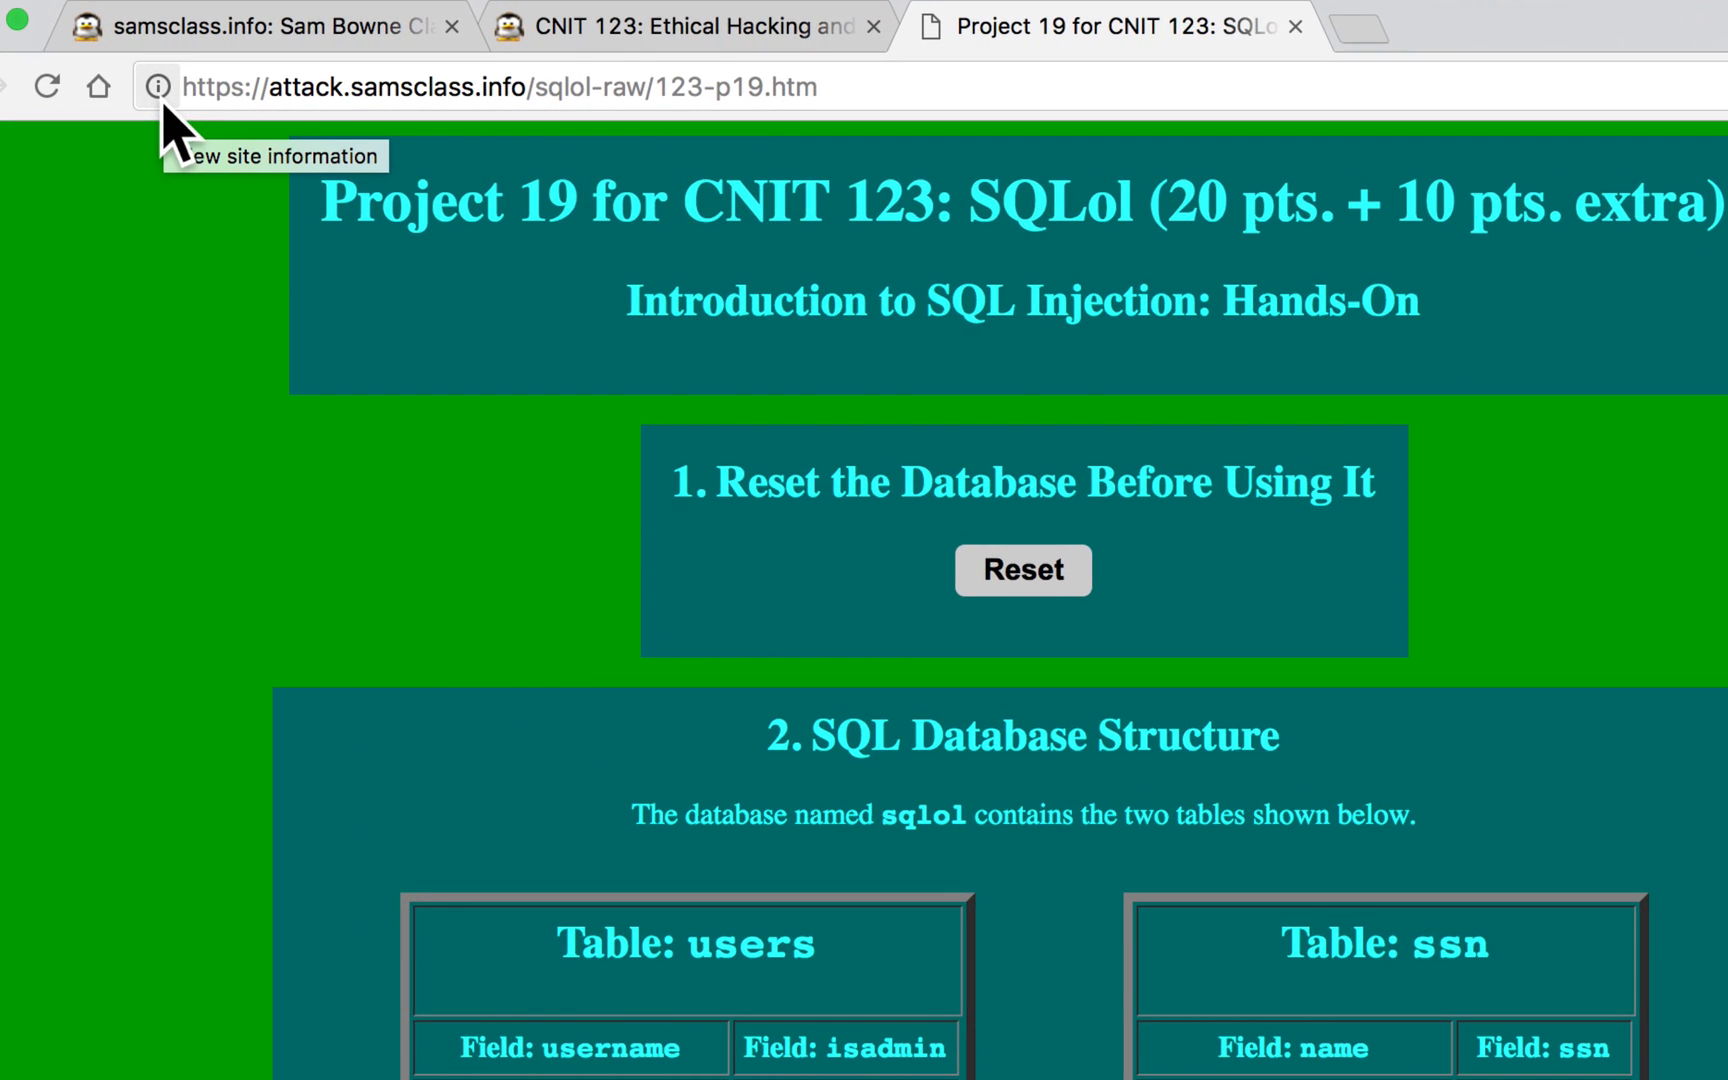
mouse_move(534, 86)
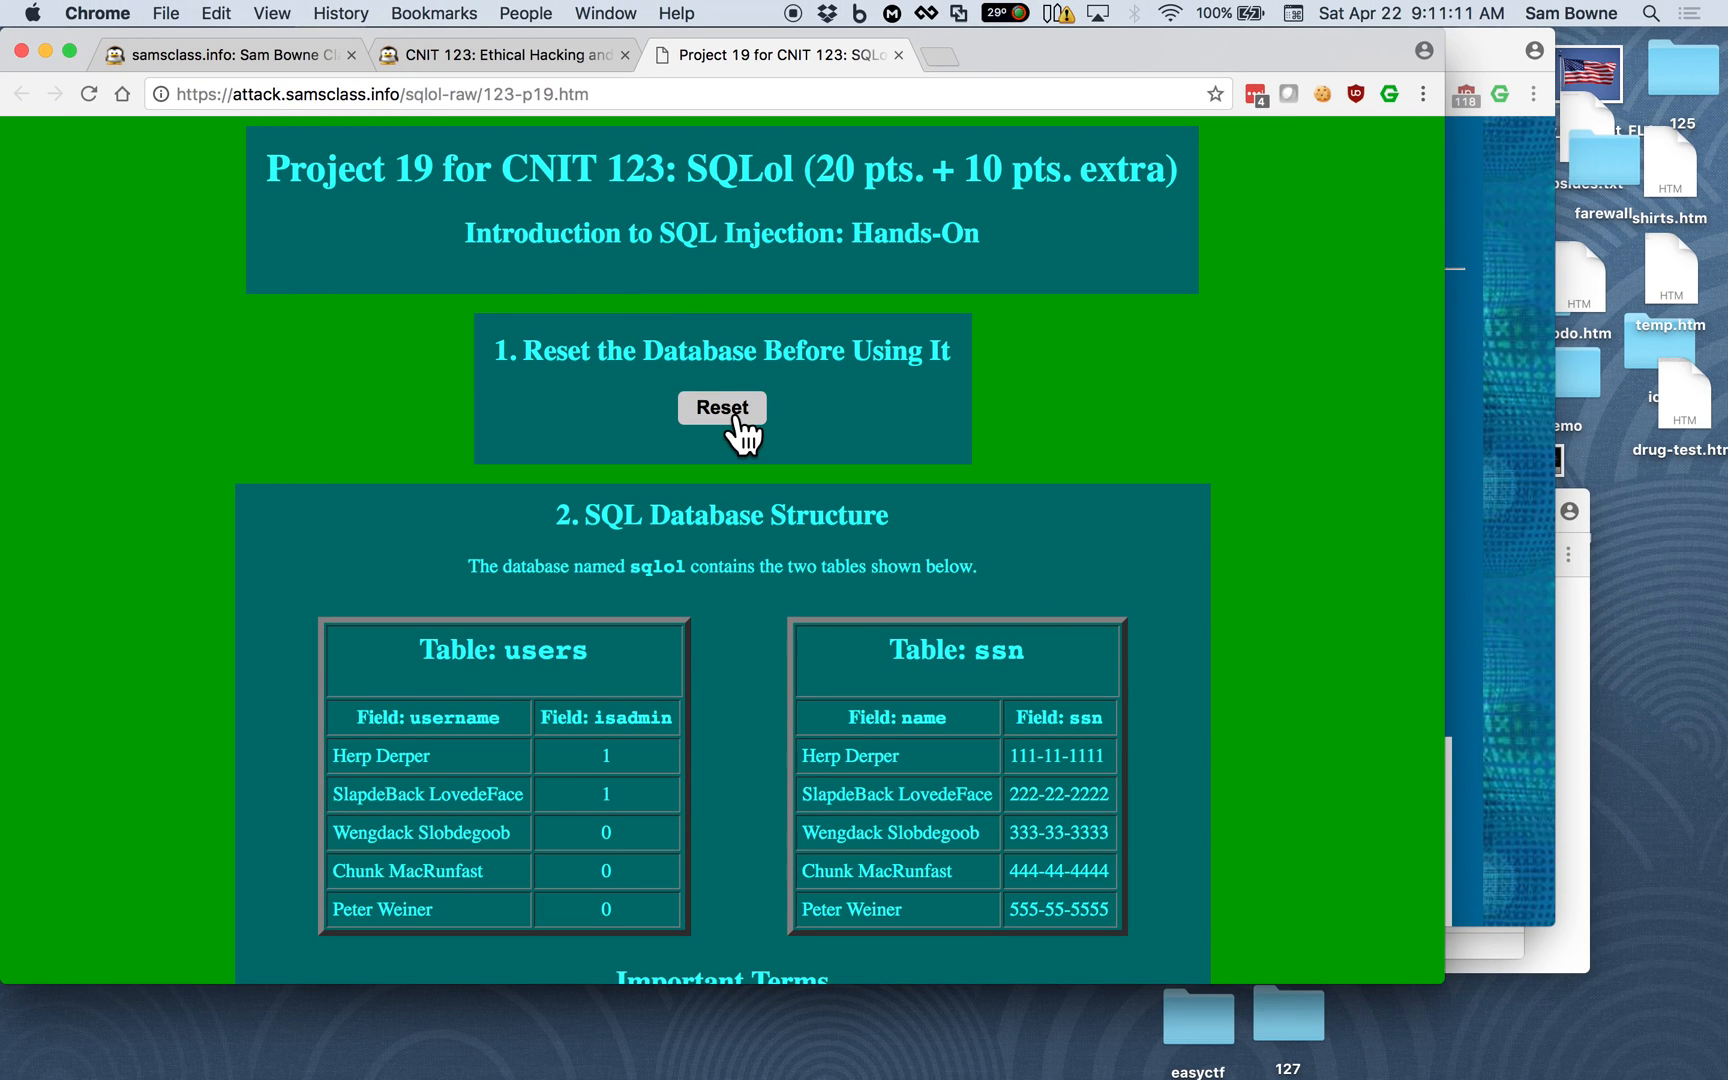
Reset the sqlol database and run SELECT * FROM sqlol.users to list all five users.
left_click(722, 408)
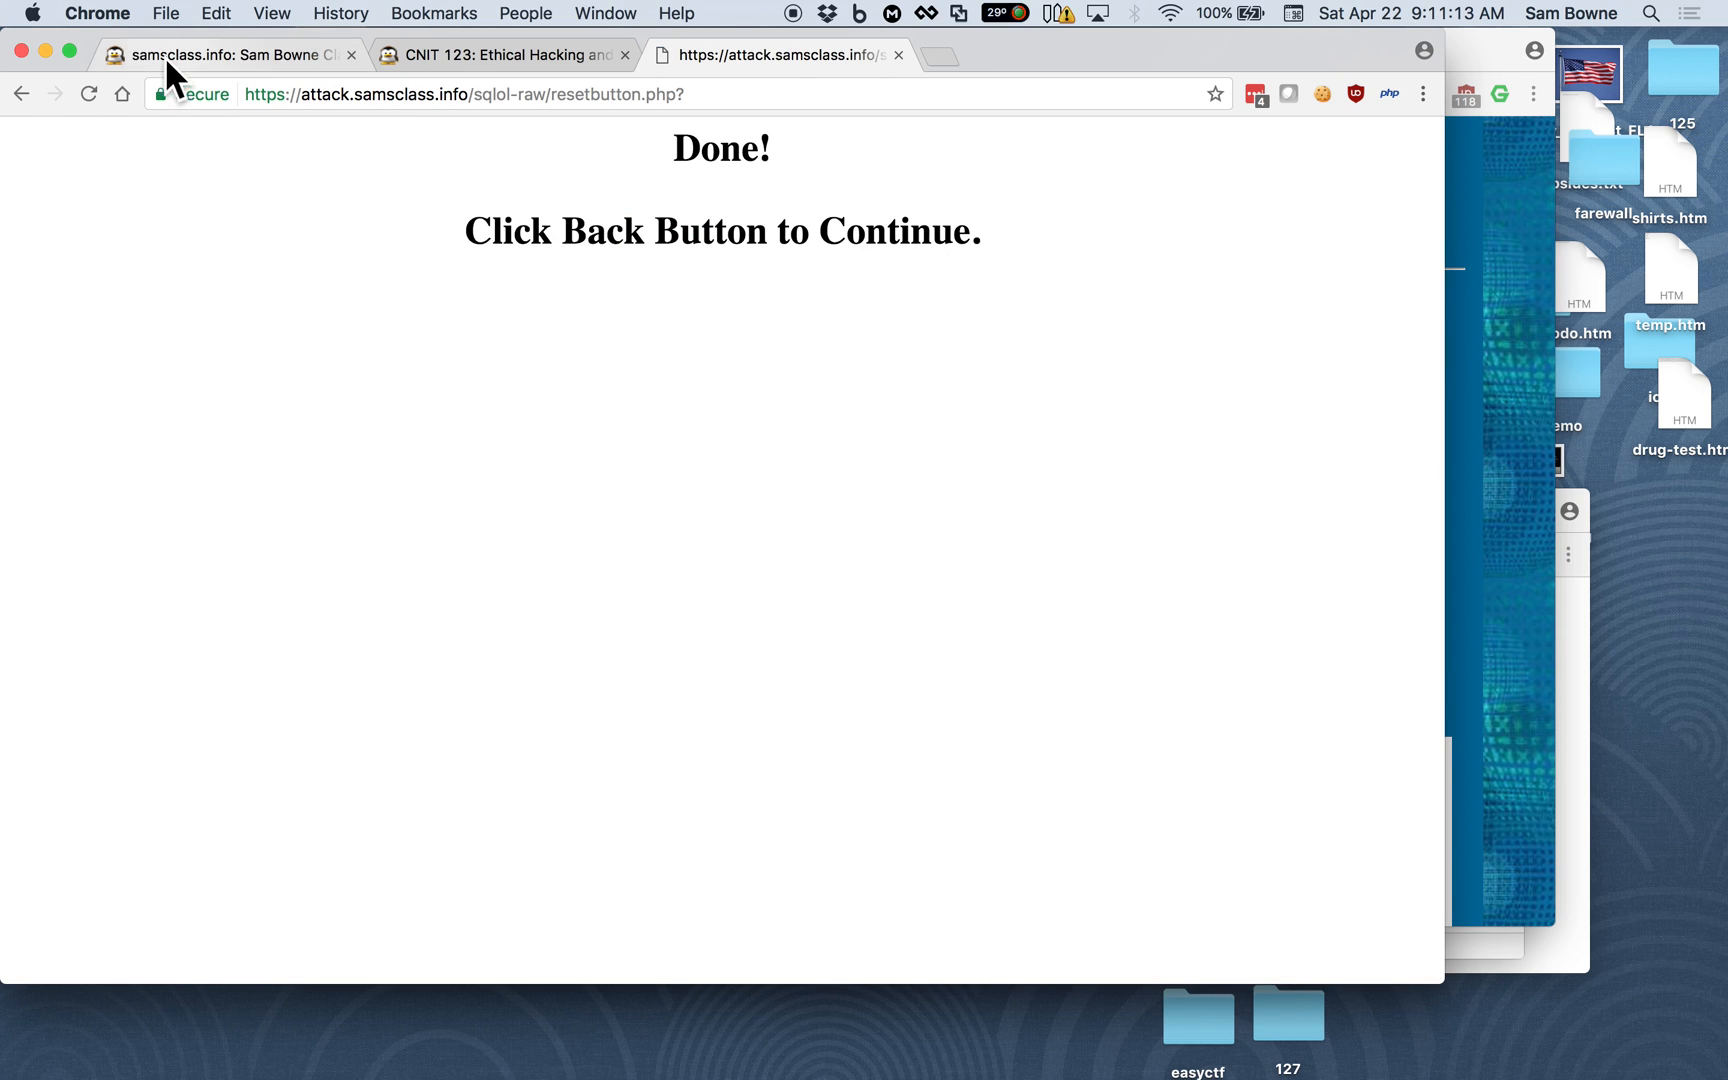
left_click(20, 92)
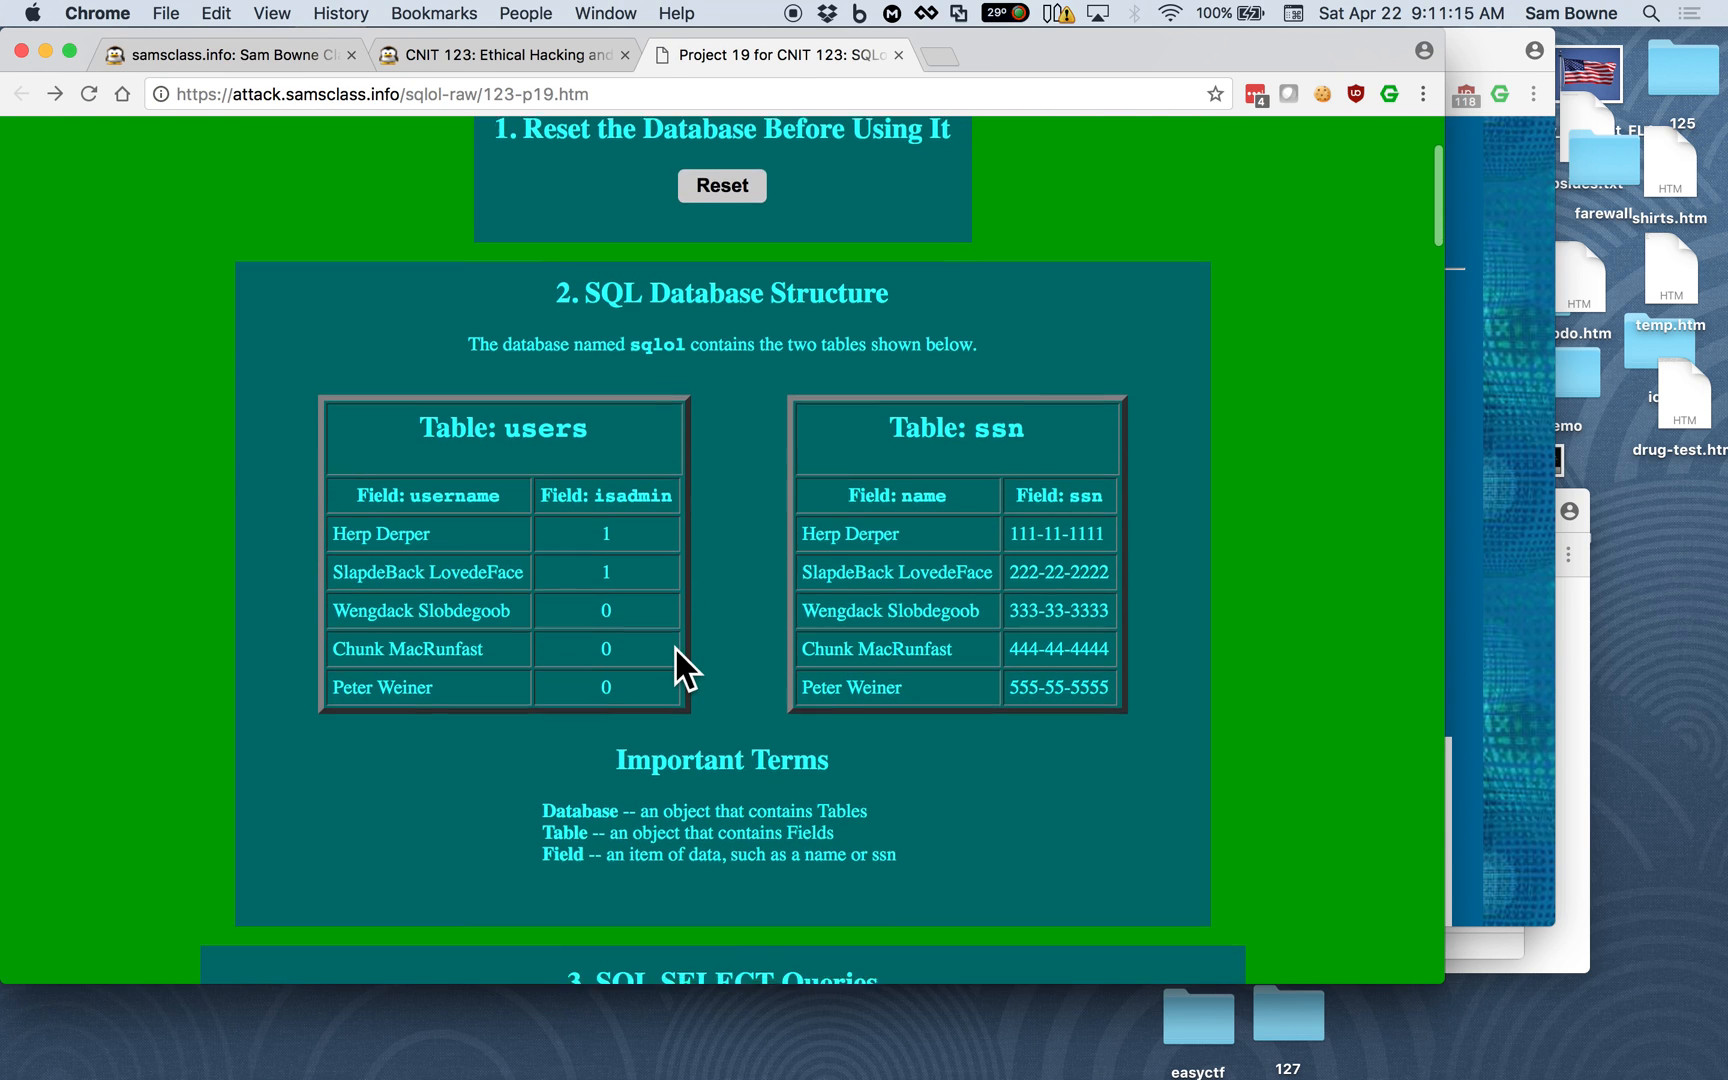
scroll("down", 3)
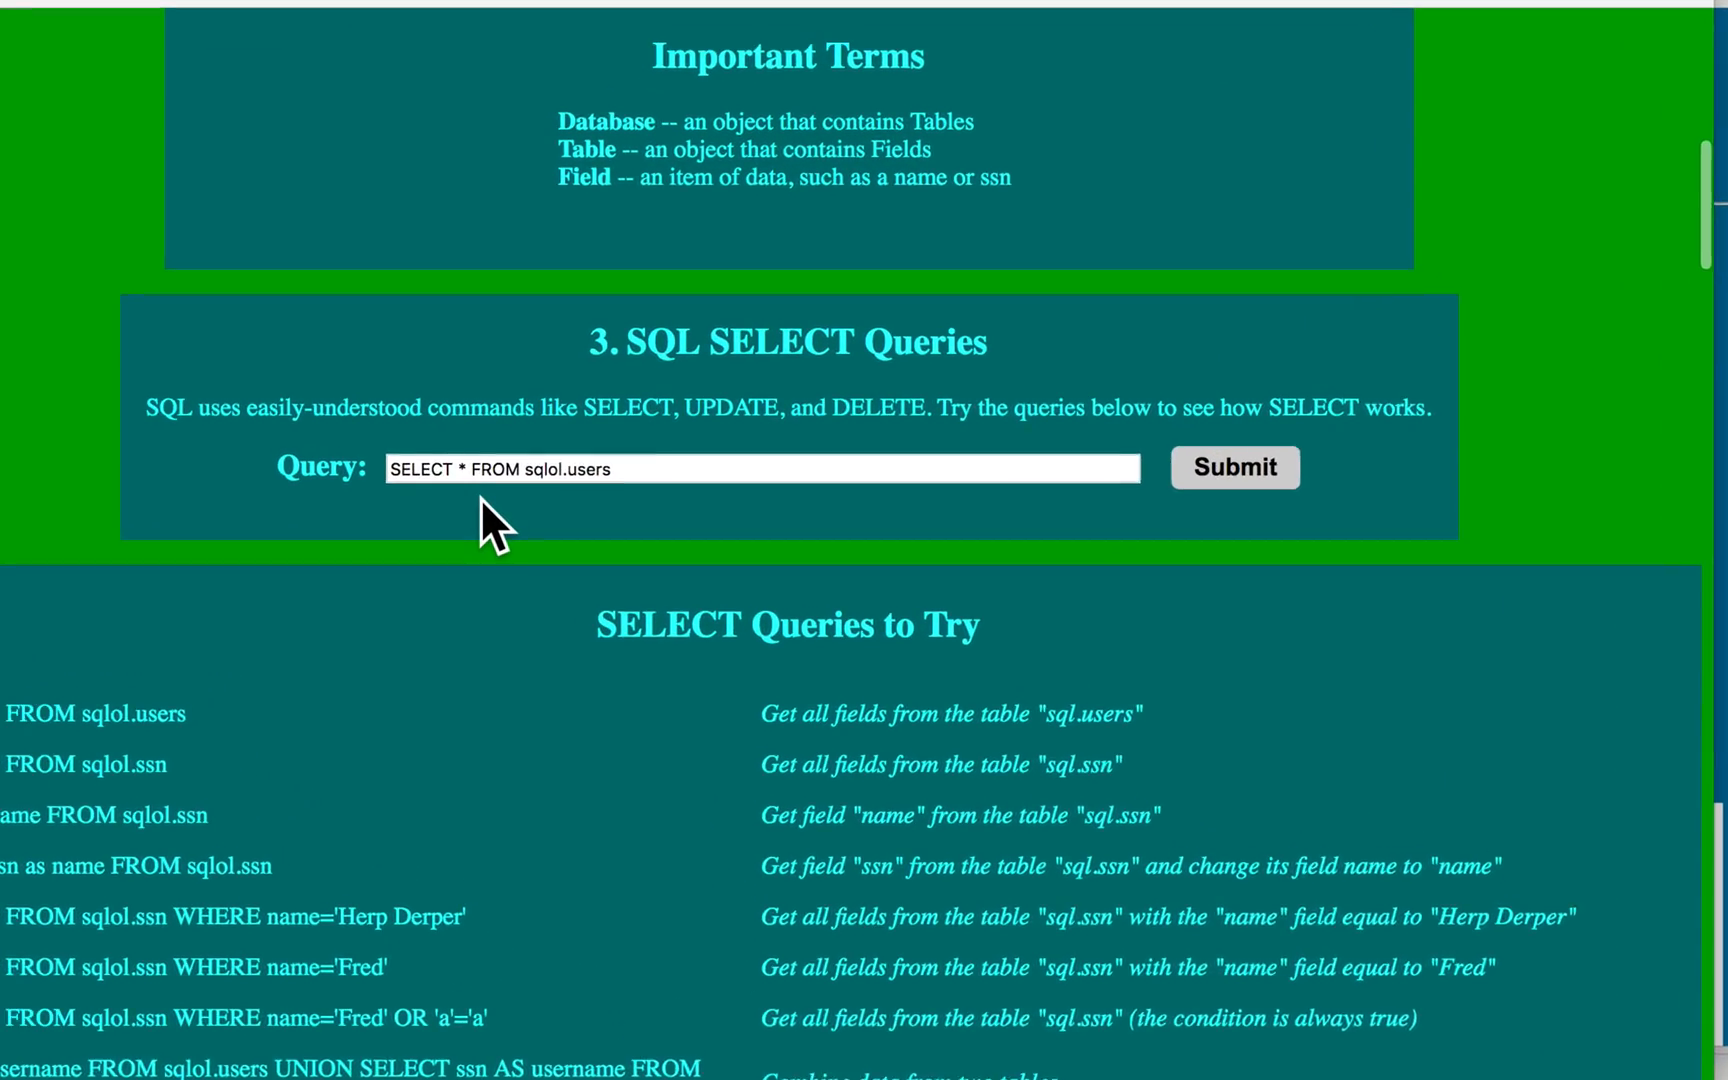
left_click(1234, 468)
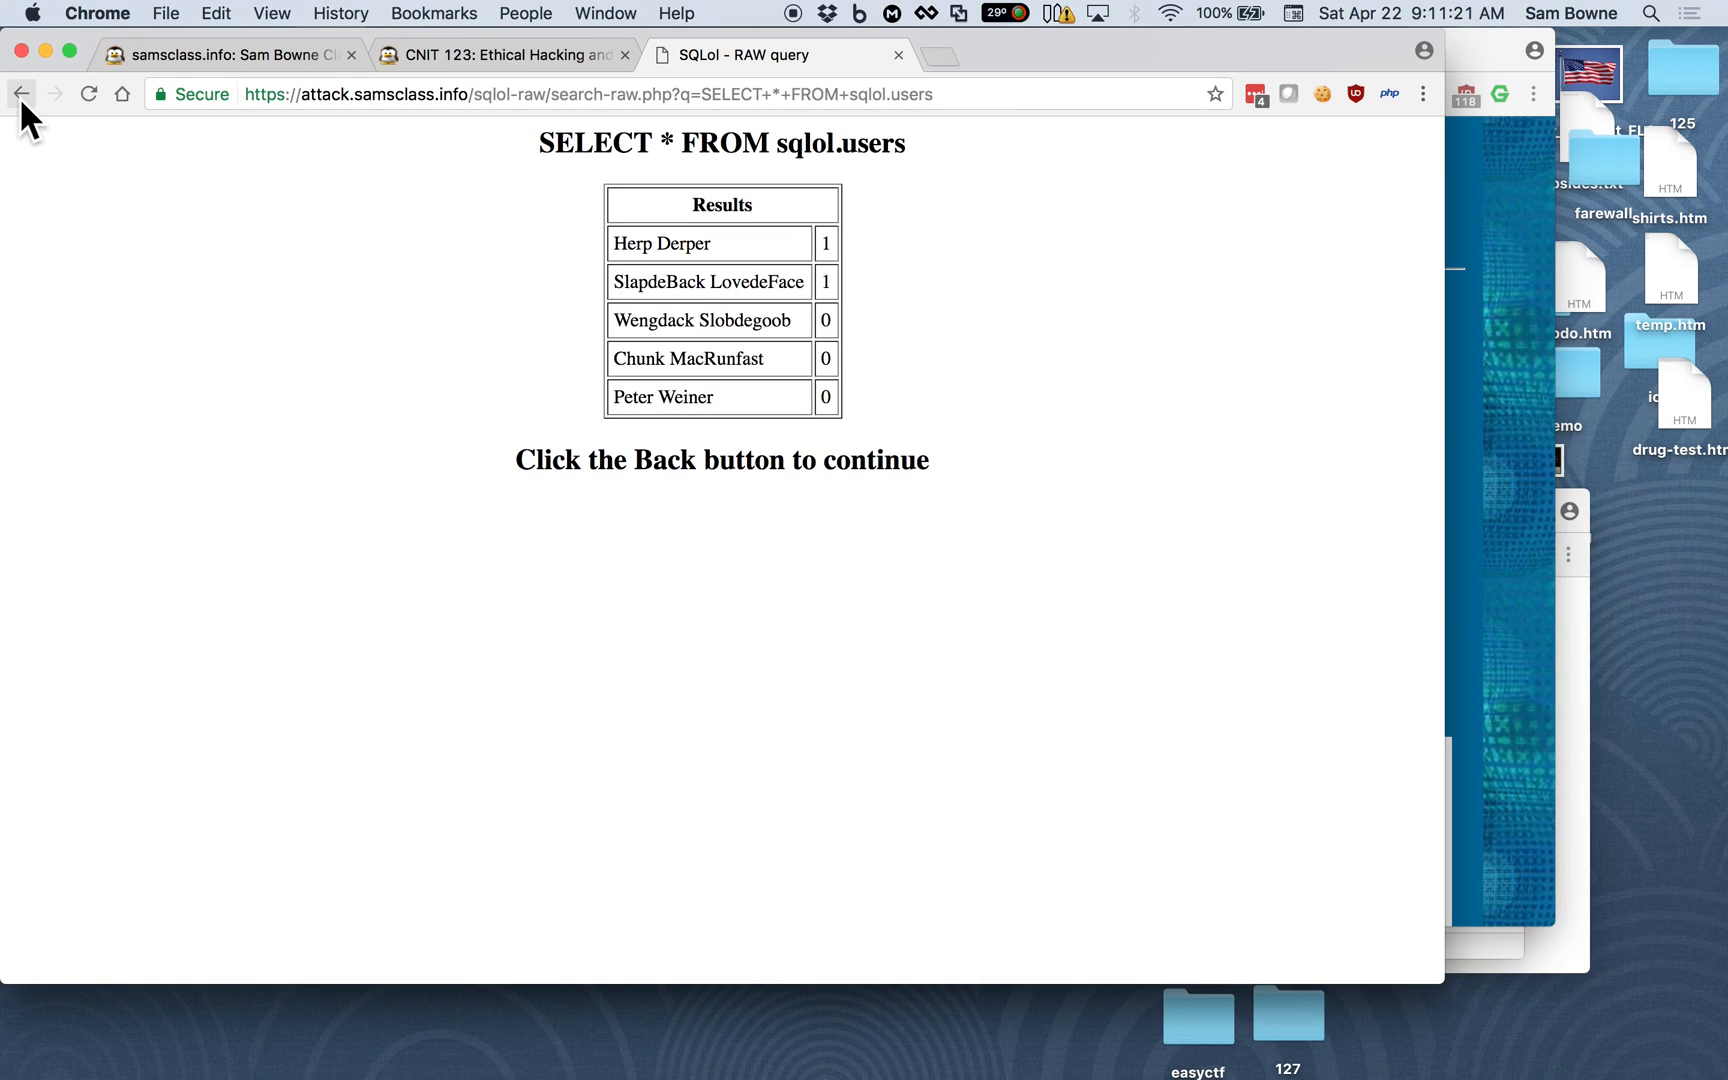
Run the name='Fred' query returning no rows, then enter SELECT * FROM sqlol.ssn.
left_click(22, 92)
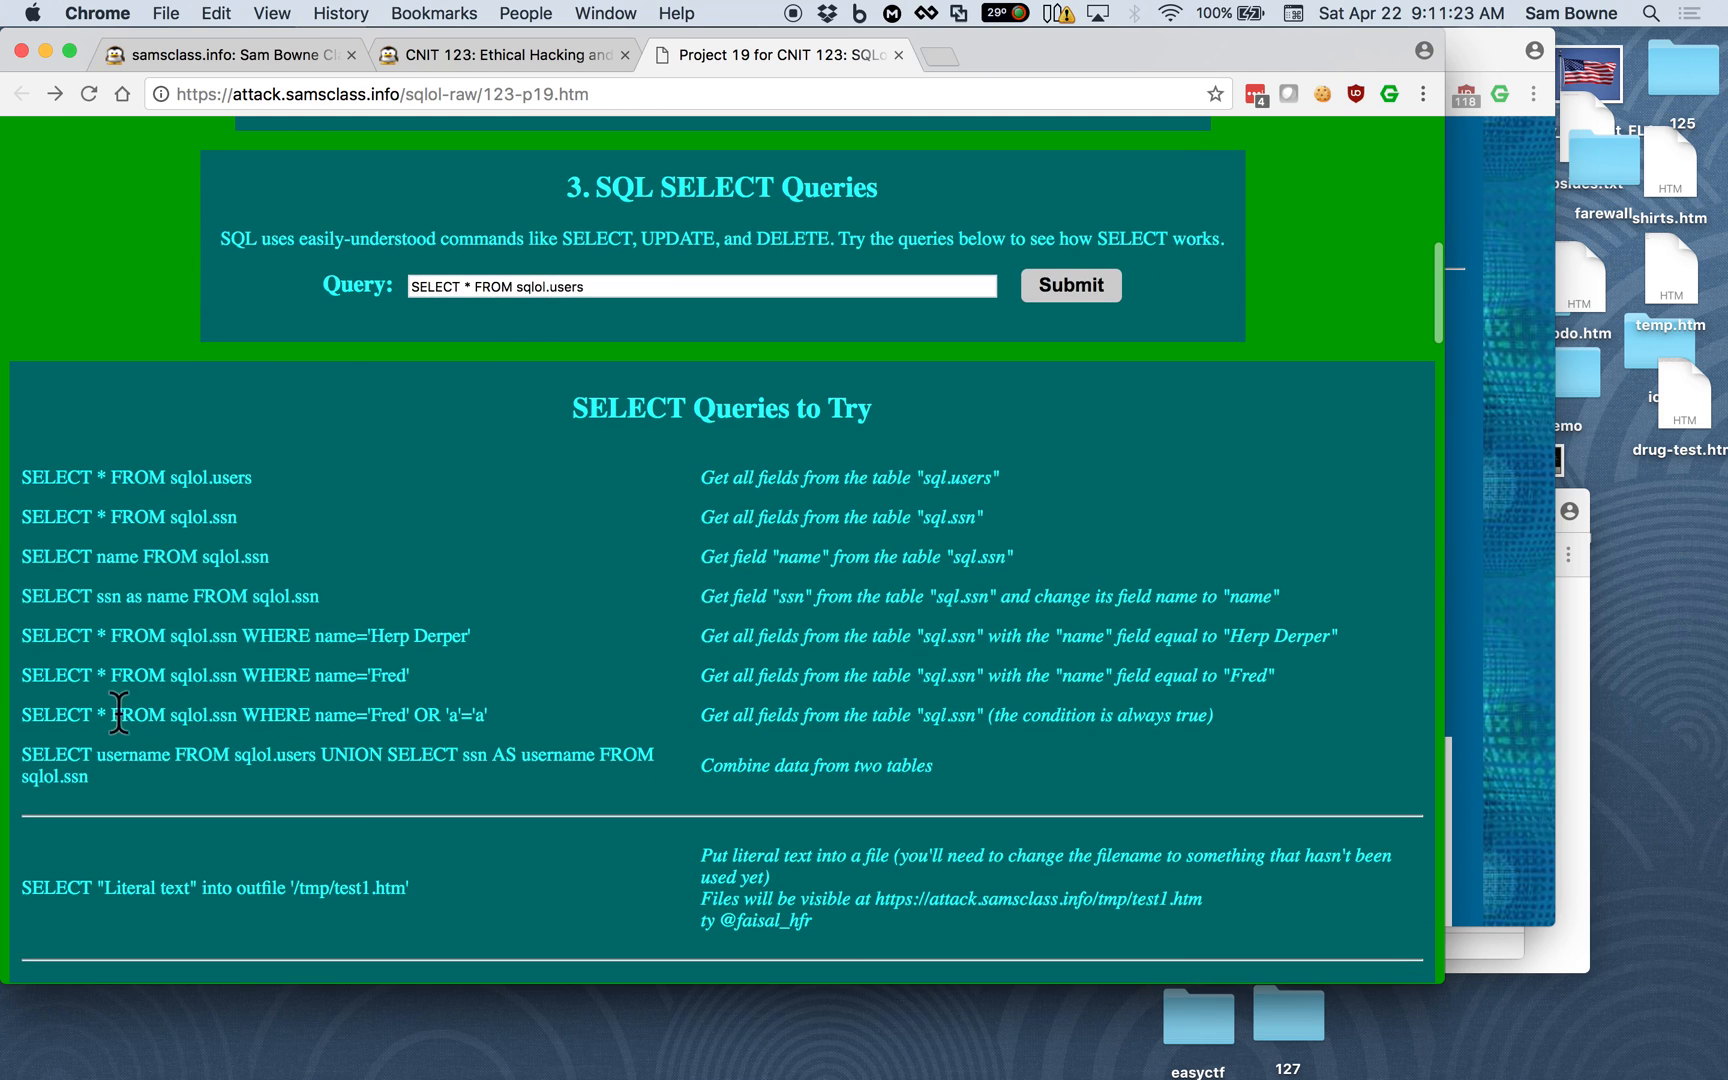
double_click(214, 674)
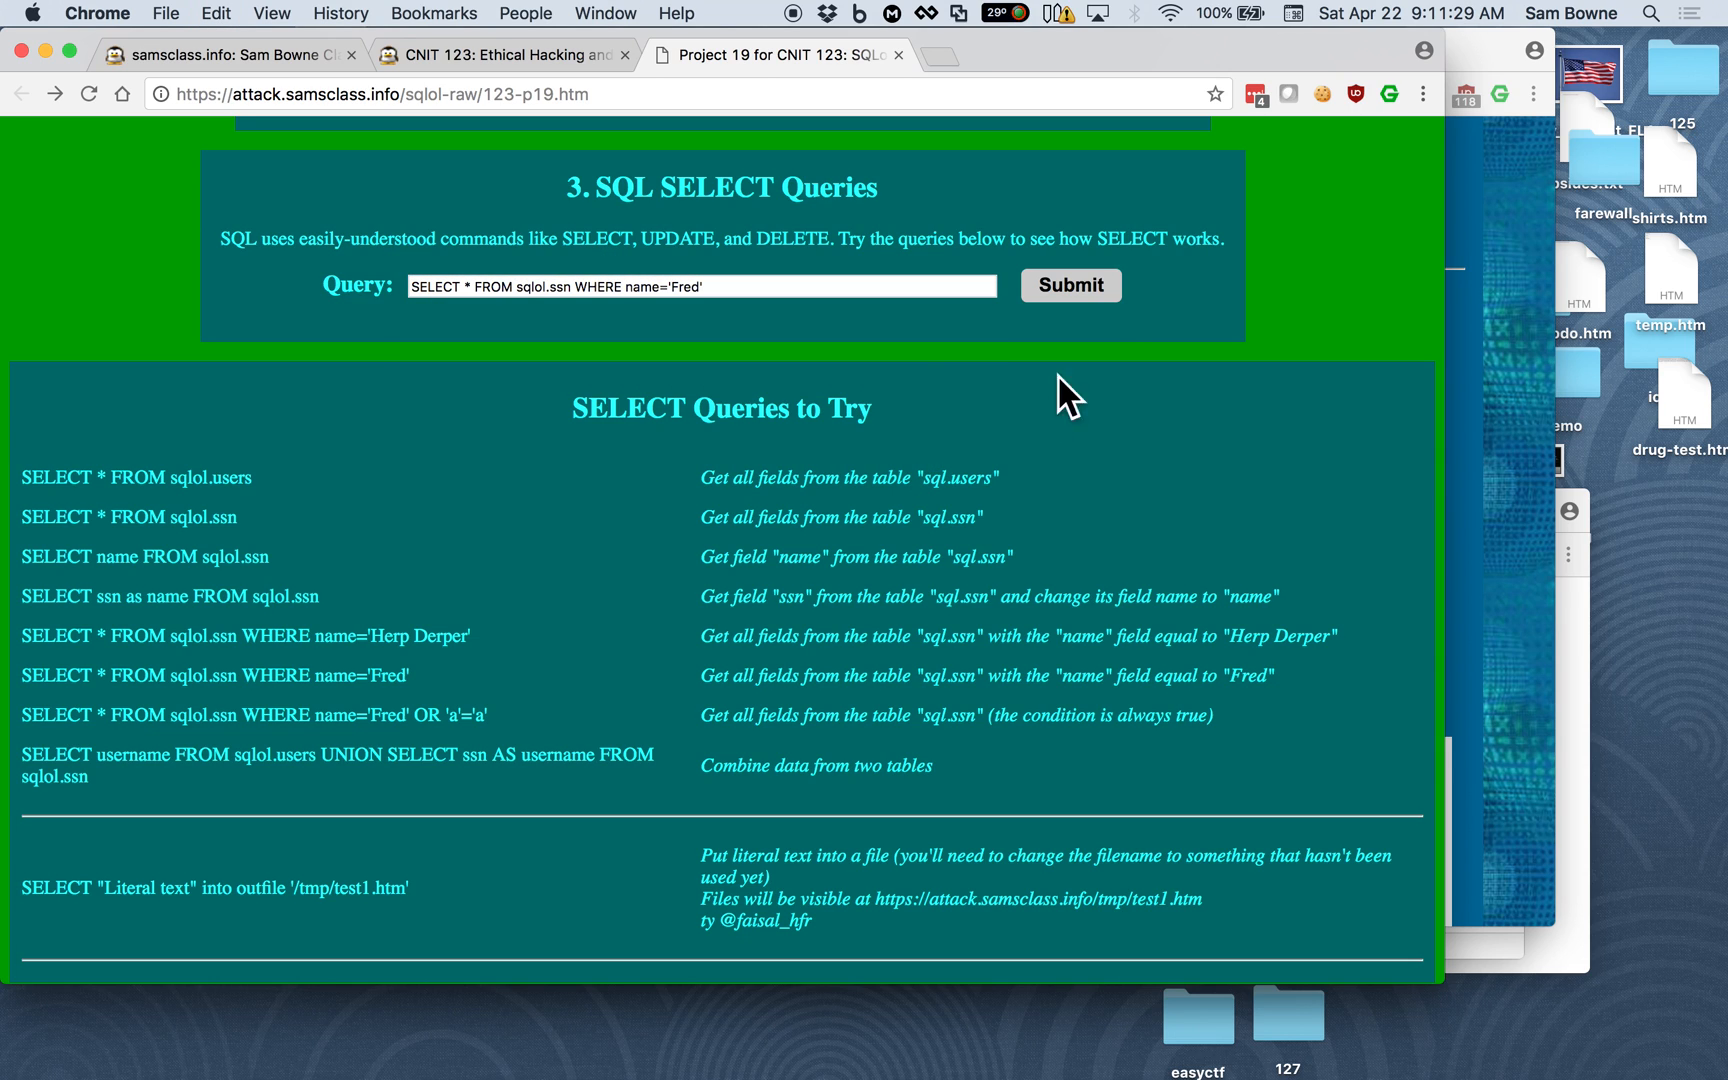
left_click(1068, 286)
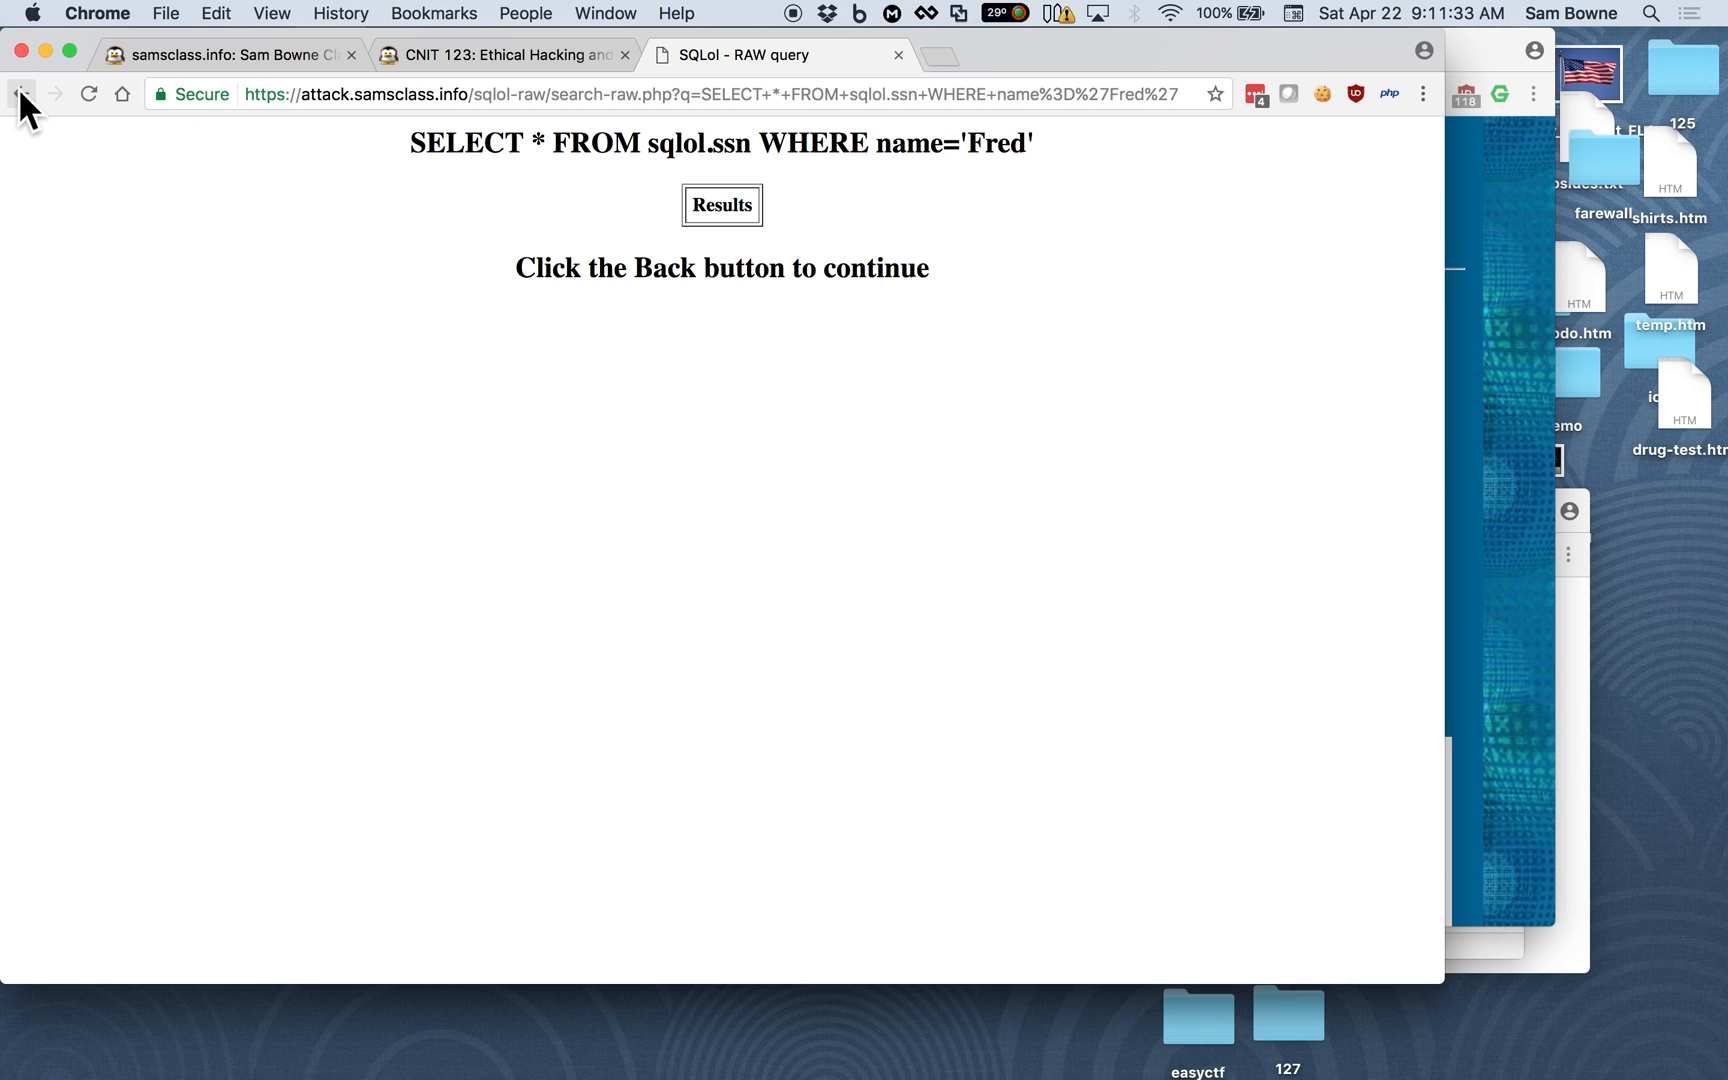
left_click(22, 94)
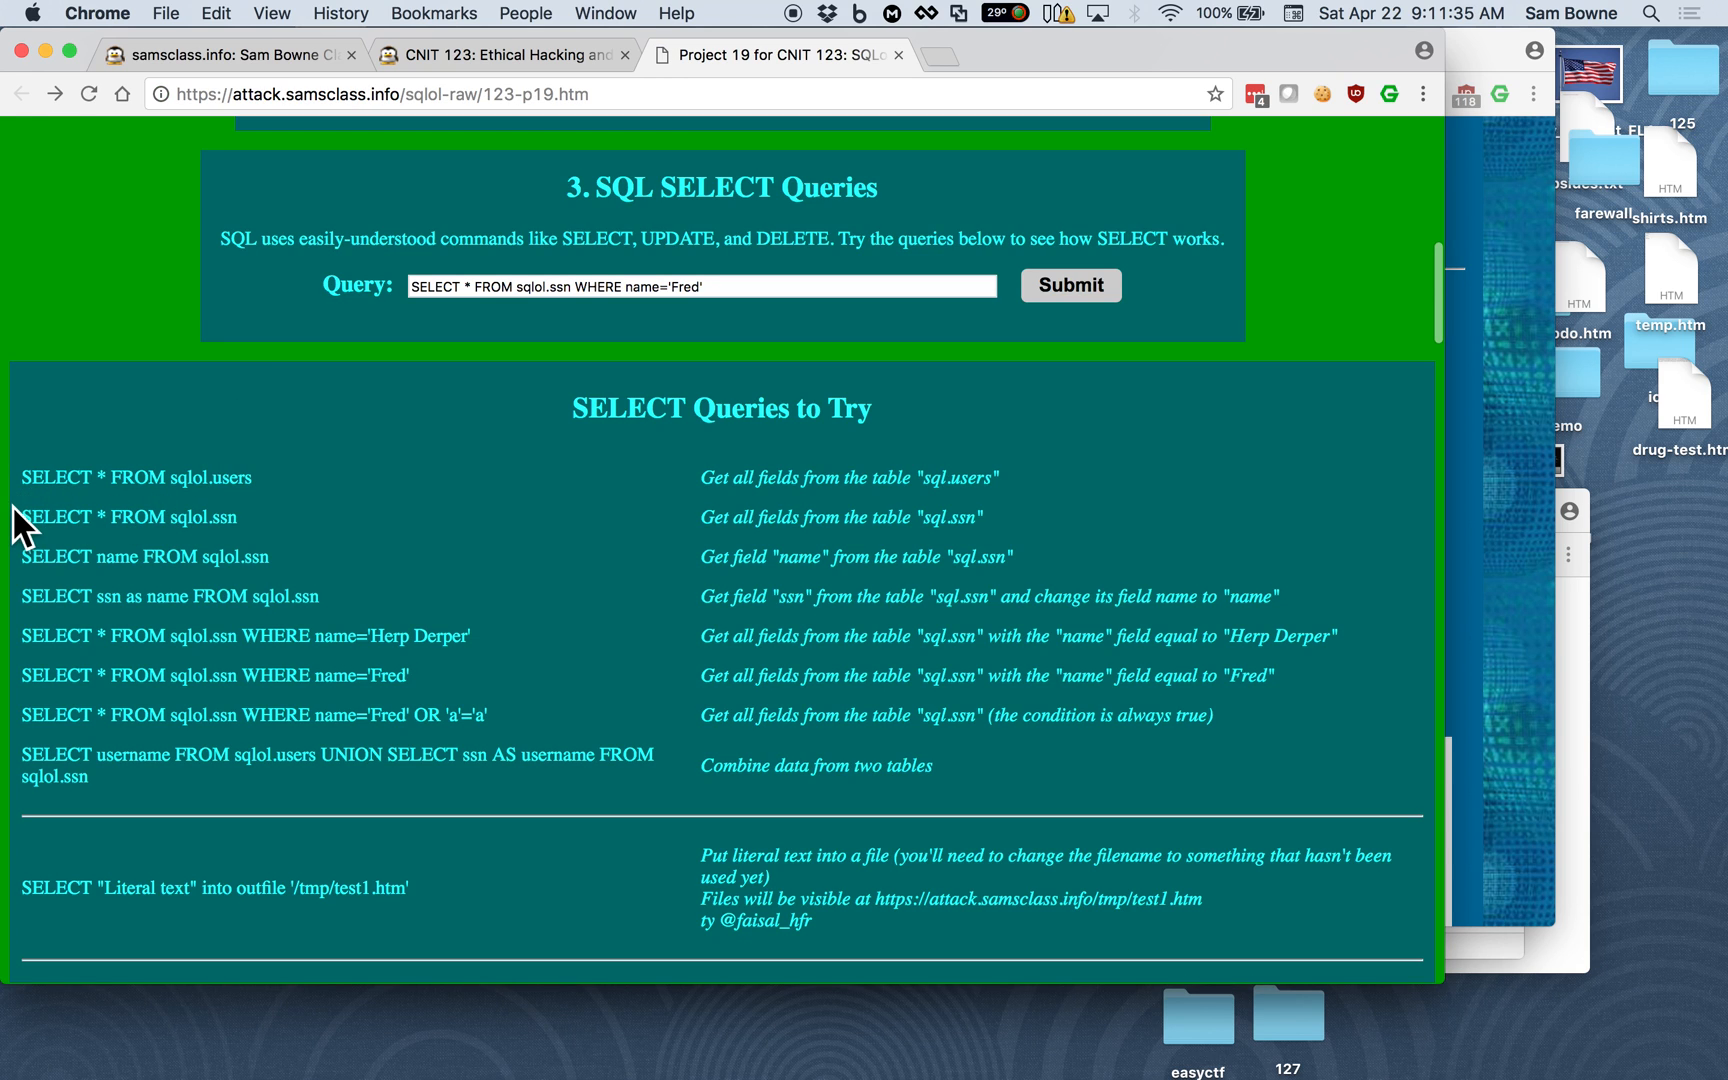
double_click(128, 516)
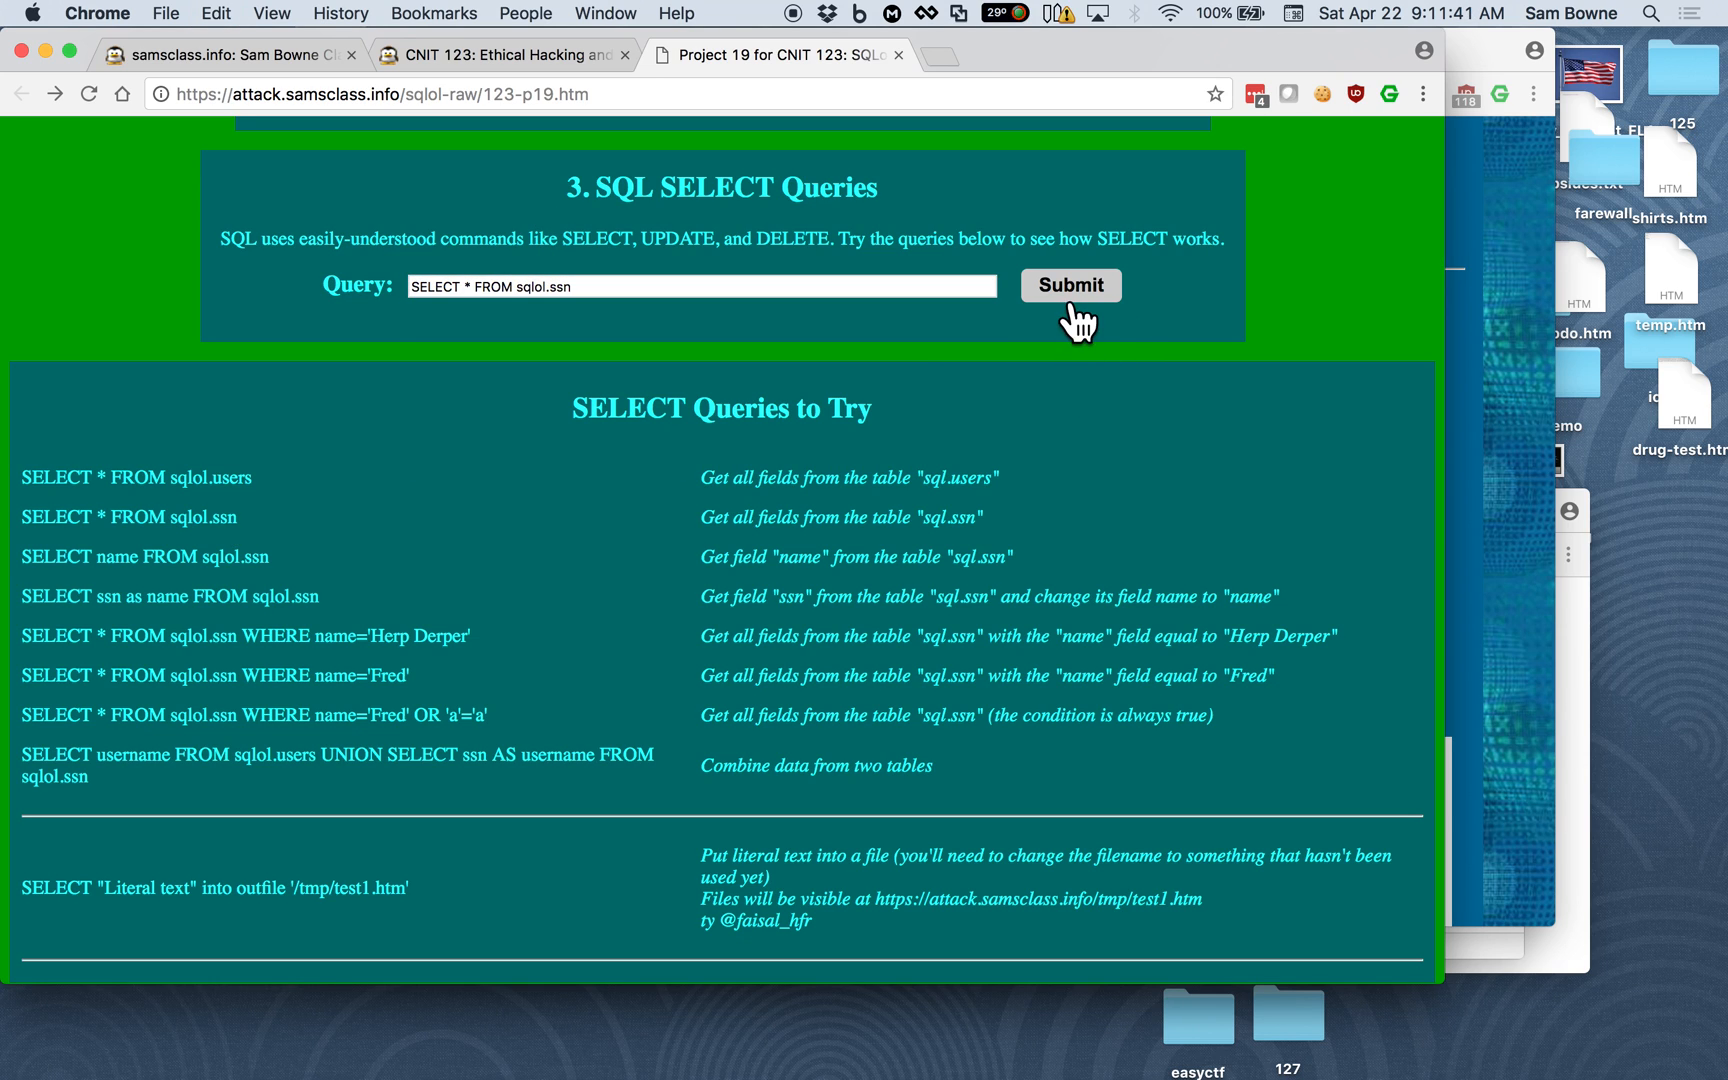
Run SELECT * FROM sqlol.ssn and SELECT name FROM sqlol.ssn and review the five returned names.
left_click(1068, 286)
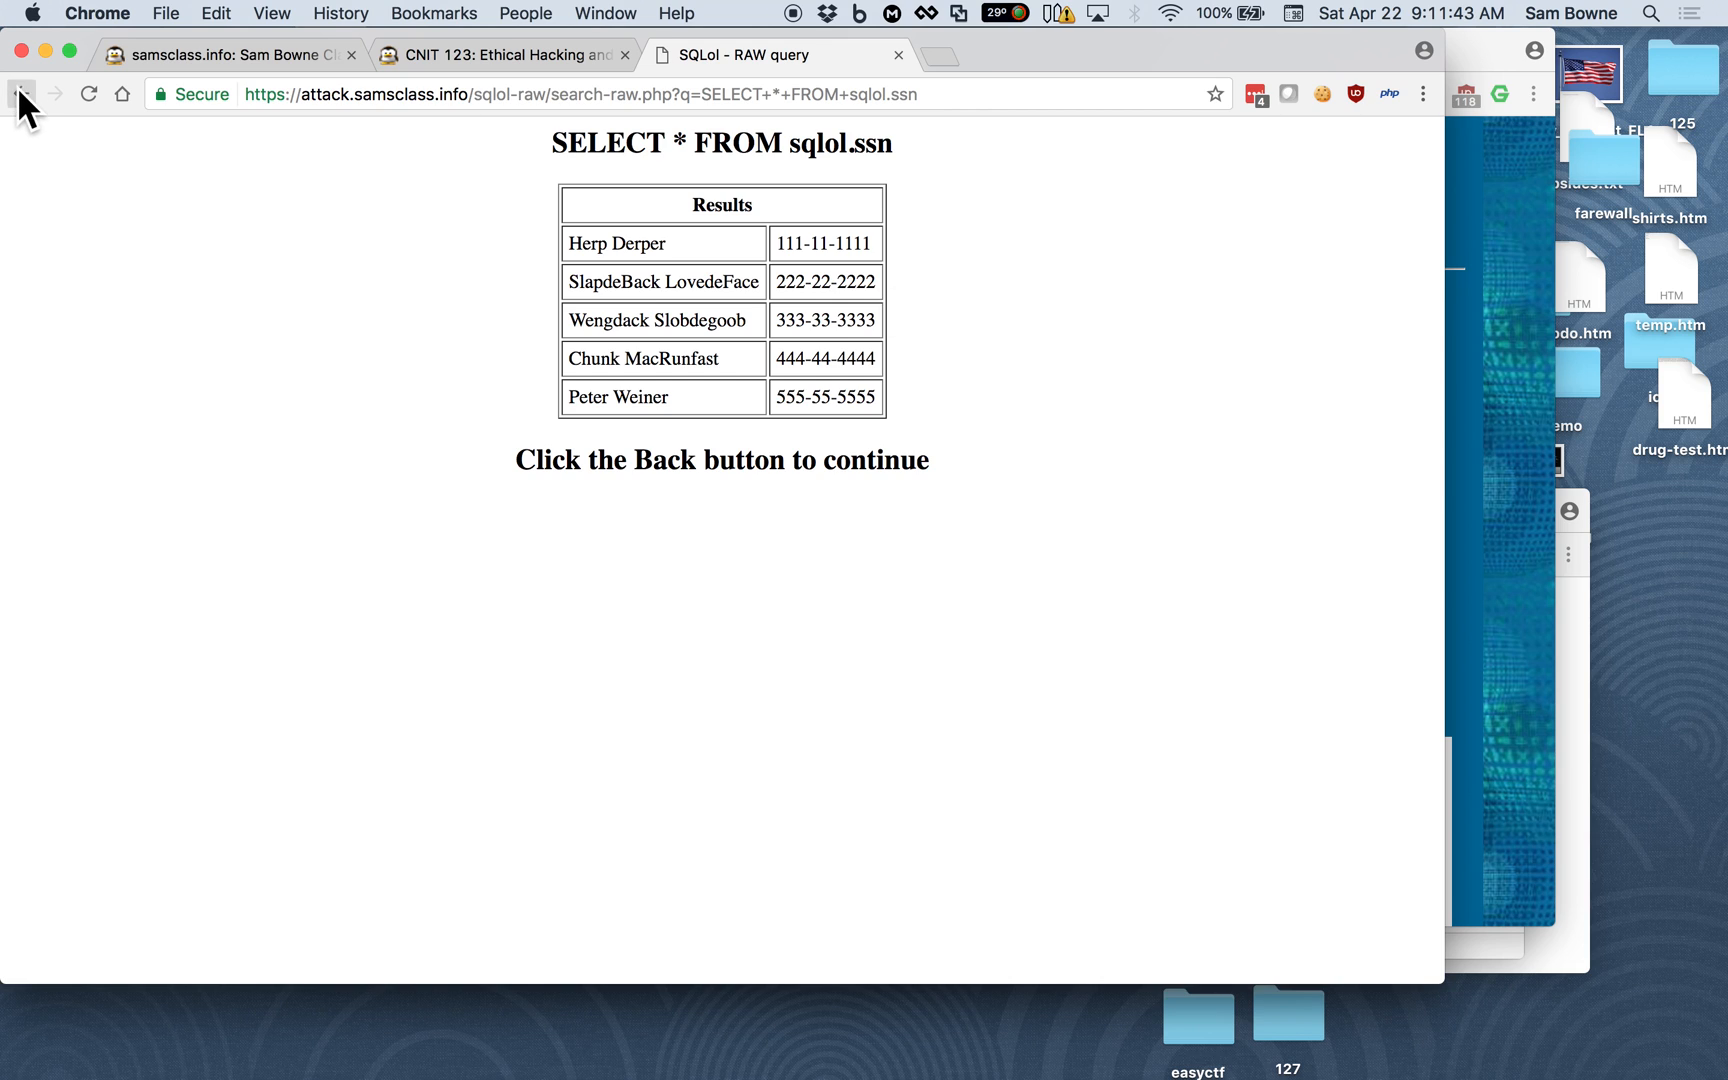
left_click(18, 94)
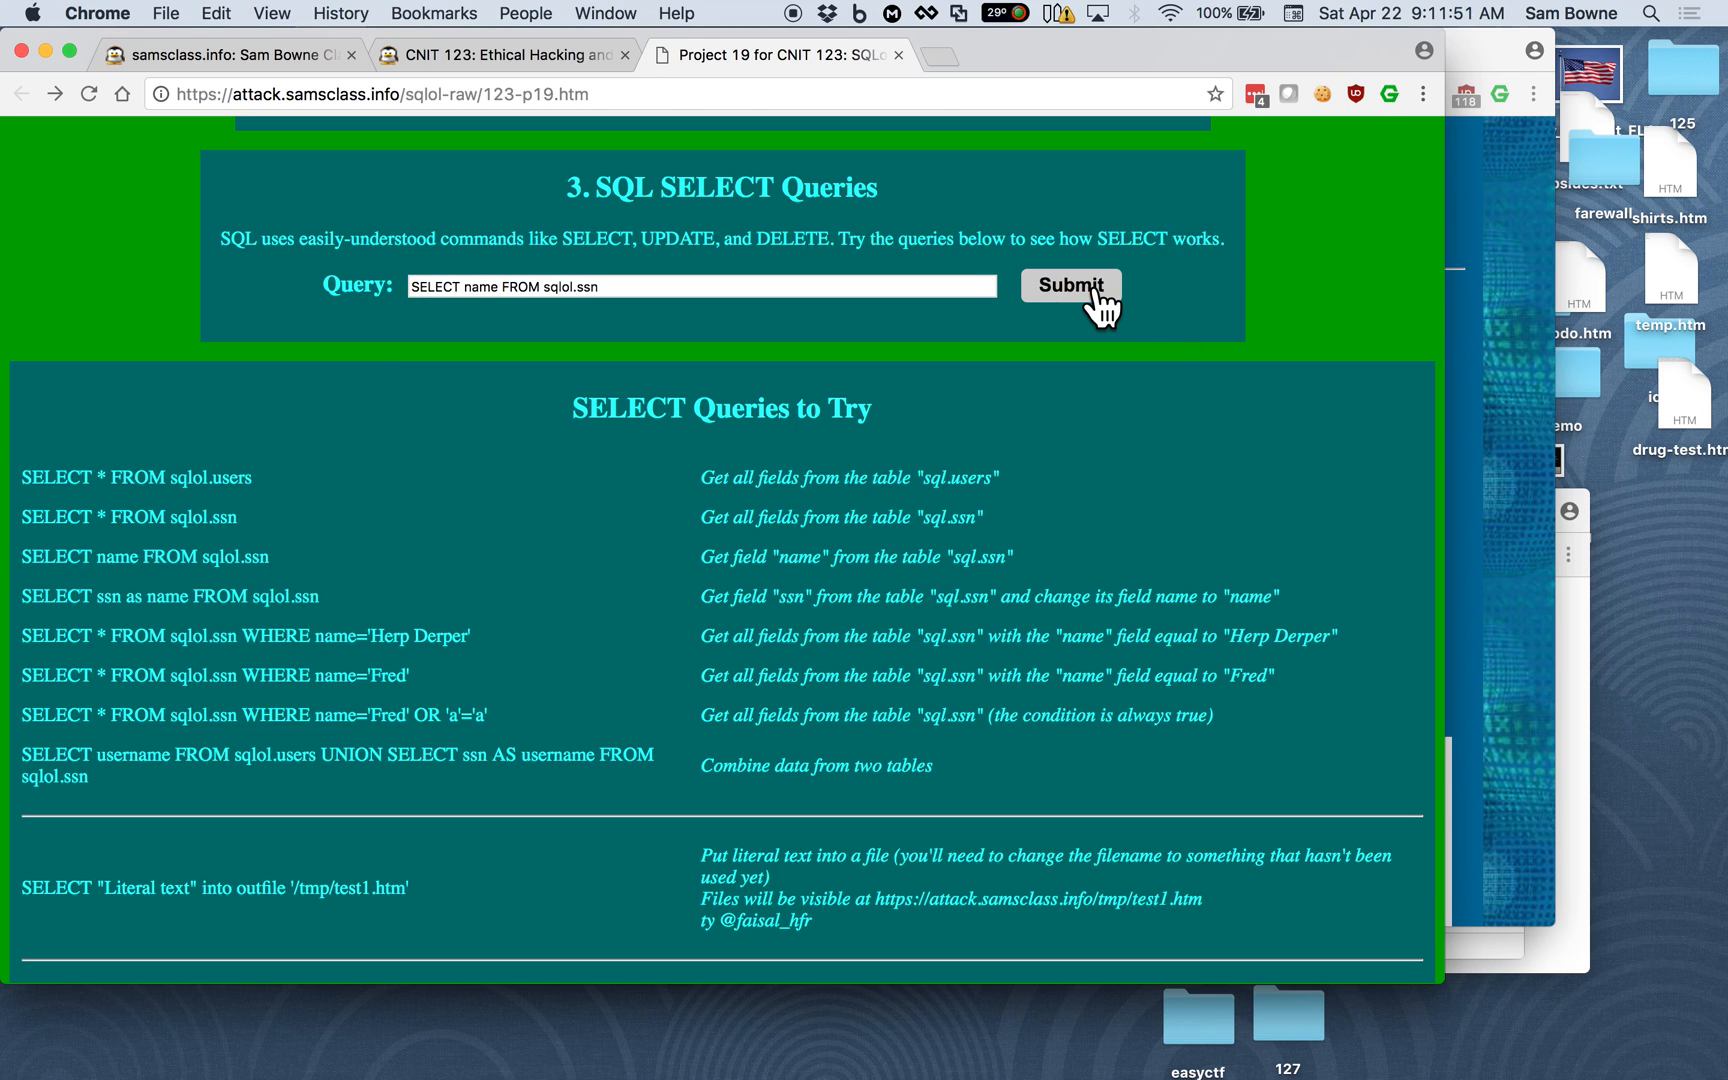
left_click(1068, 284)
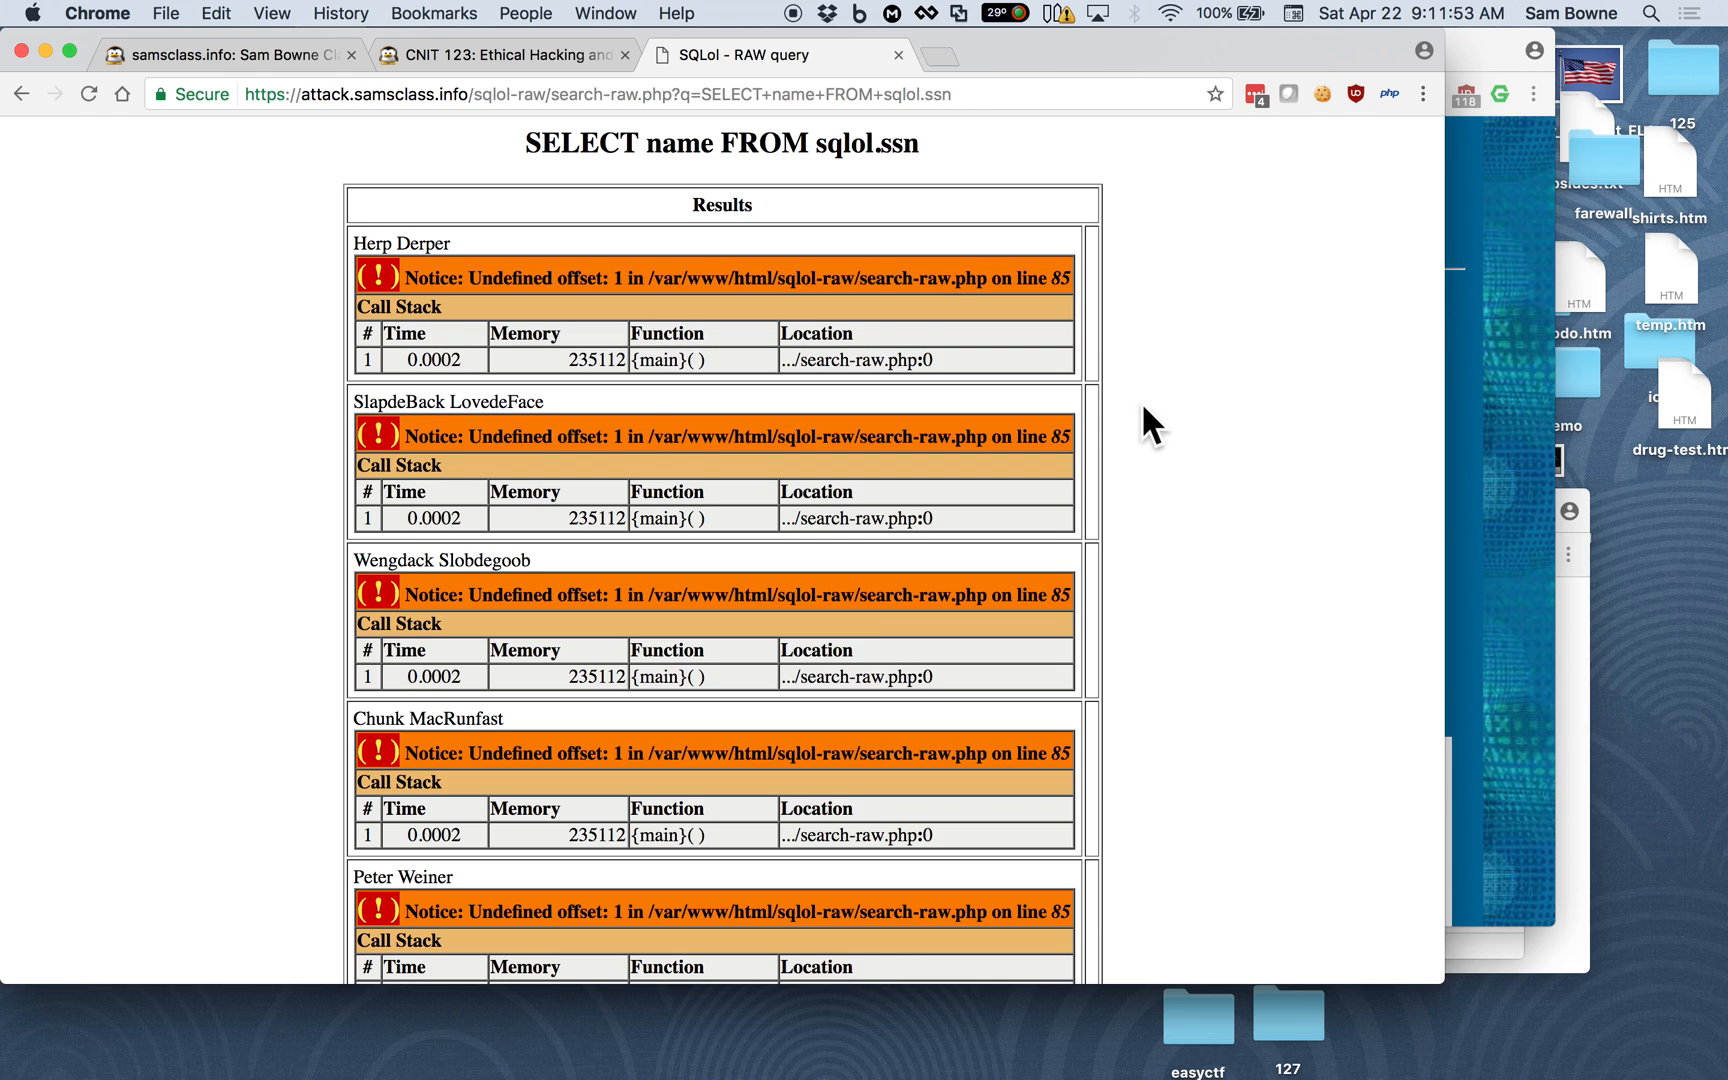
mouse_move(446, 276)
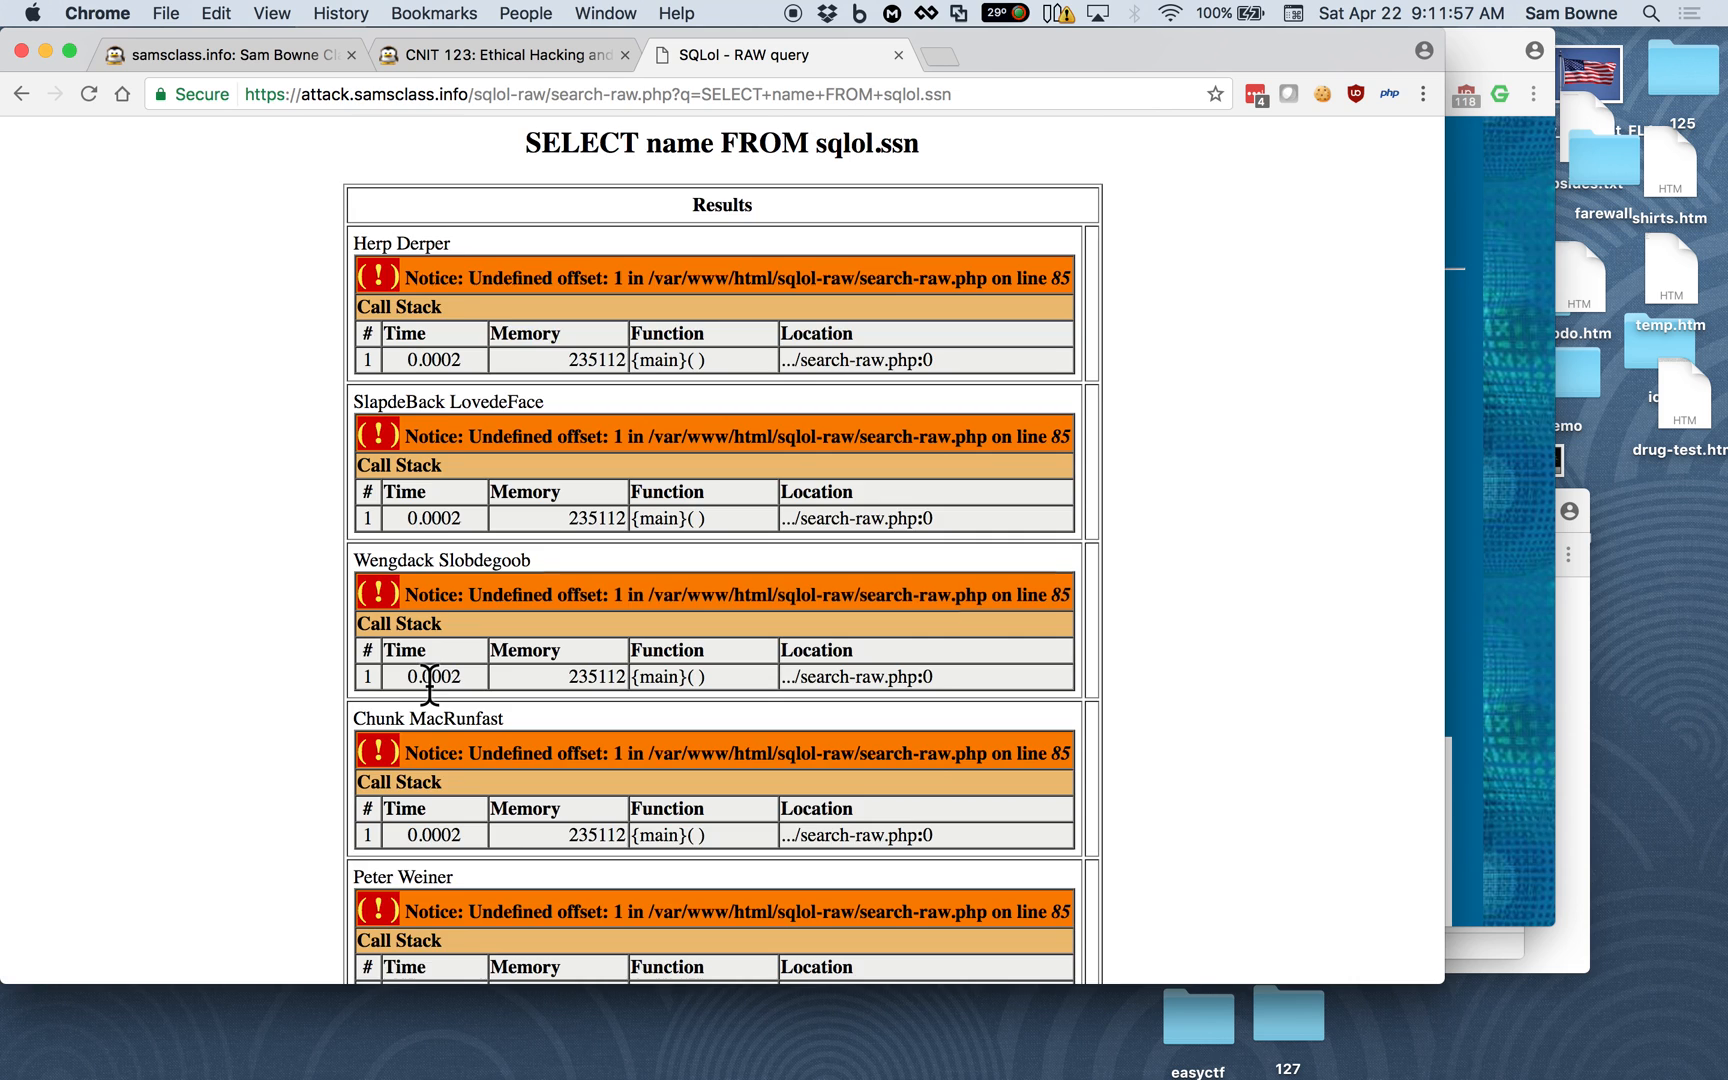
scroll("down", 3)
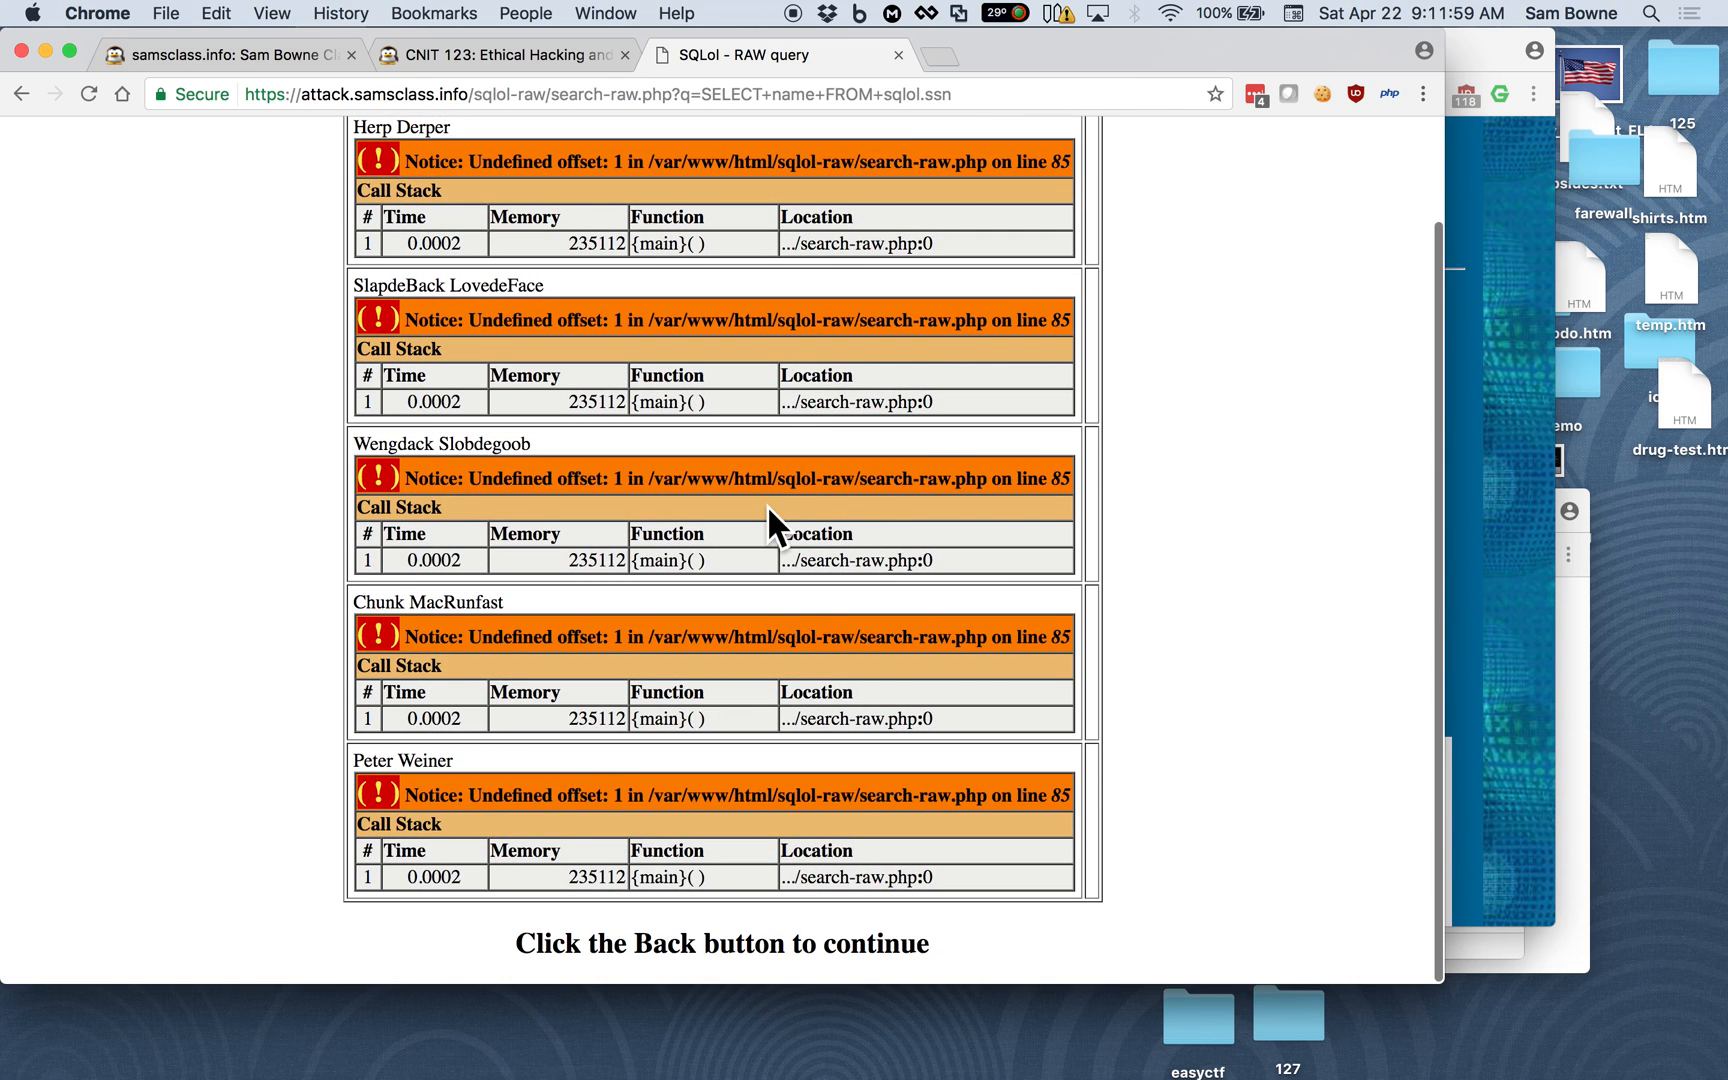
mouse_move(810, 286)
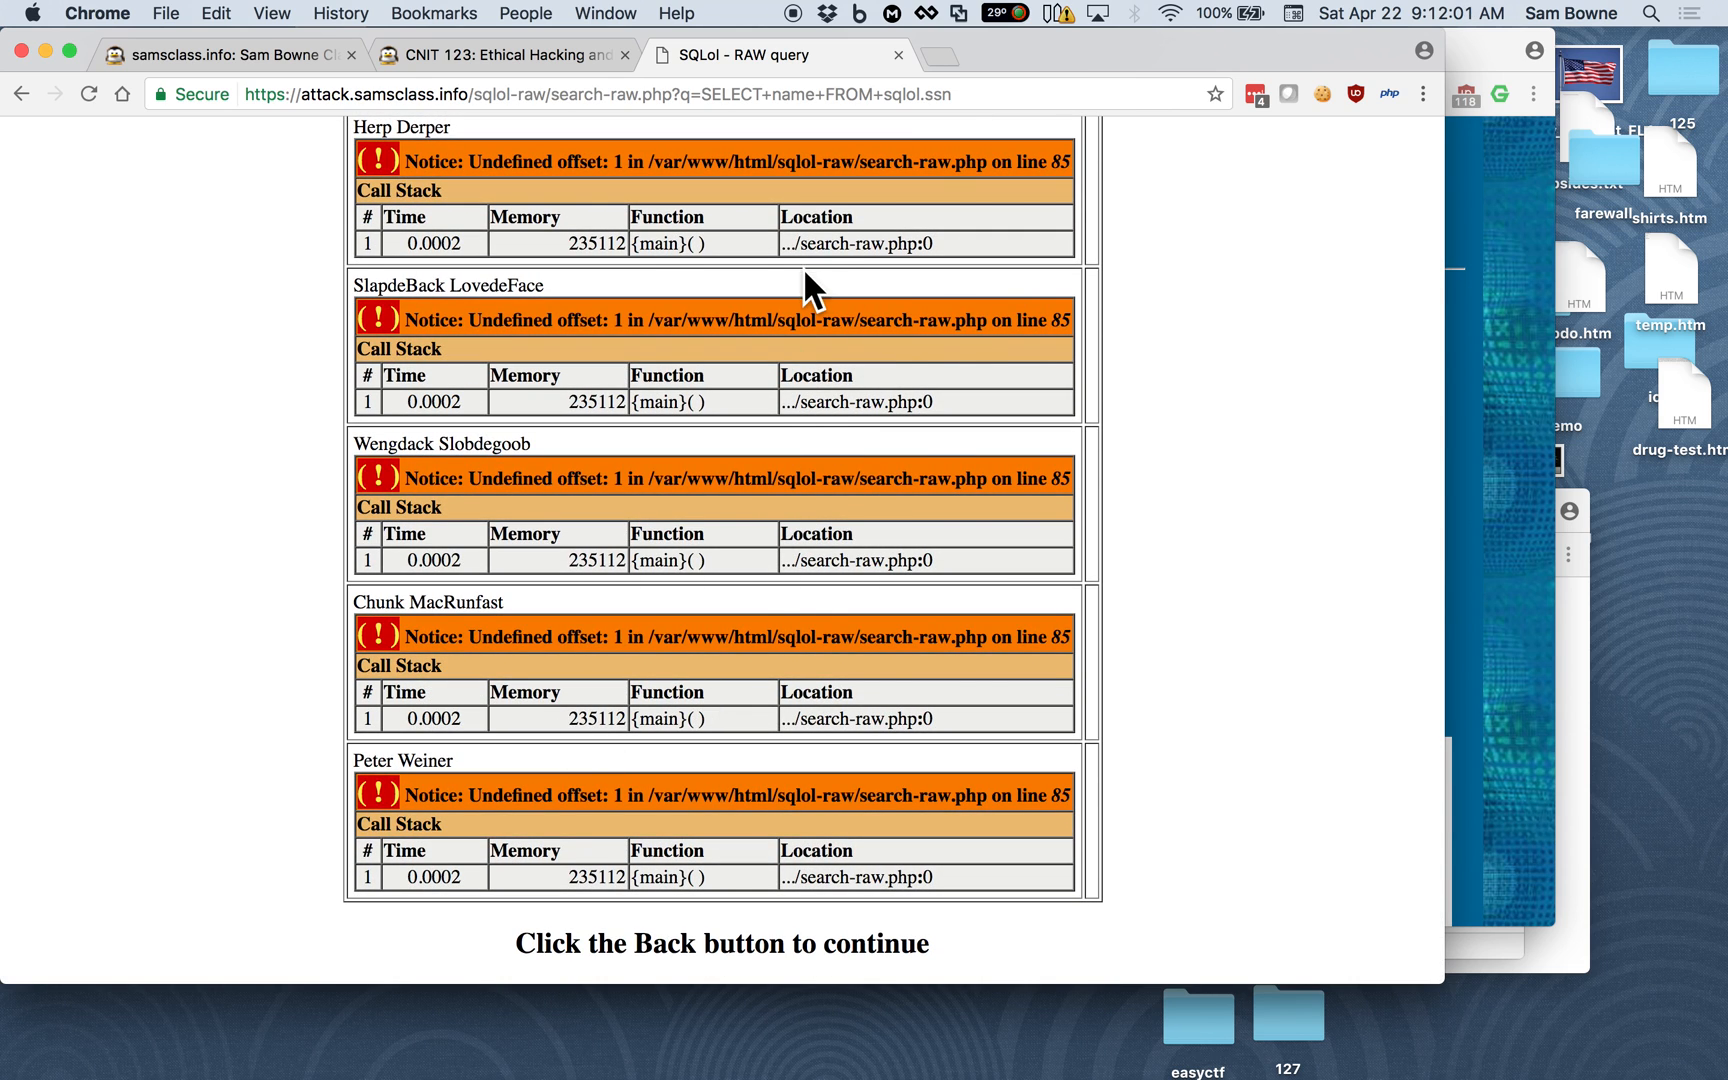
mouse_move(978, 322)
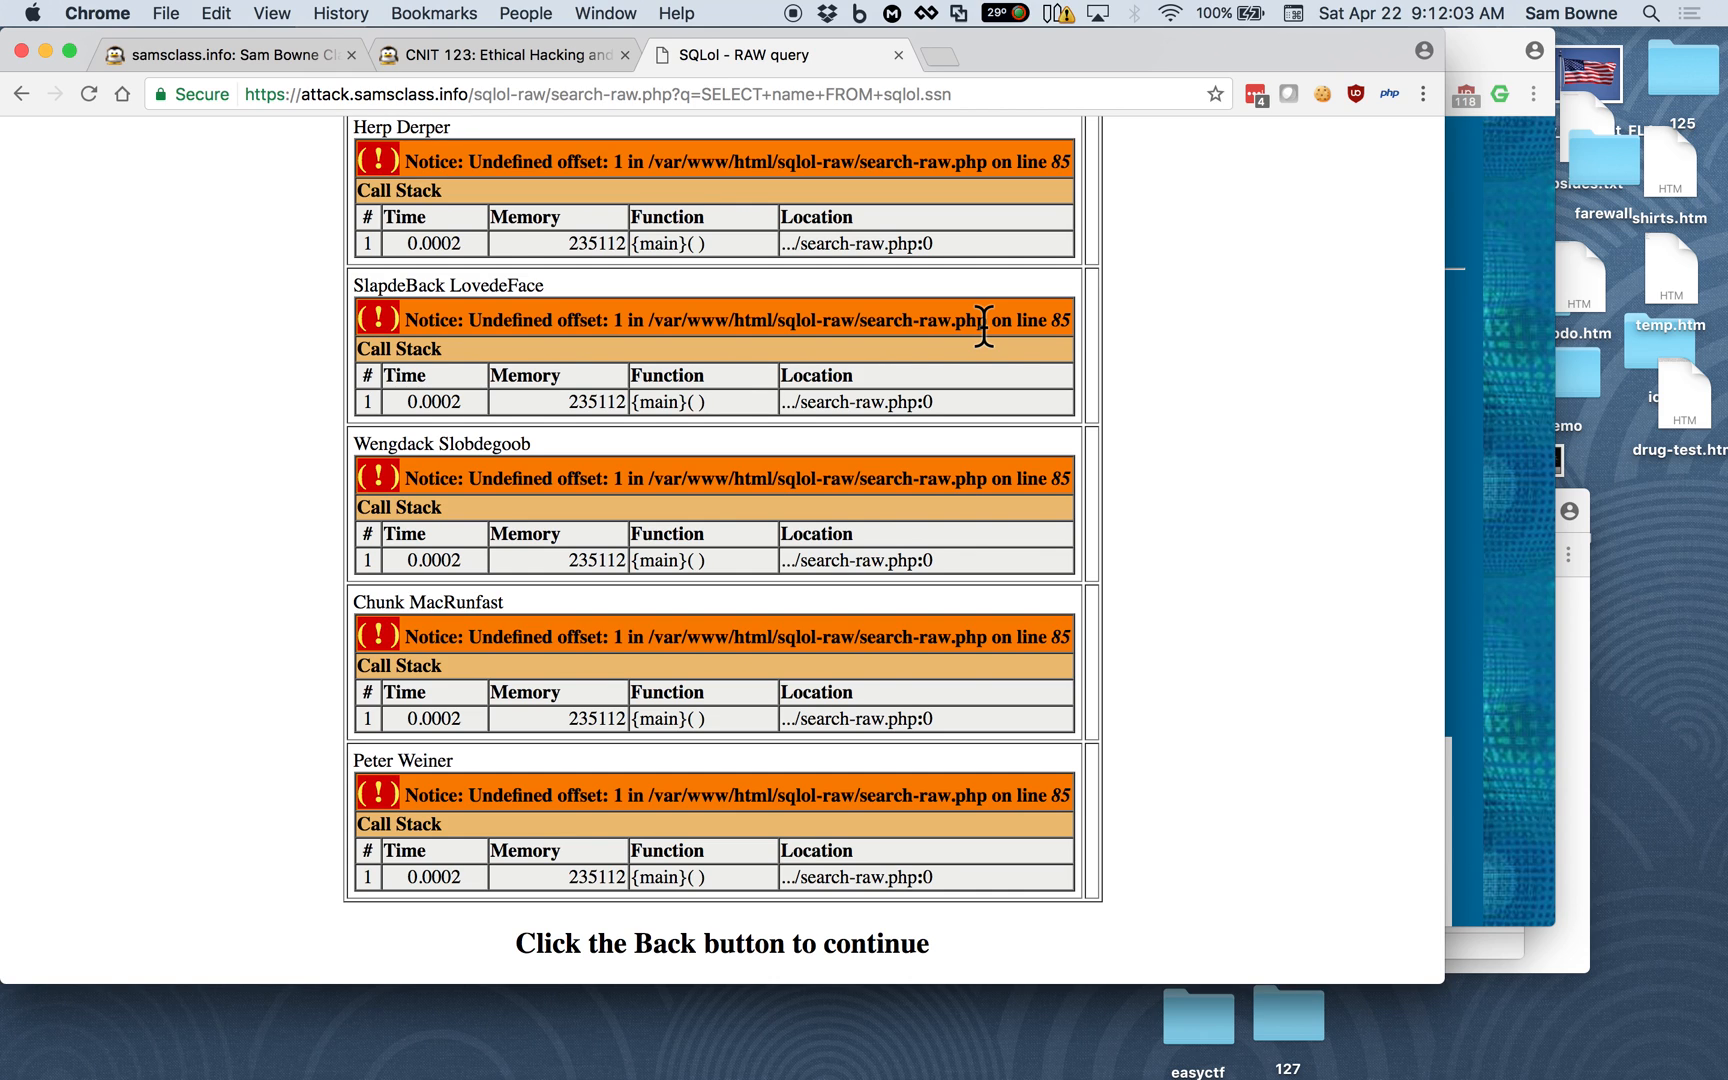
scroll("up", 3)
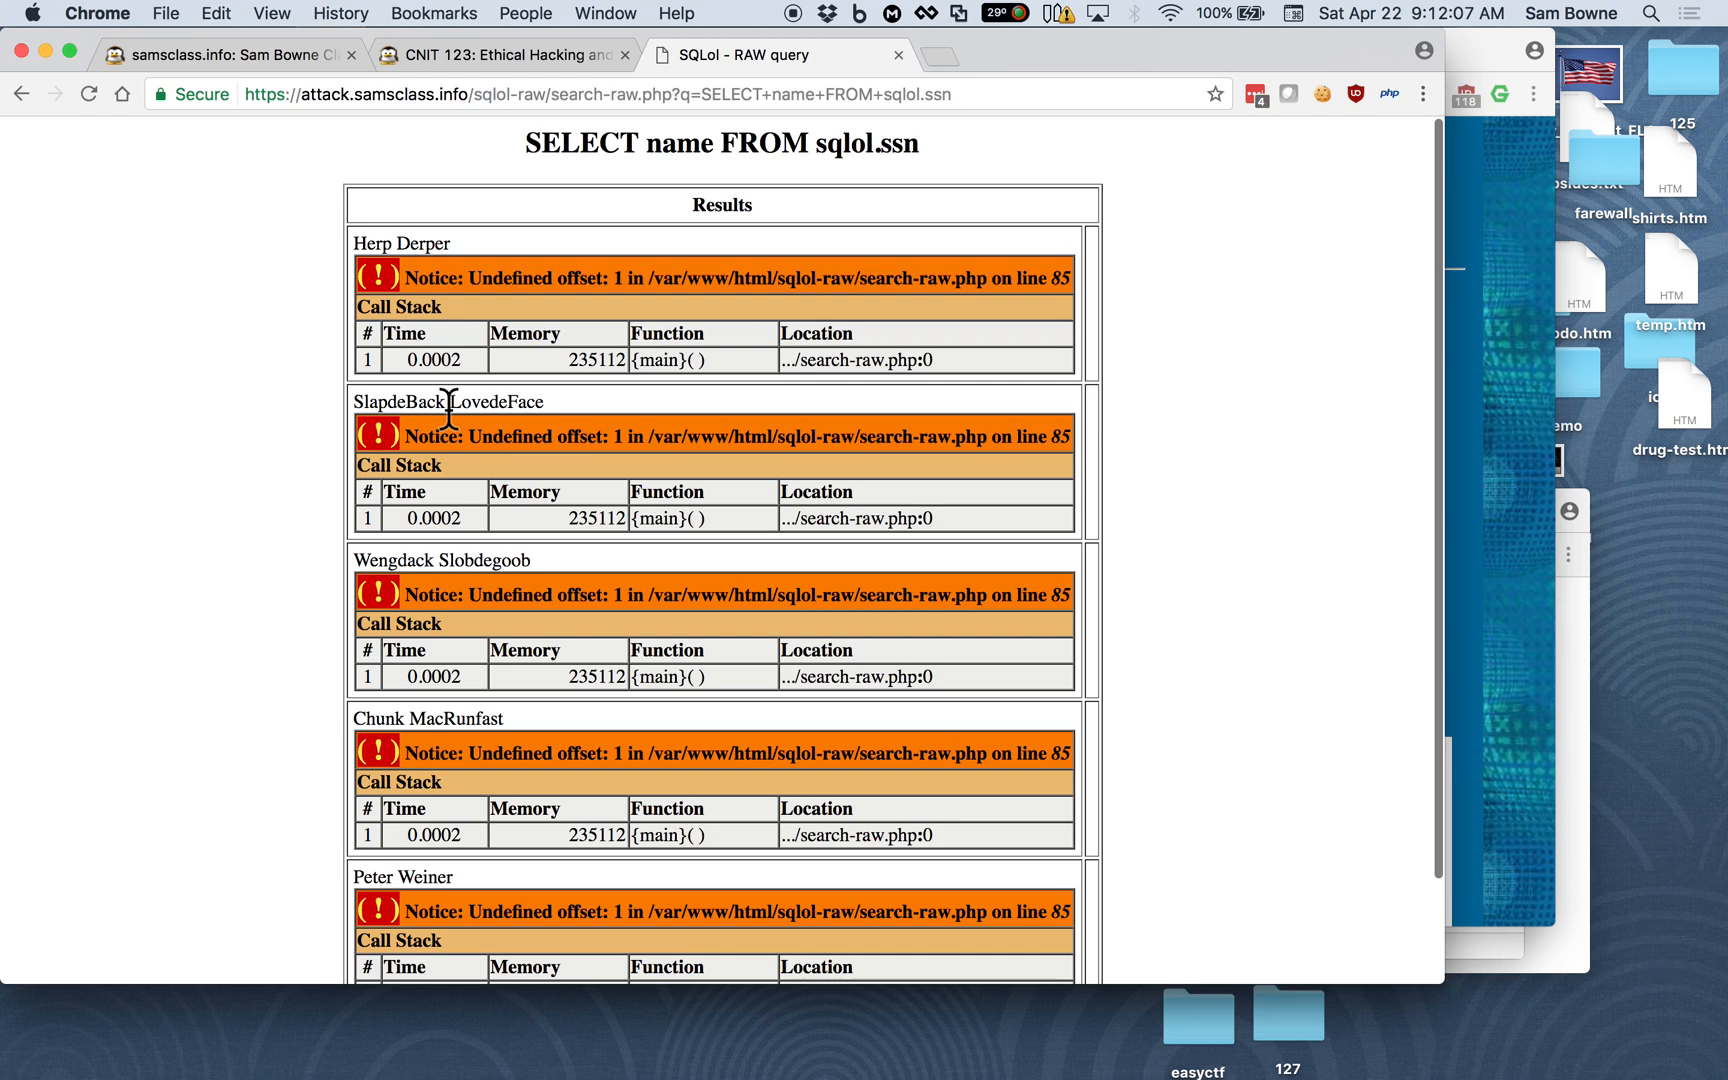
mouse_move(648, 328)
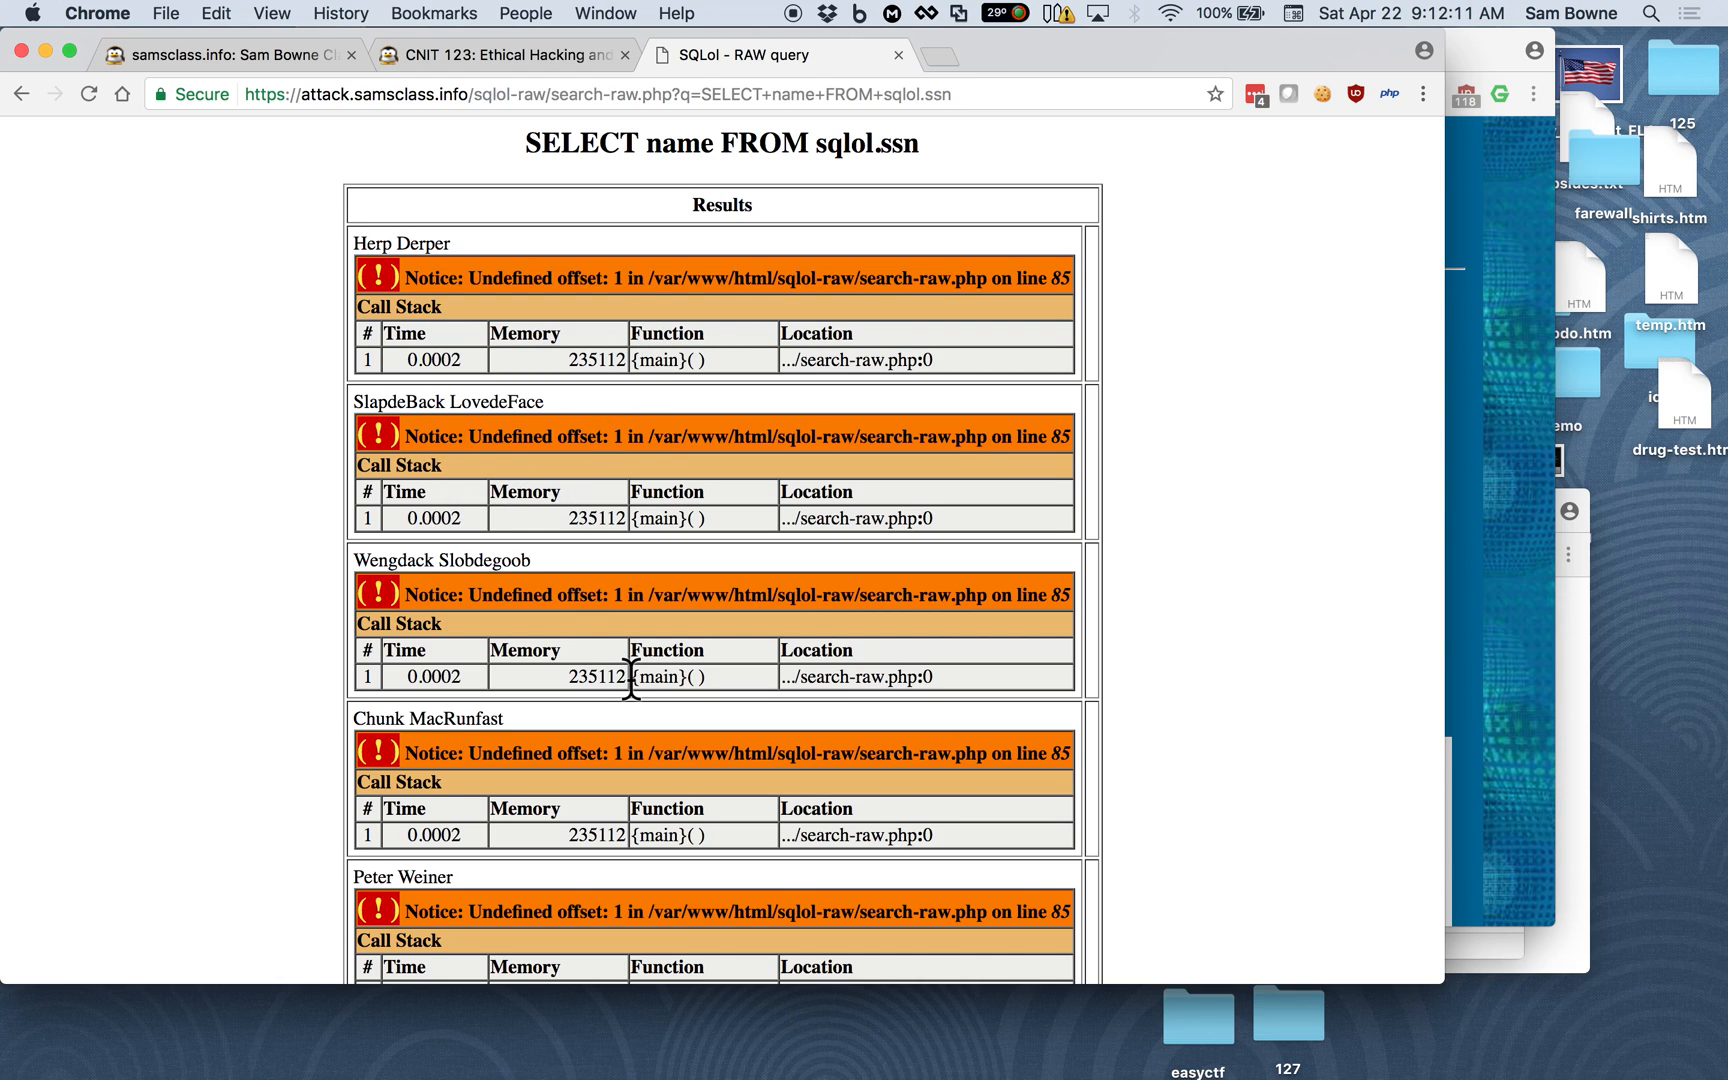
mouse_move(622, 474)
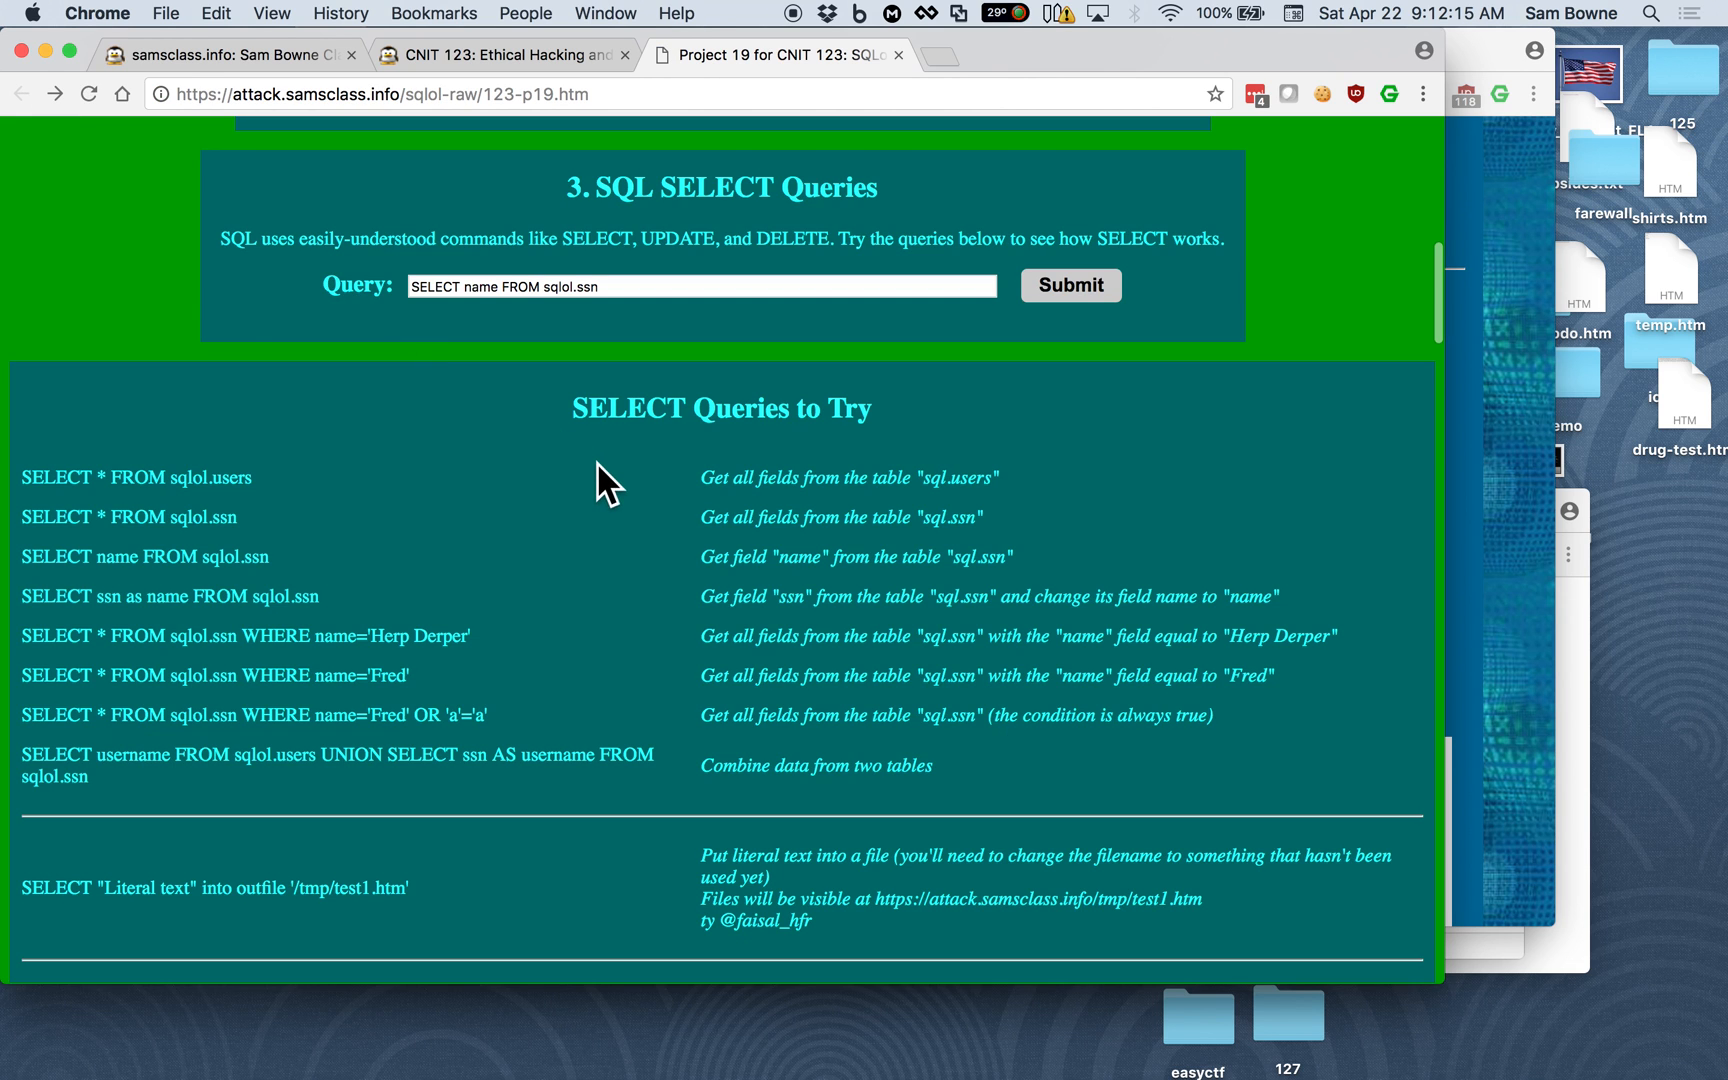
Search usernames for O"neil in section 4, which returns nothing.
scroll("down", 3)
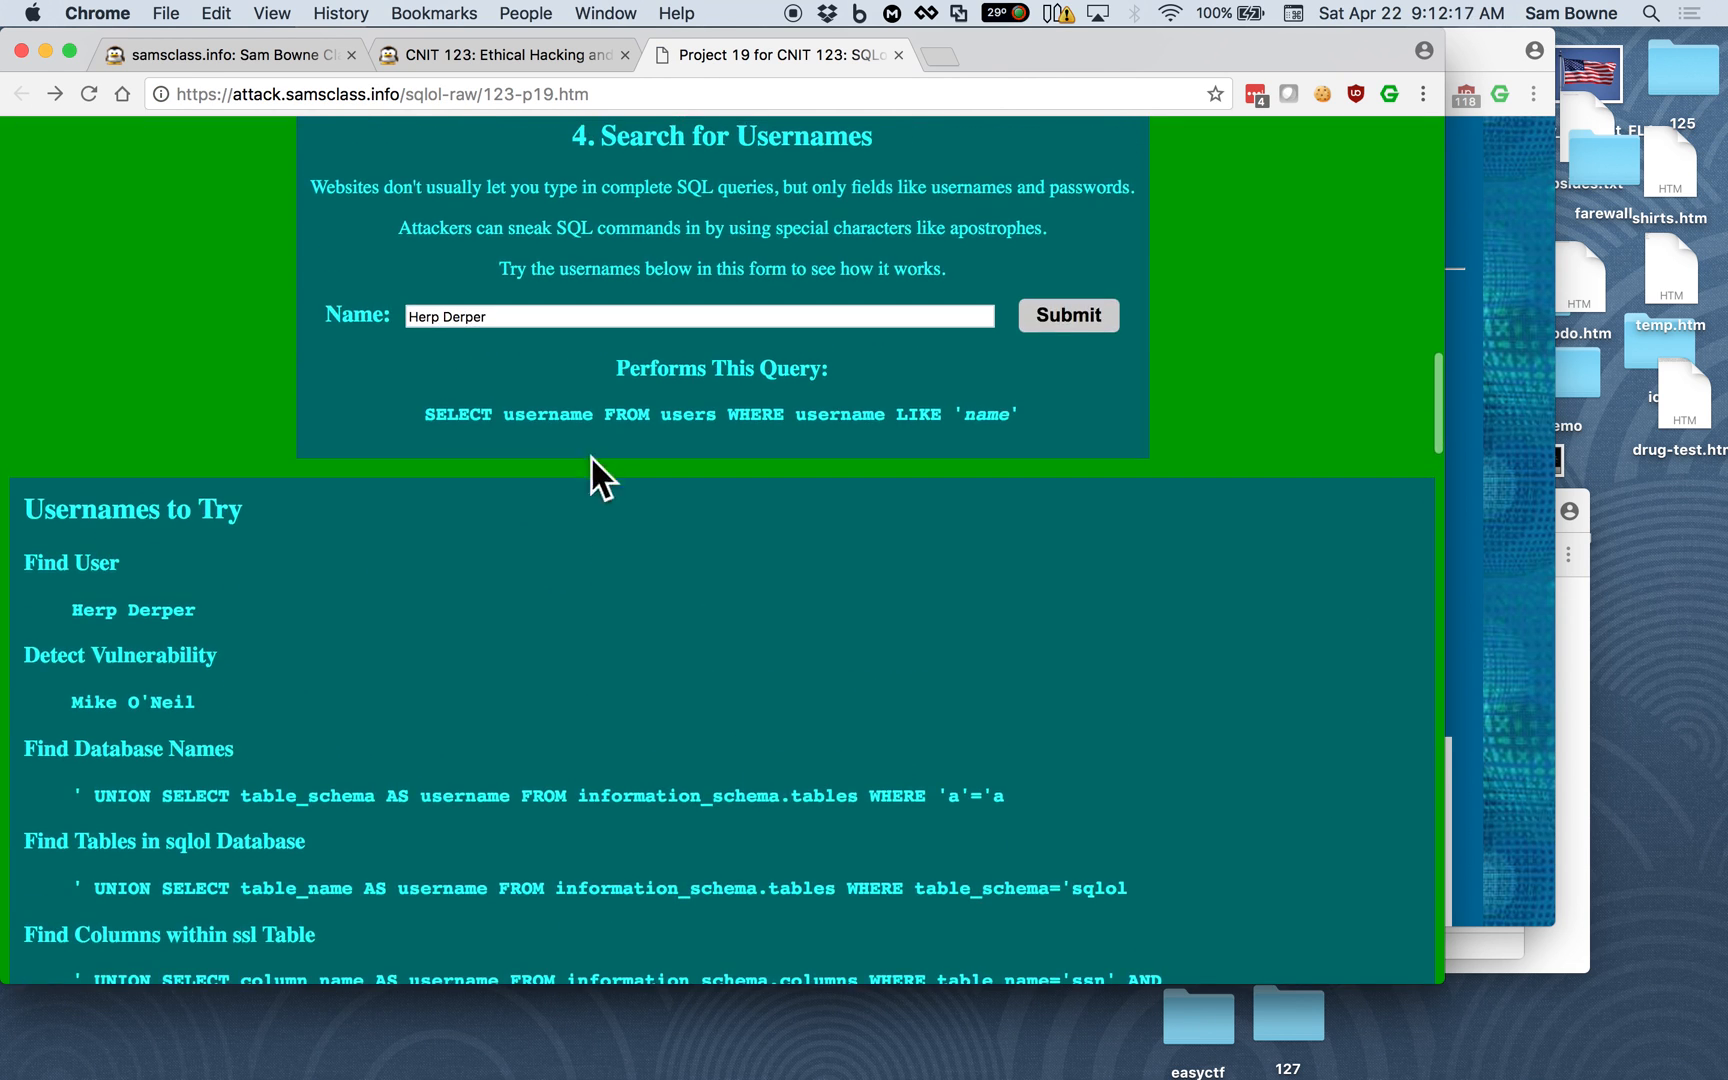
left_click(1066, 316)
type("O")
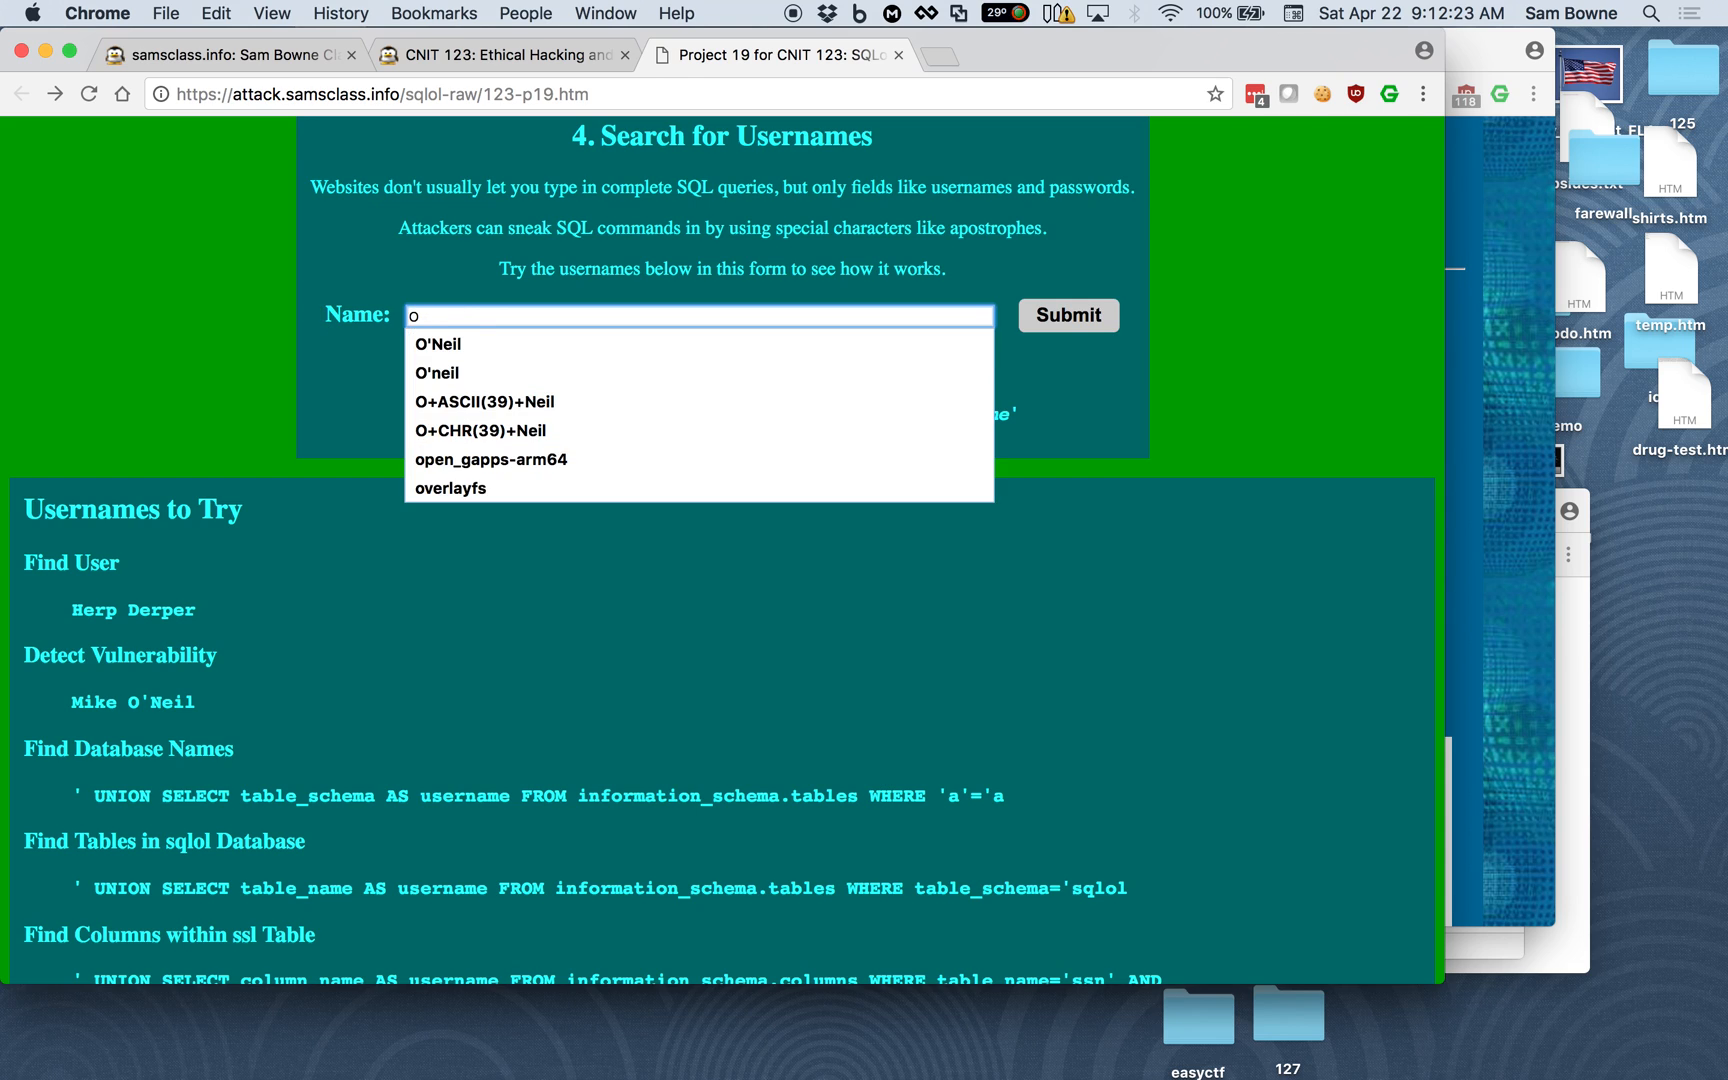
left_click(436, 372)
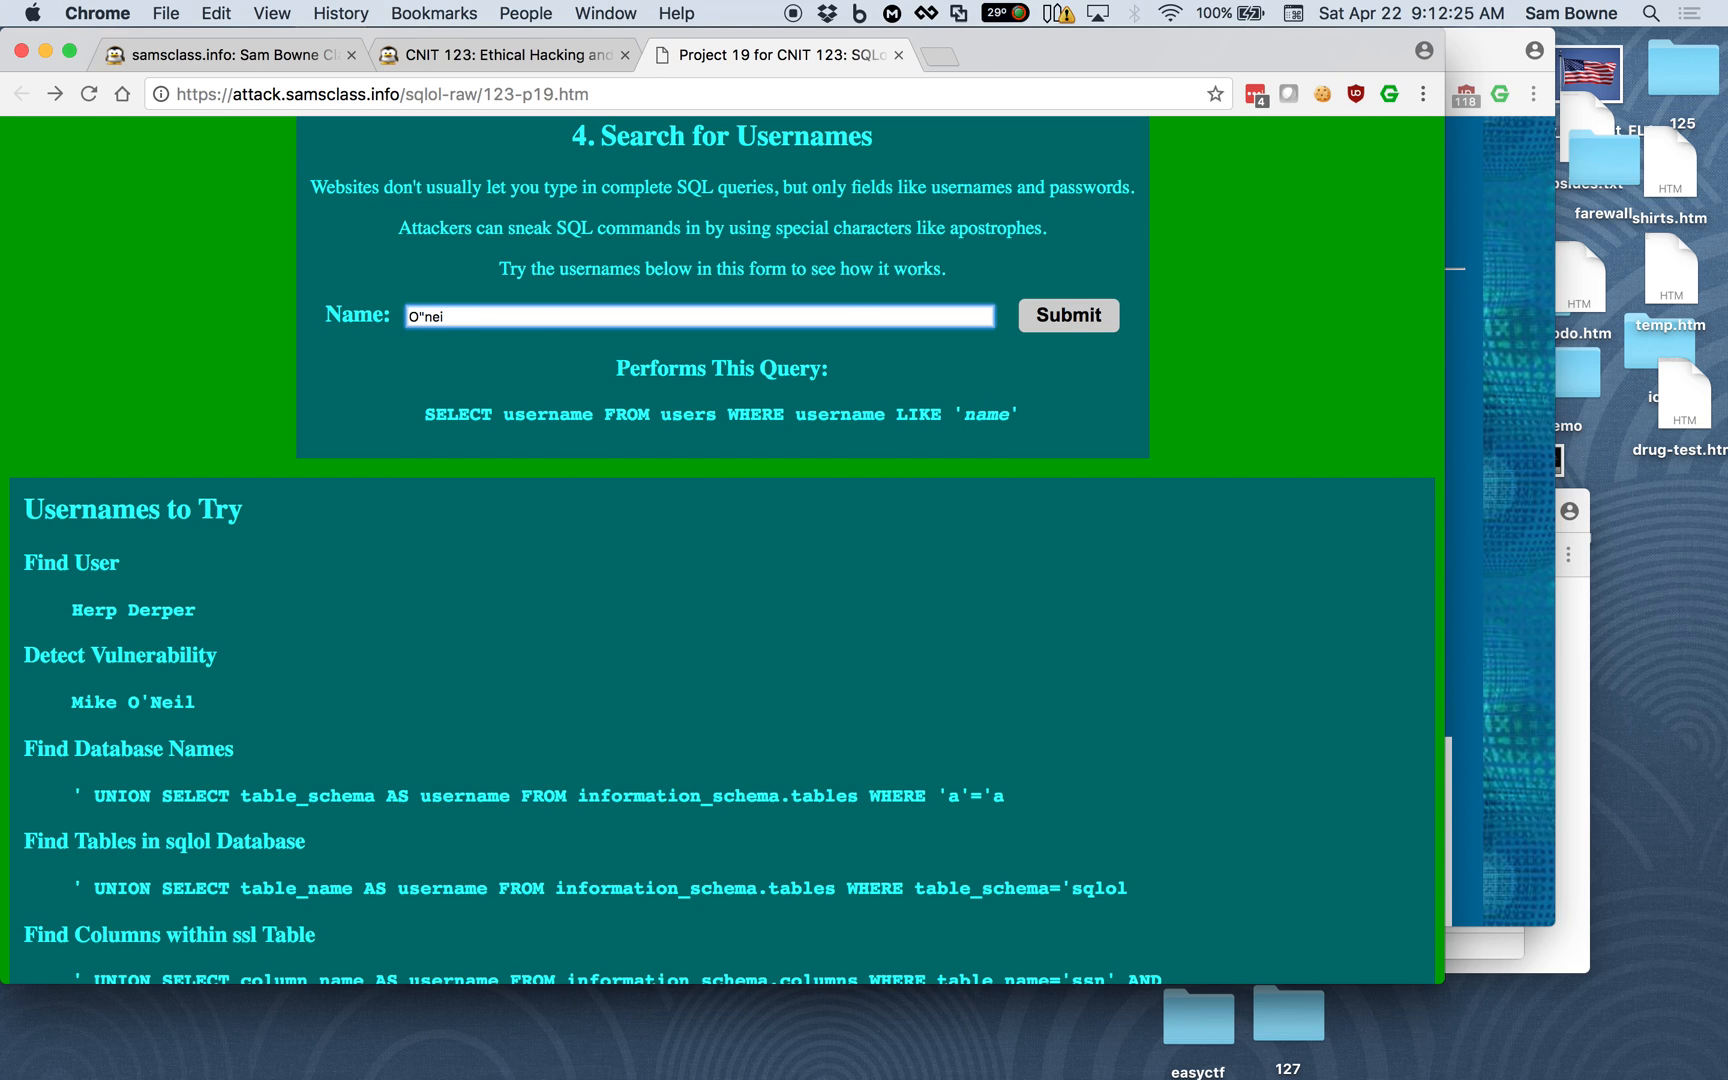
left_click(1066, 316)
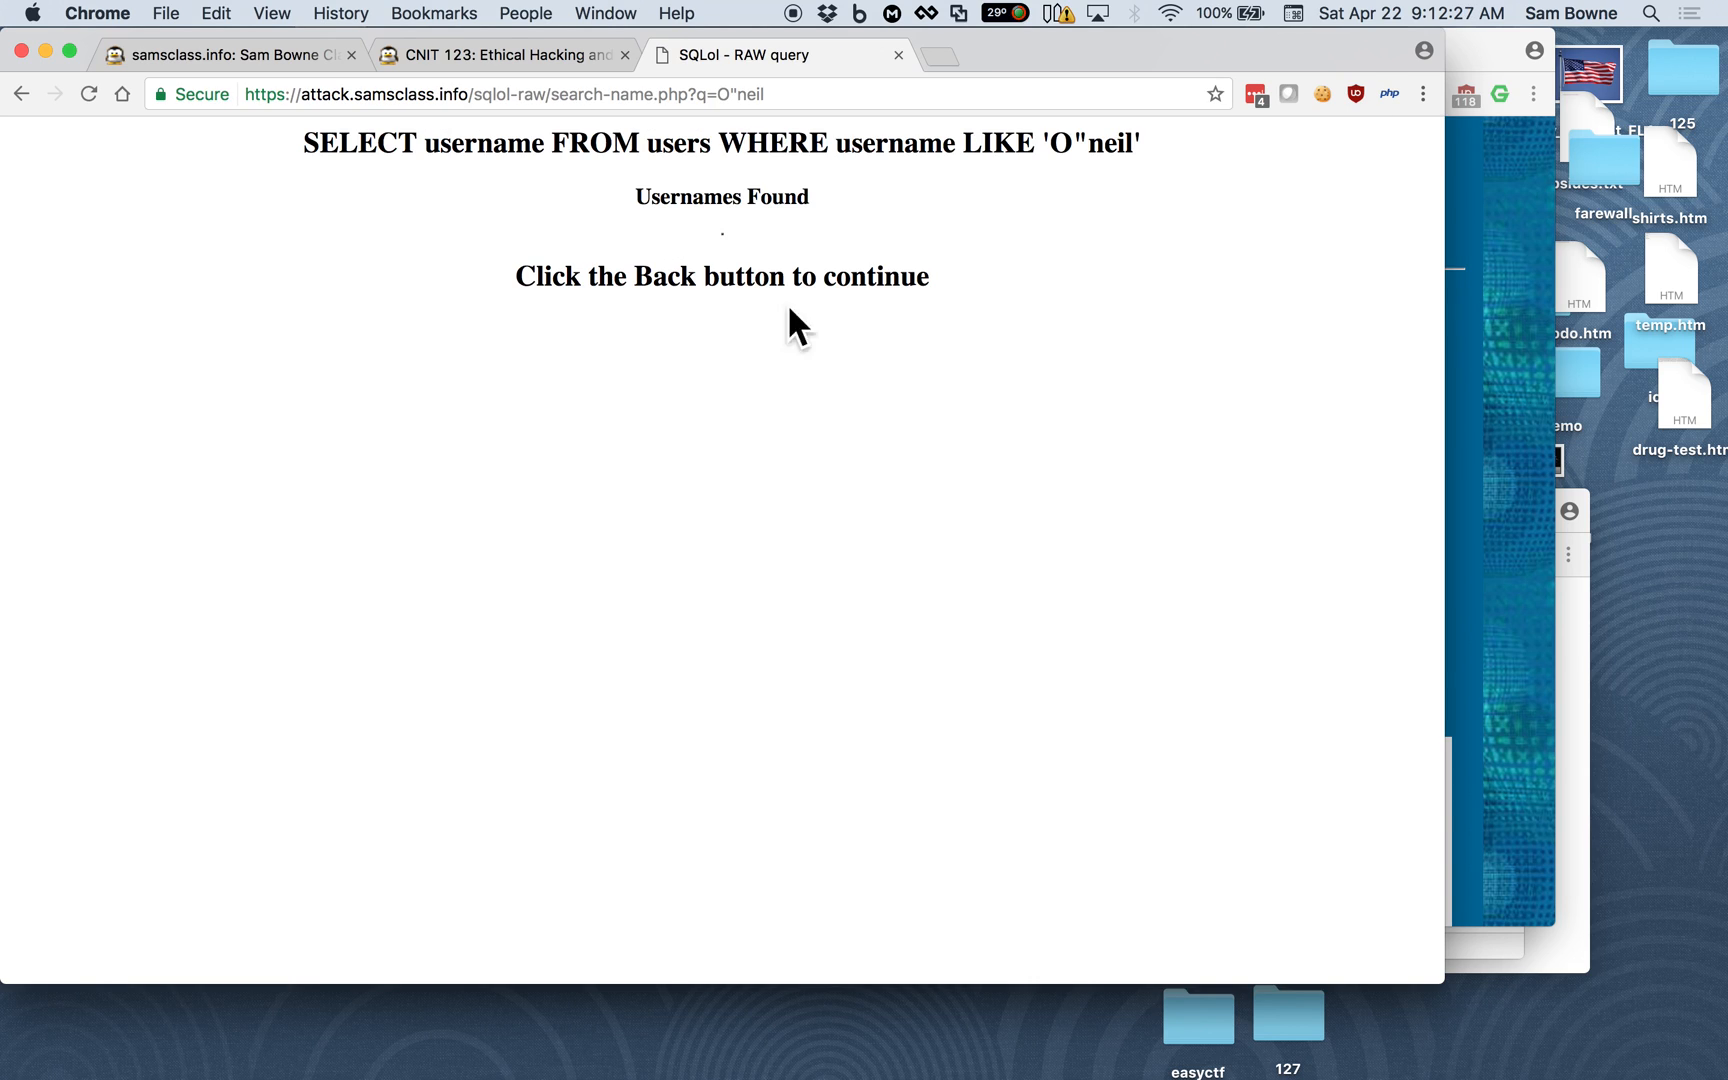
mouse_move(116, 170)
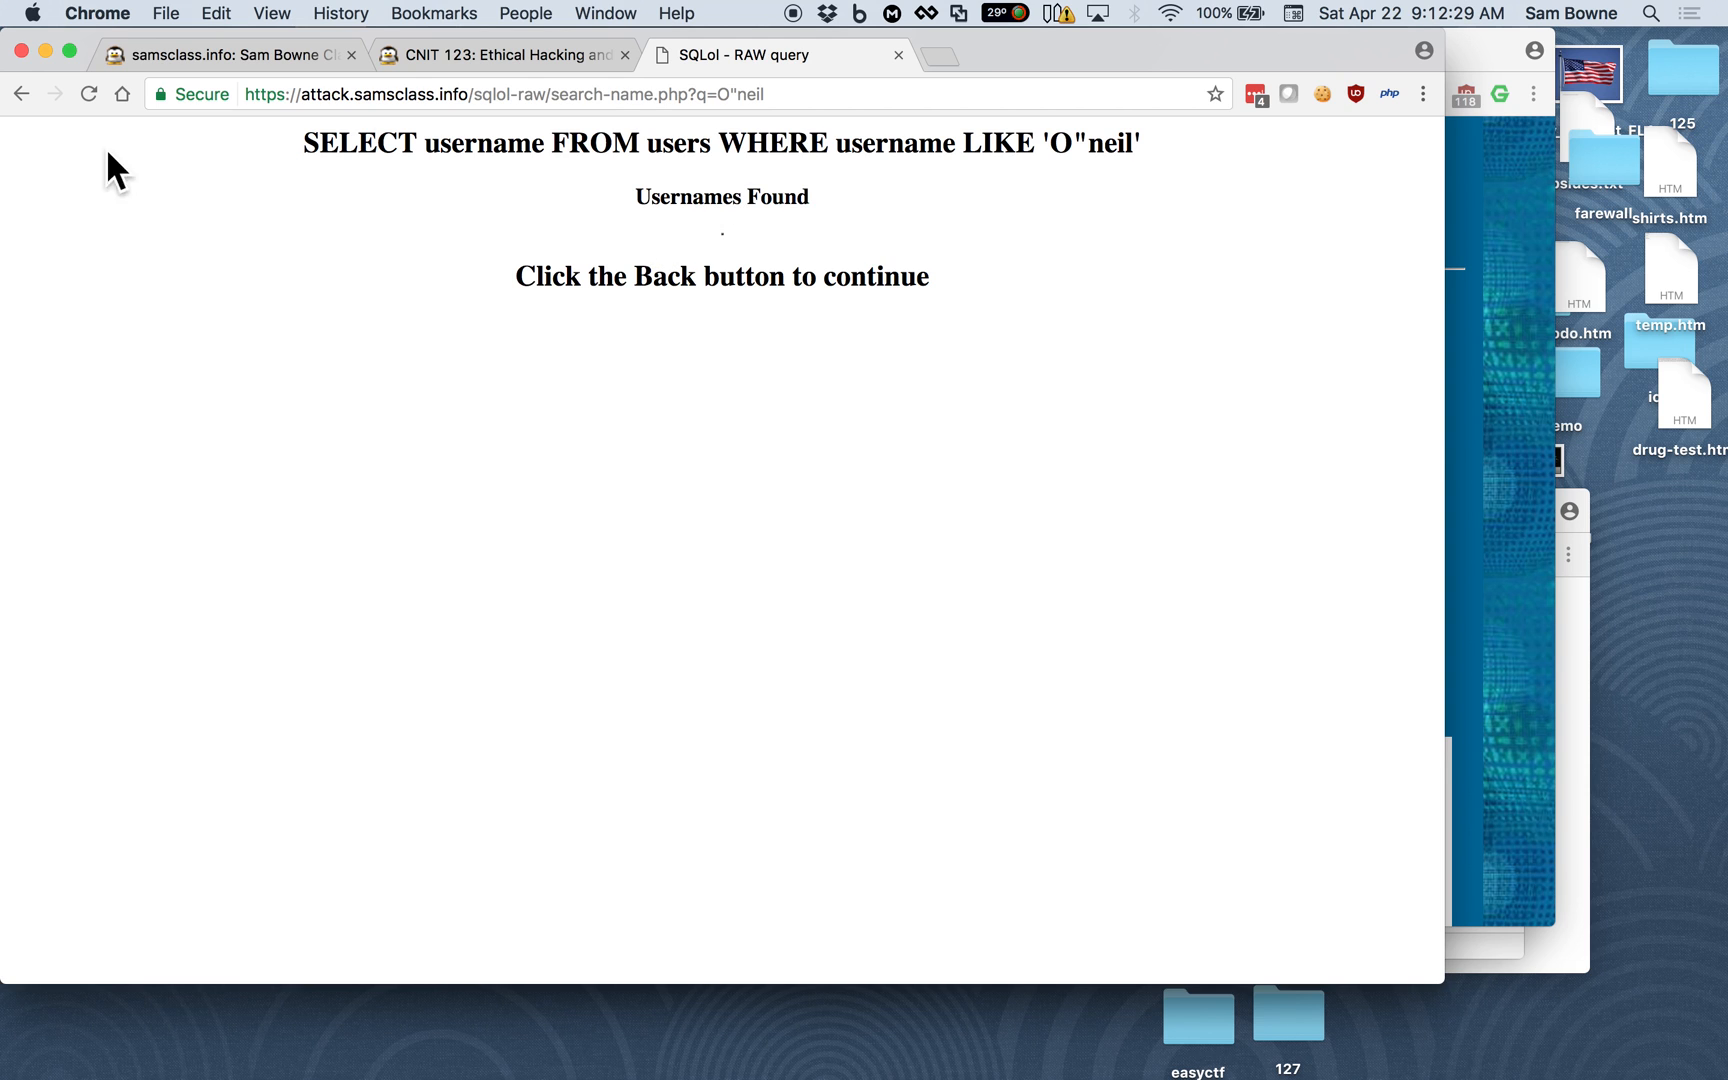
Search for O'neil to trigger the MySQL syntax error near 'neil'', then return to the project page.
left_click(22, 94)
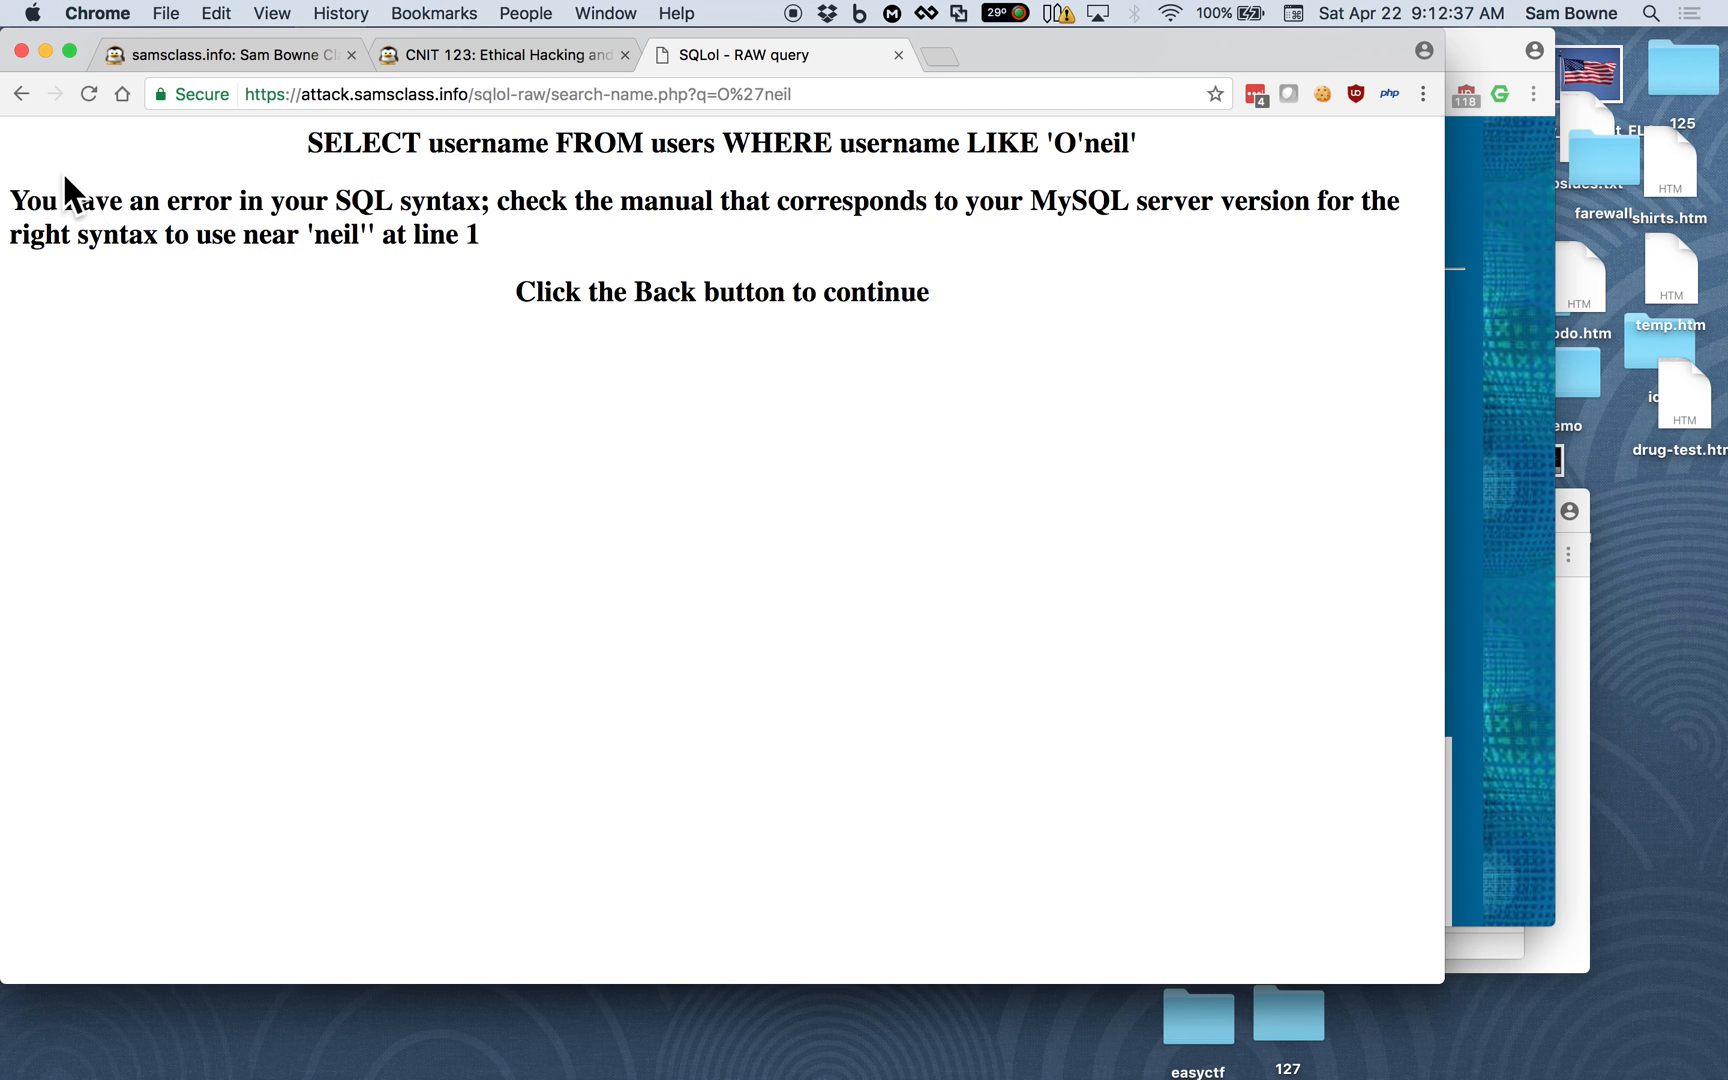
left_click(22, 92)
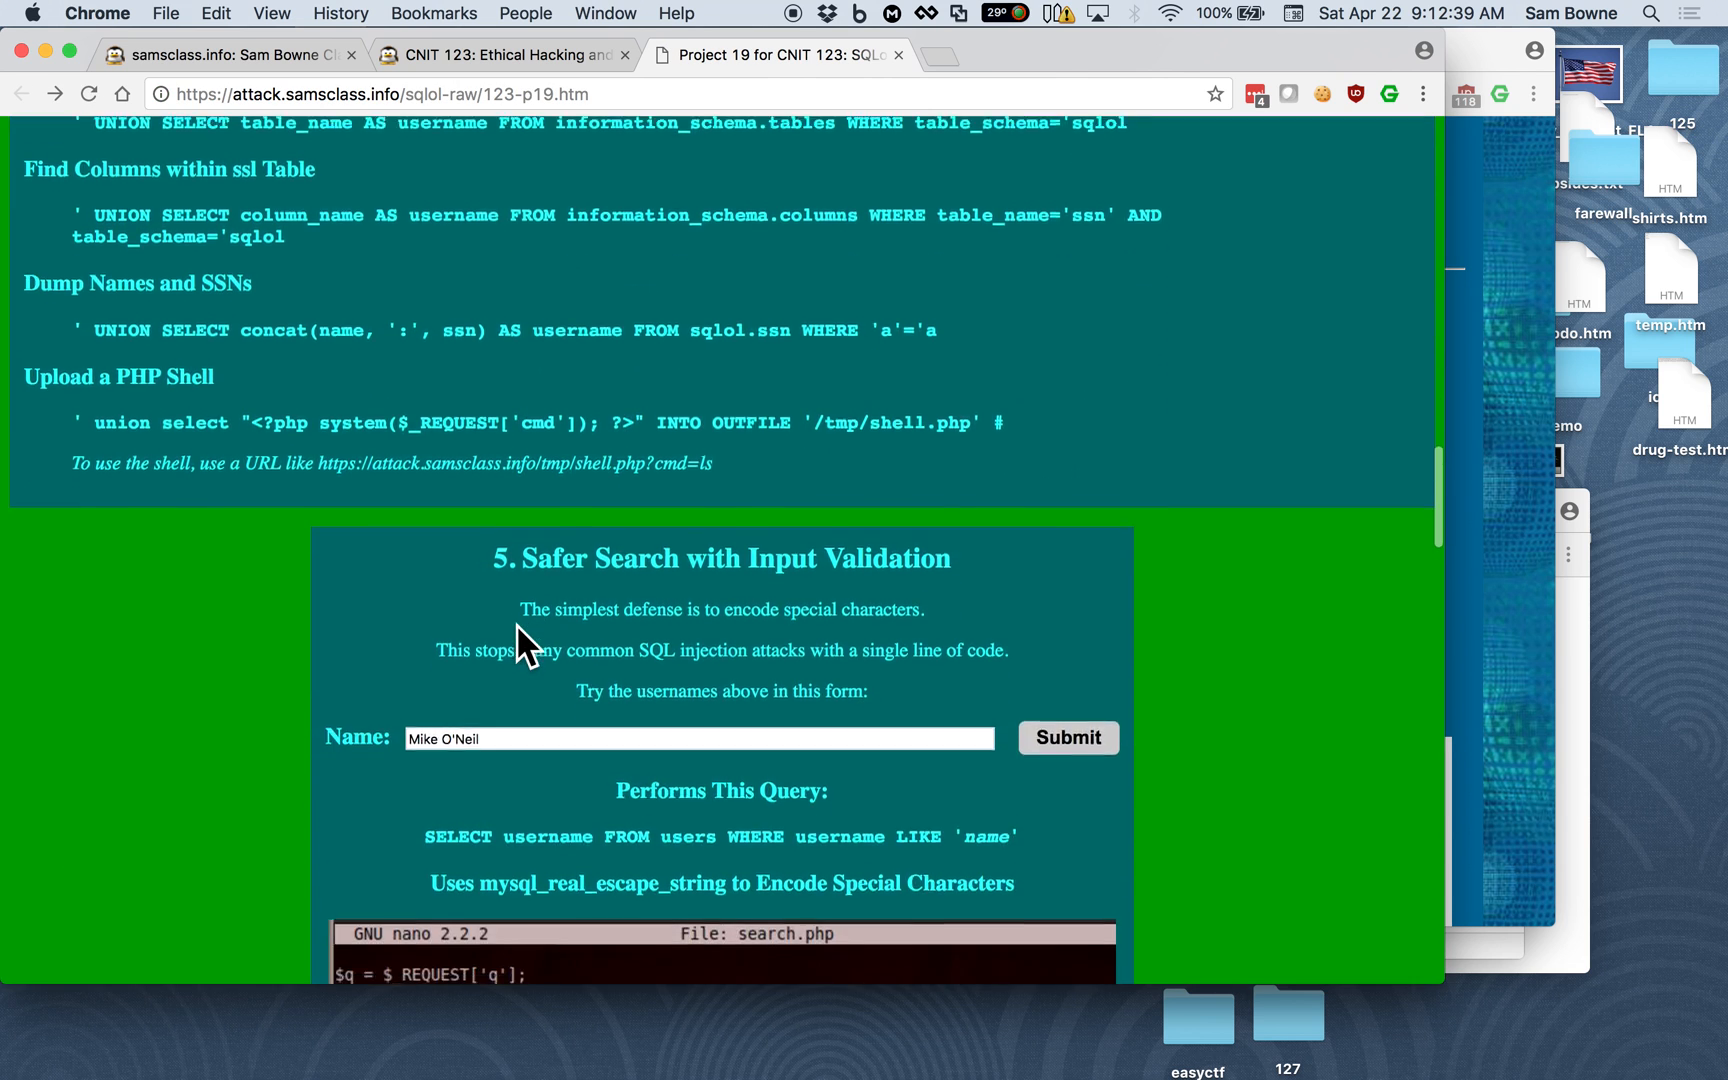
scroll("up", 3)
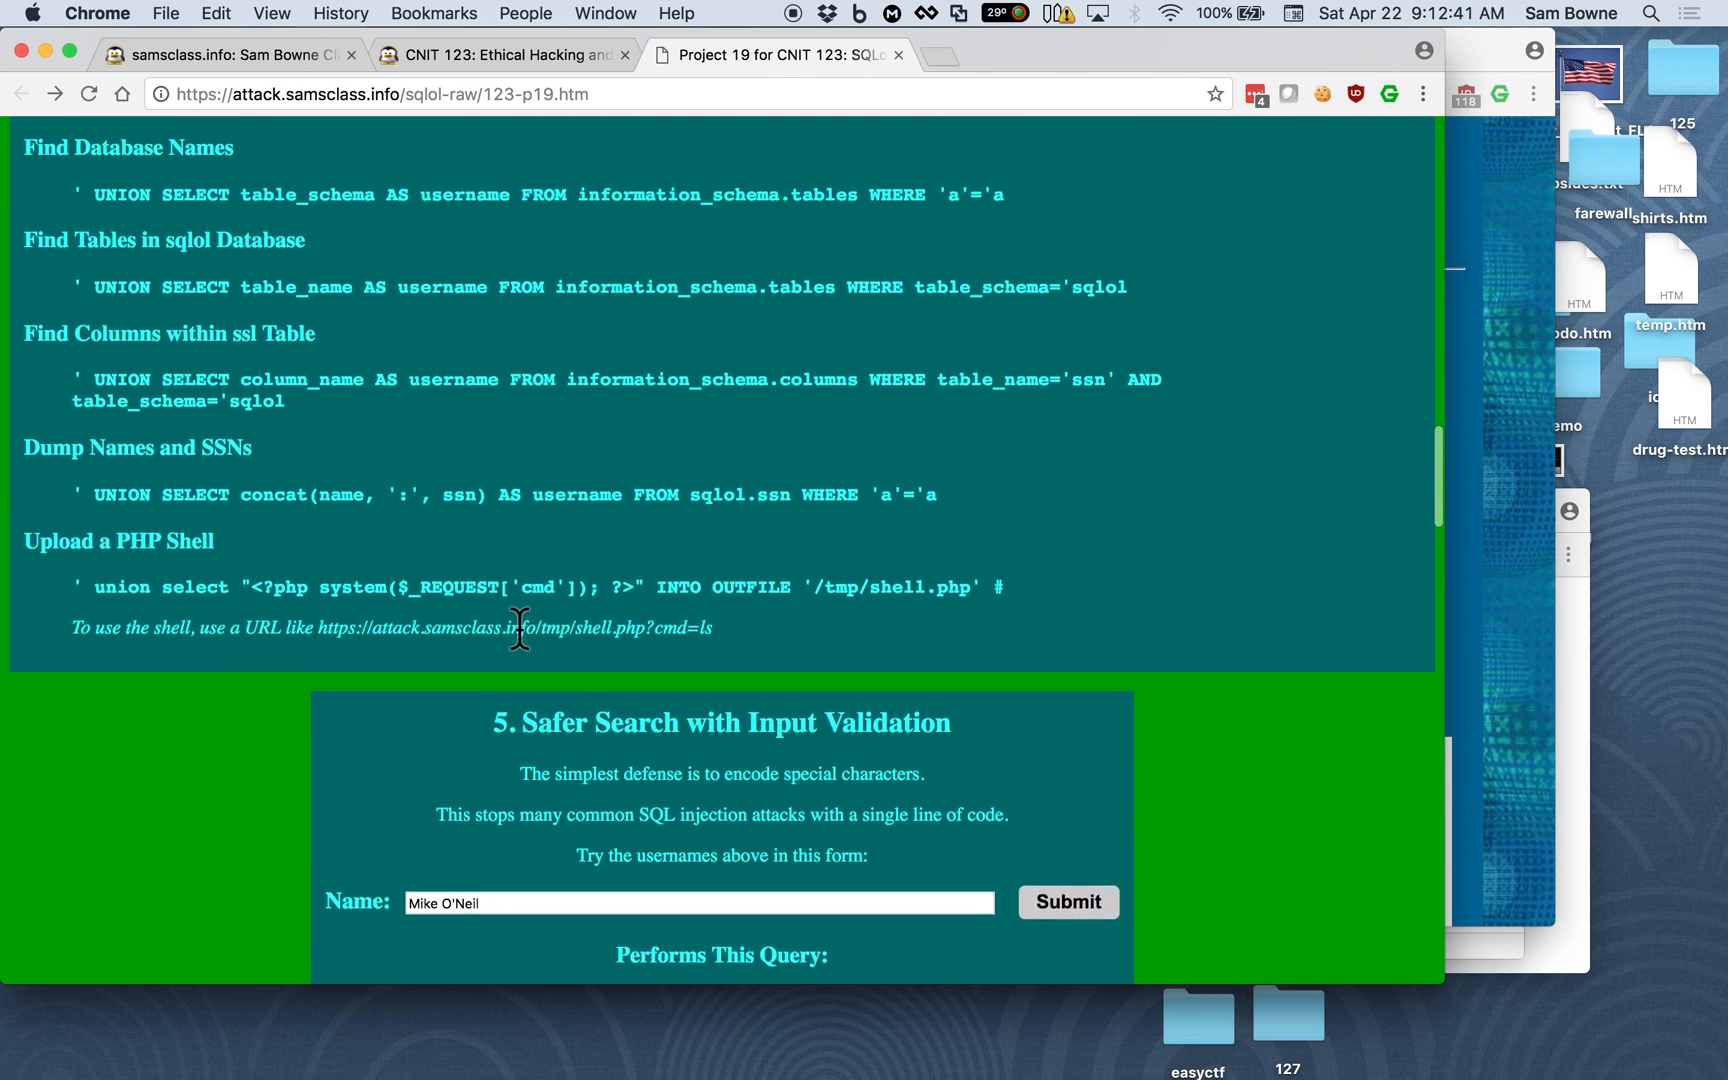
Submit the UNION SELECT concat(name, ':', ssn) injection to dump five names with SSNs.
scroll("up", 3)
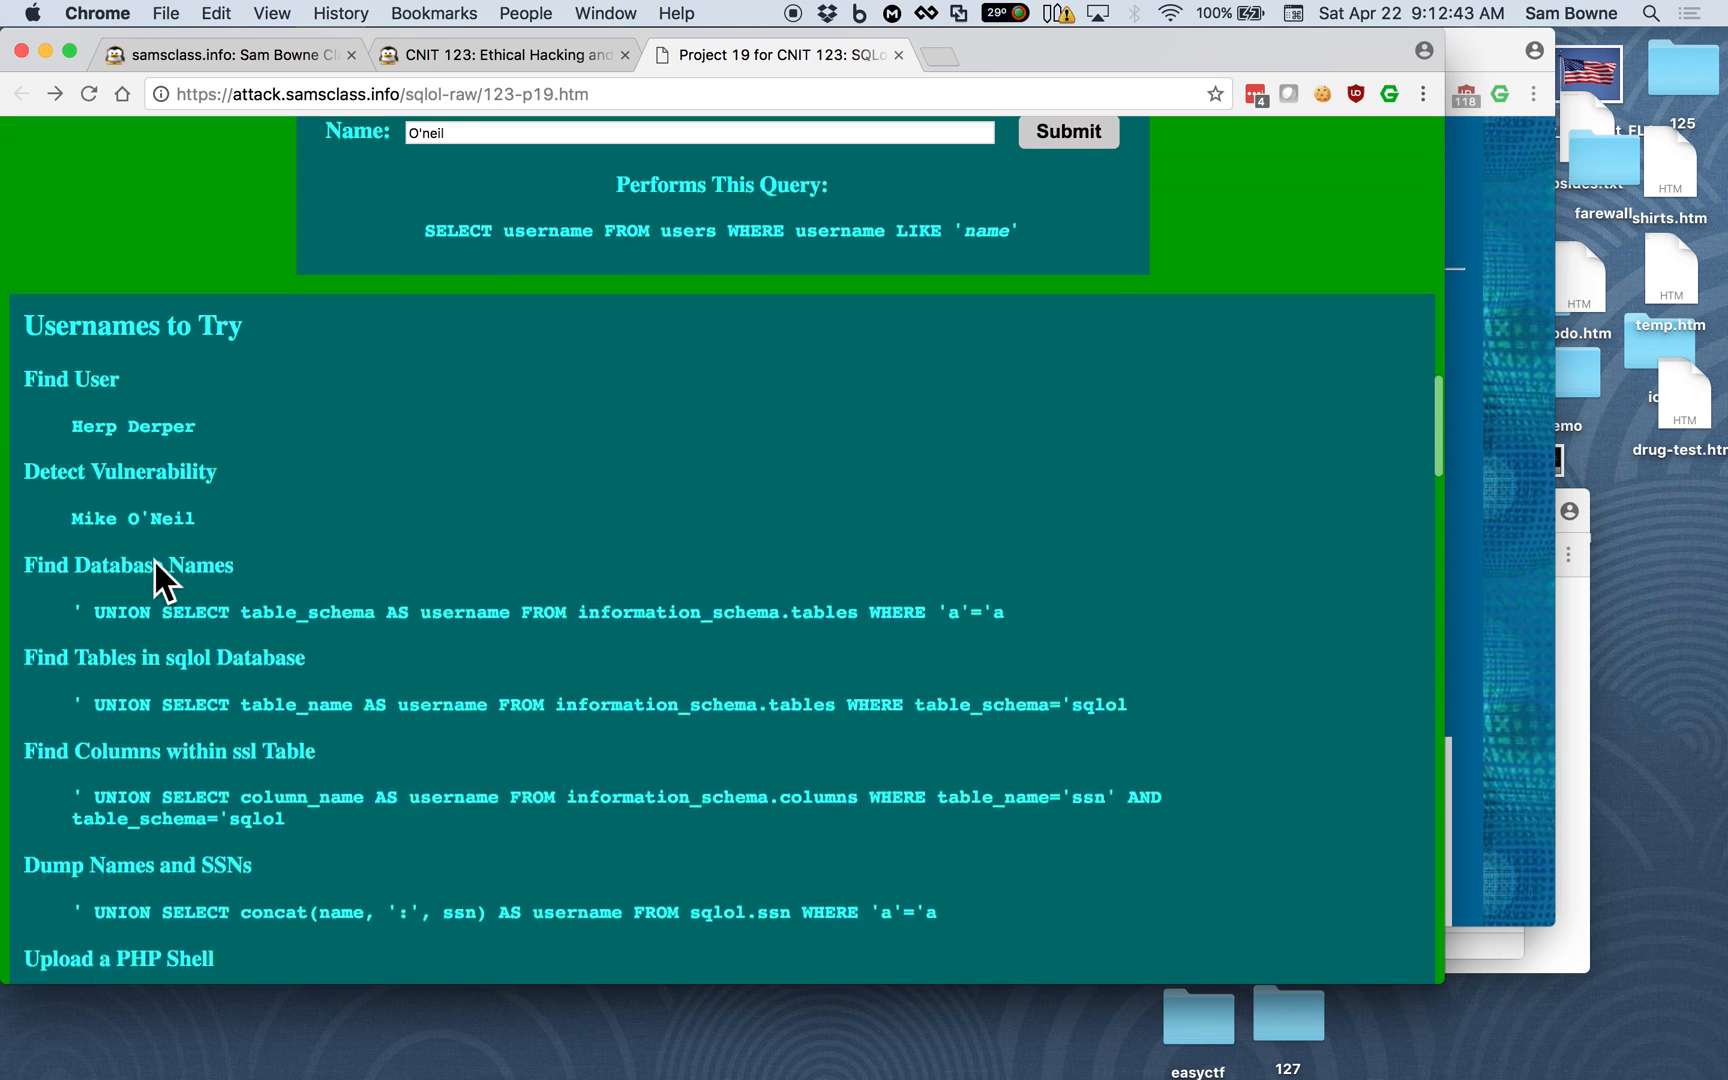
scroll("down", 3)
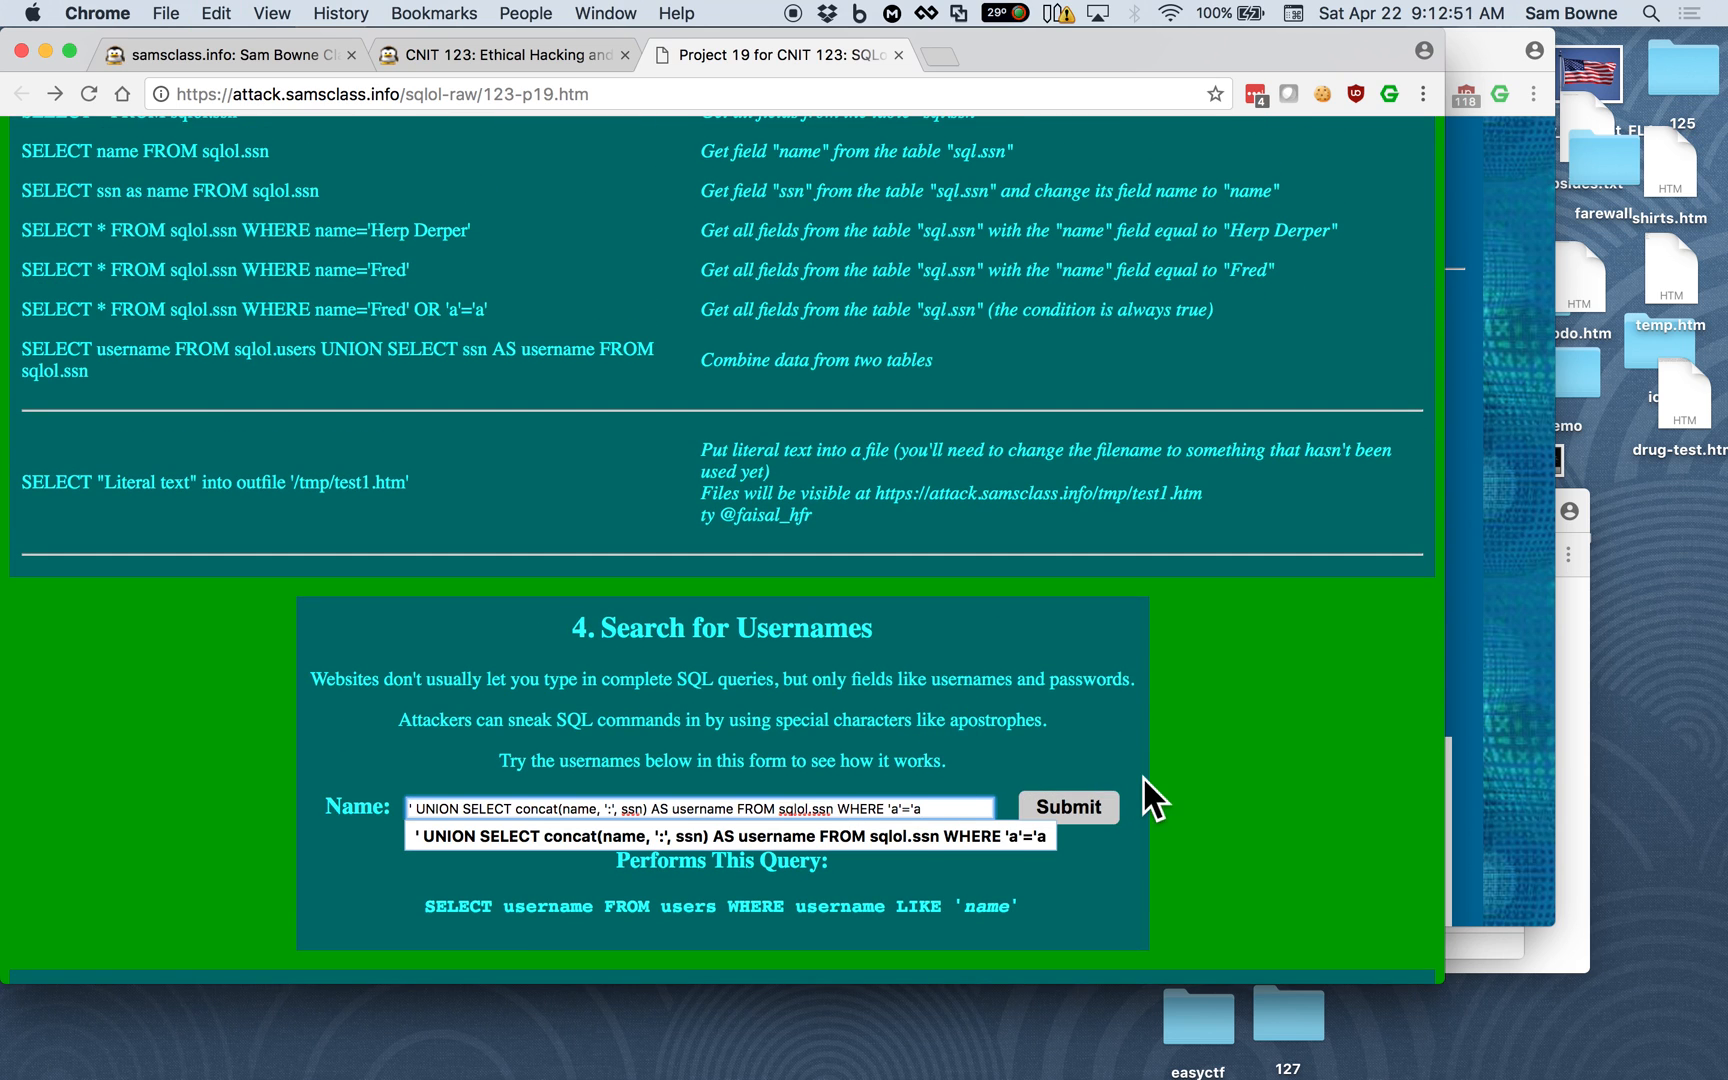
left_click(1066, 806)
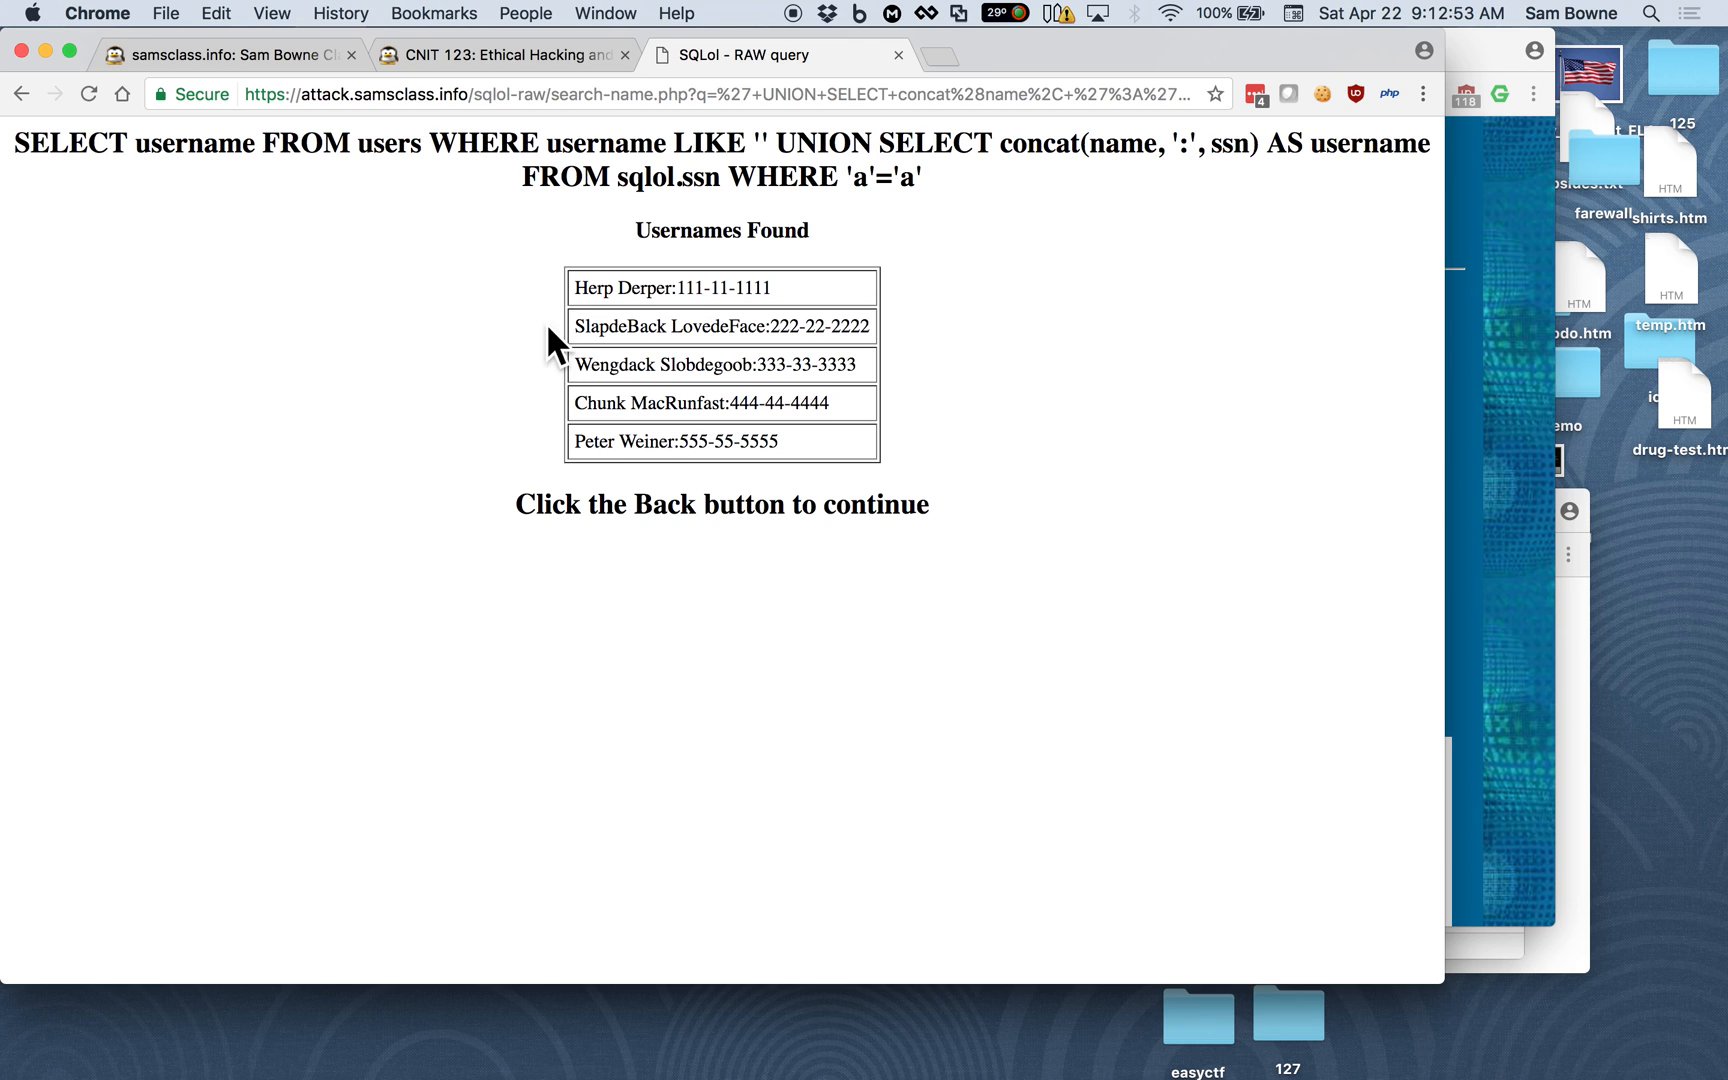
left_click(22, 92)
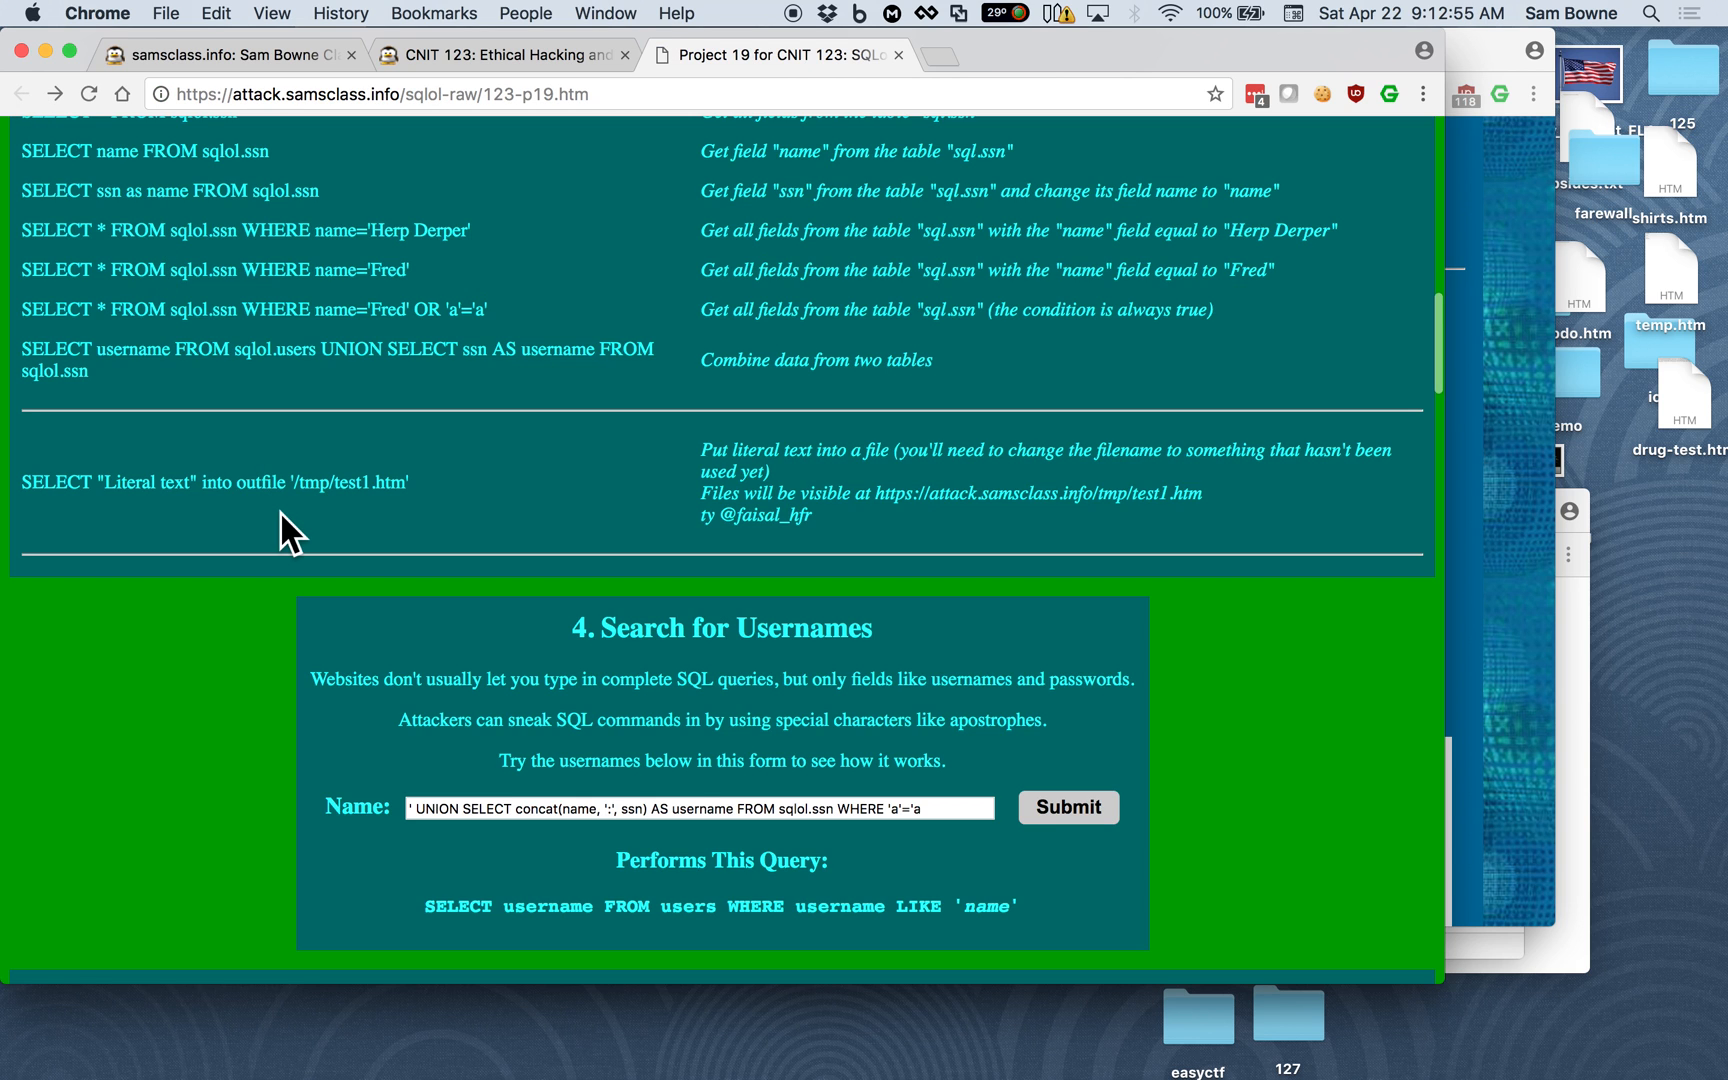
scroll("down", 3)
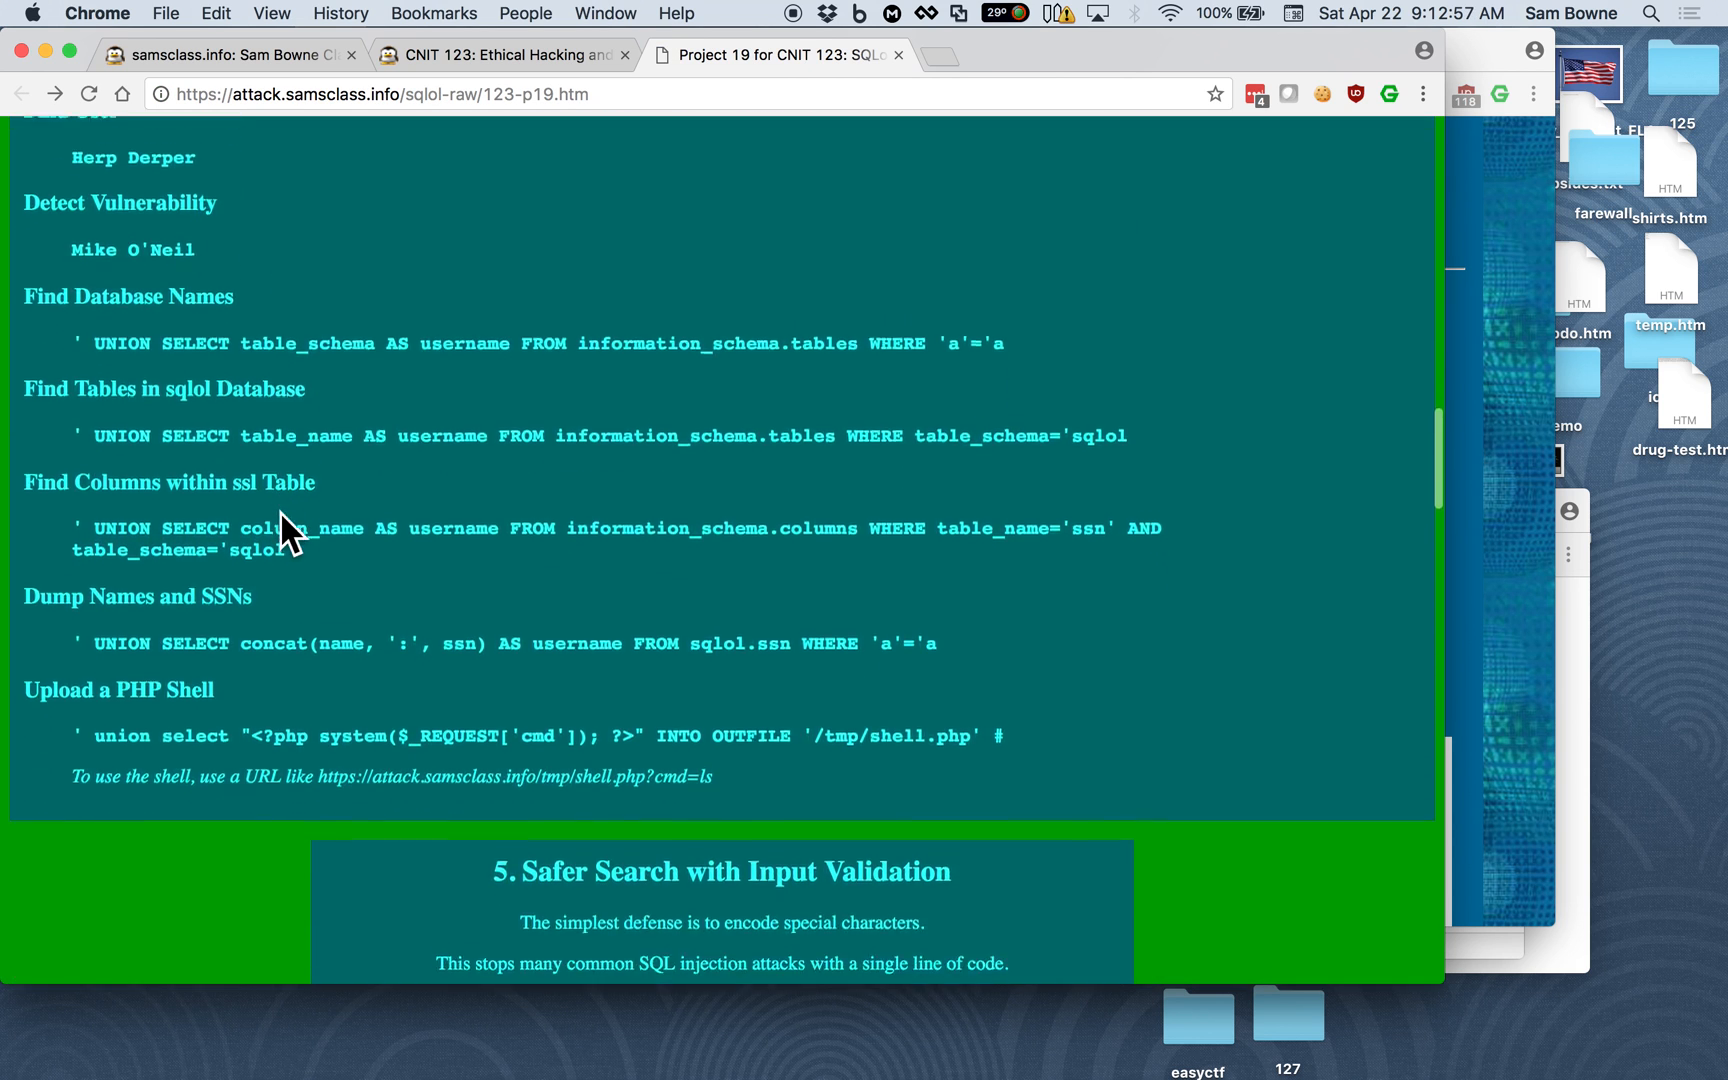
Submit the UNION SELECT PHP payload INTO OUTFILE '/tmp/shelldemo.php' through the Name field.
scroll("down", 3)
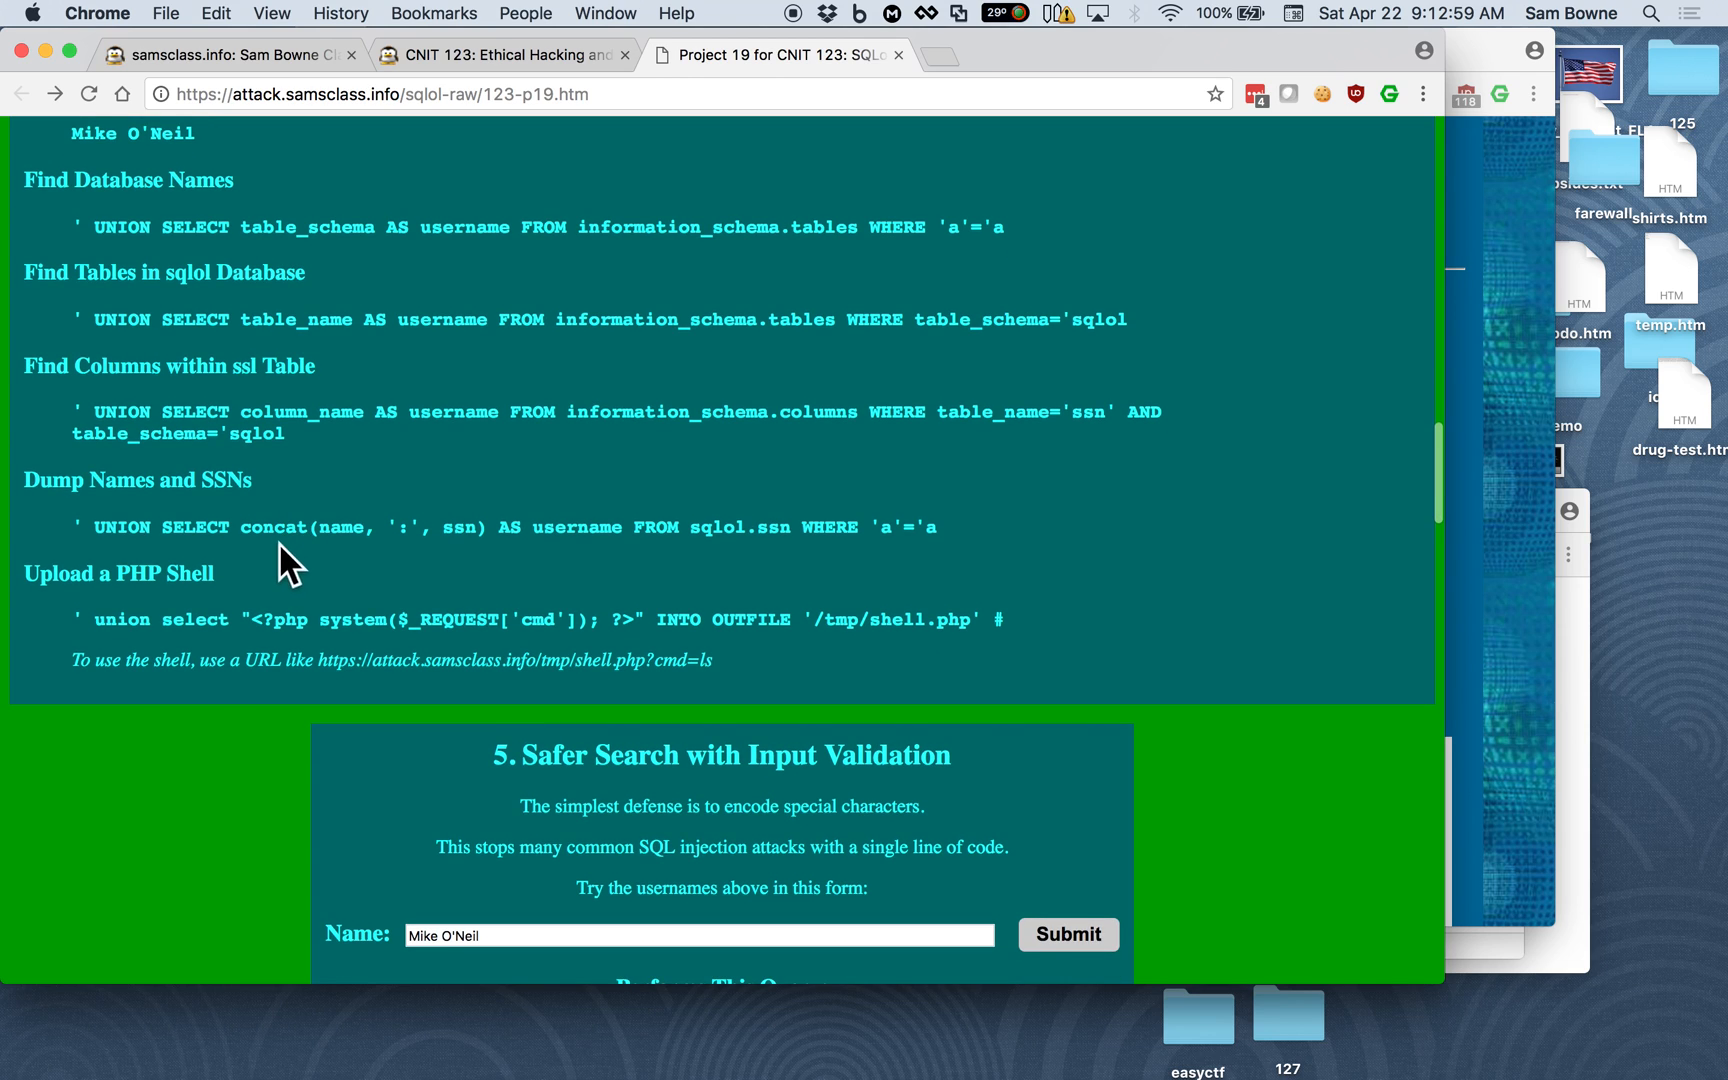
mouse_move(86, 618)
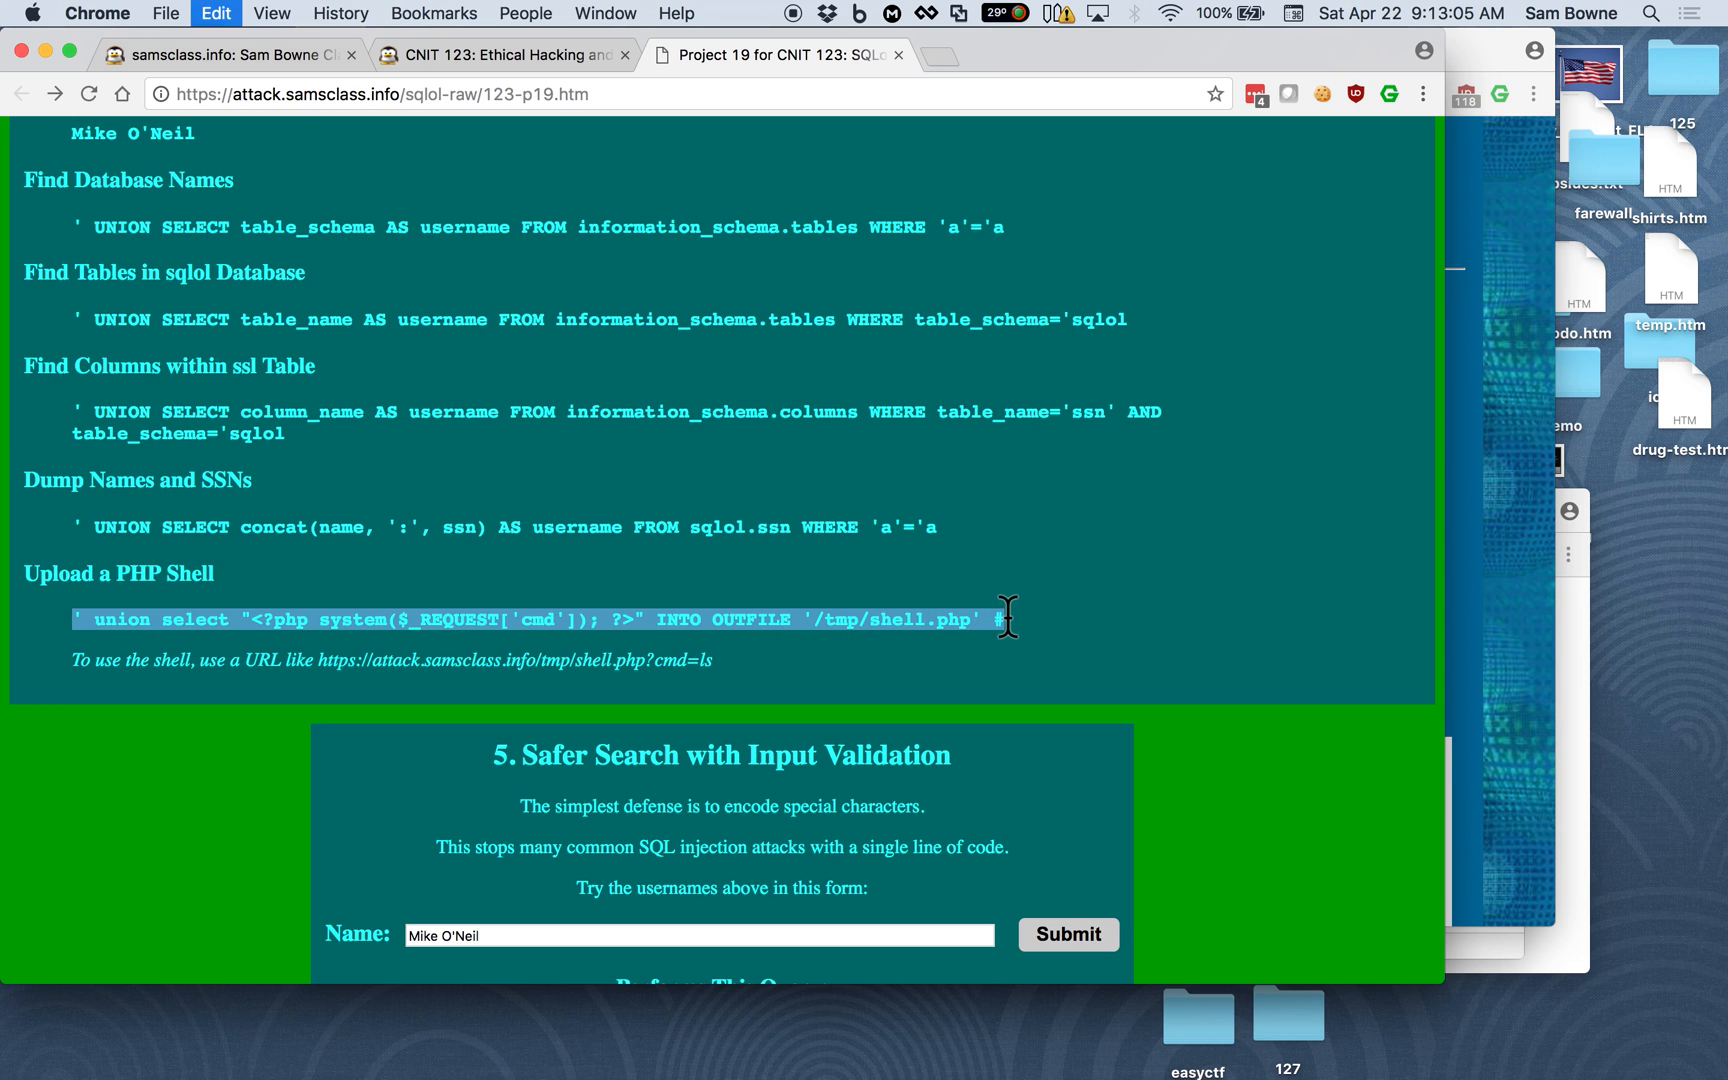
scroll("up", 3)
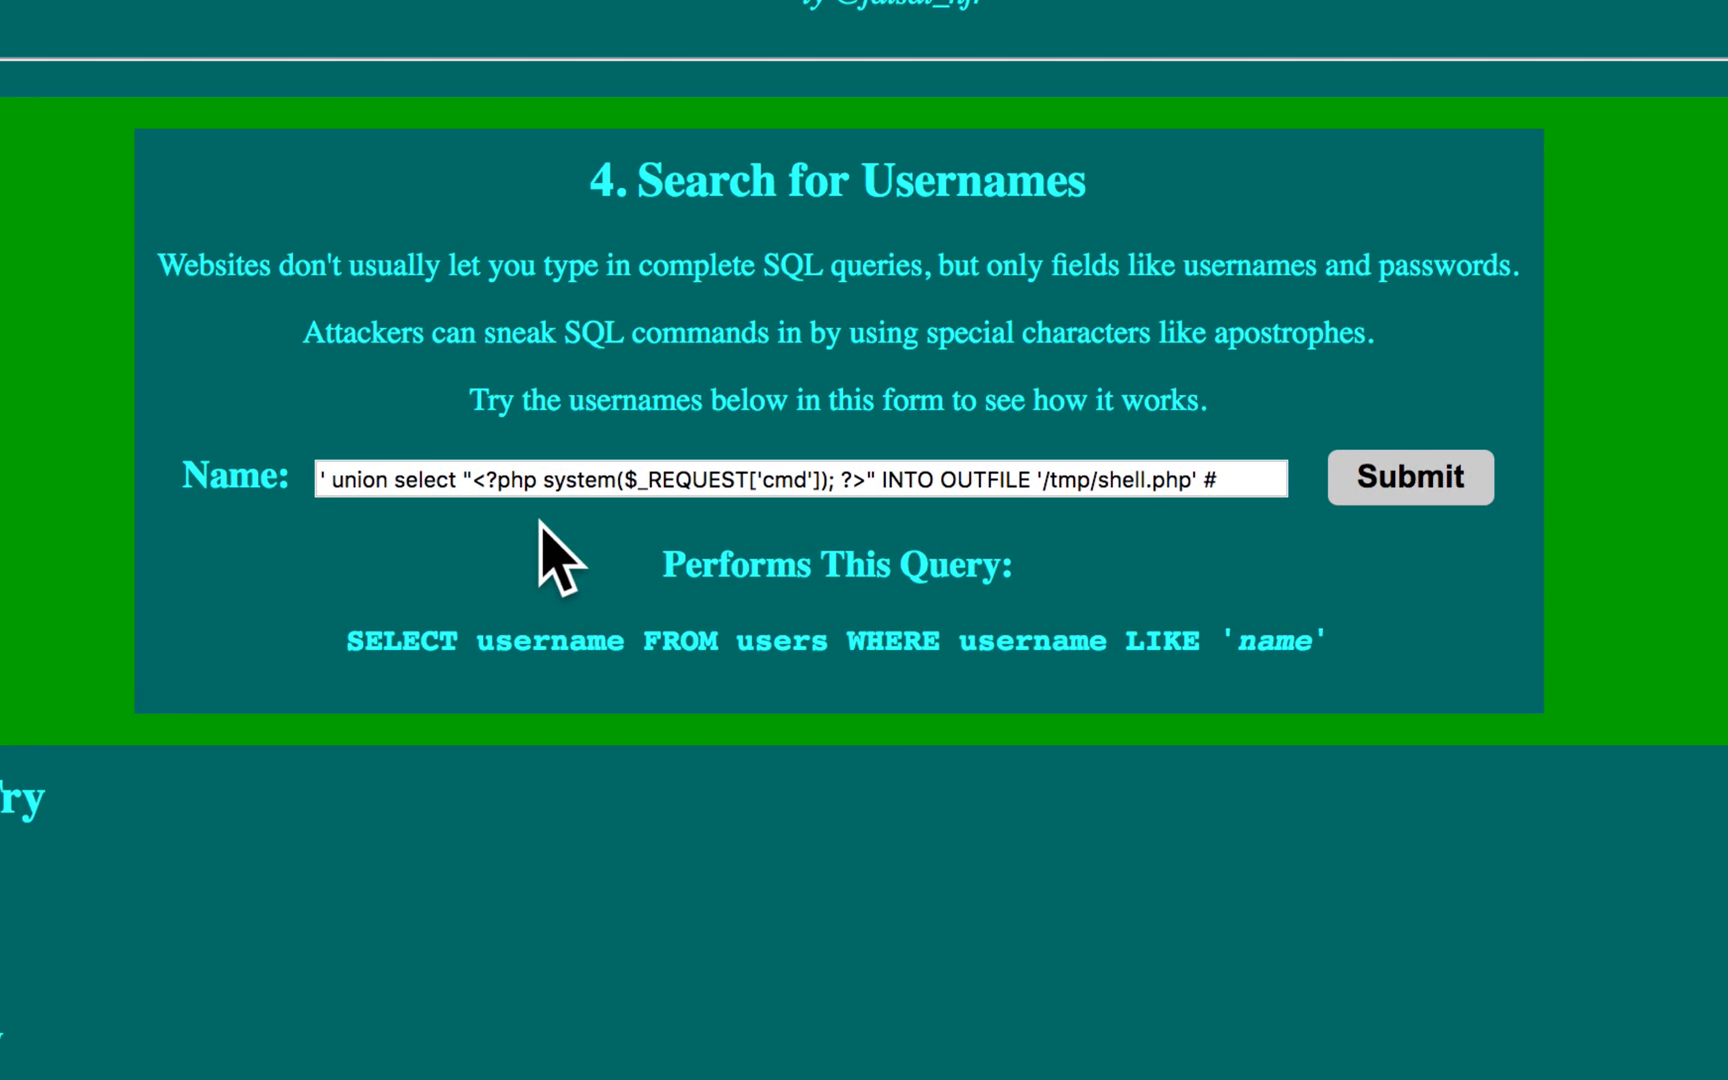
mouse_move(904, 540)
type("de")
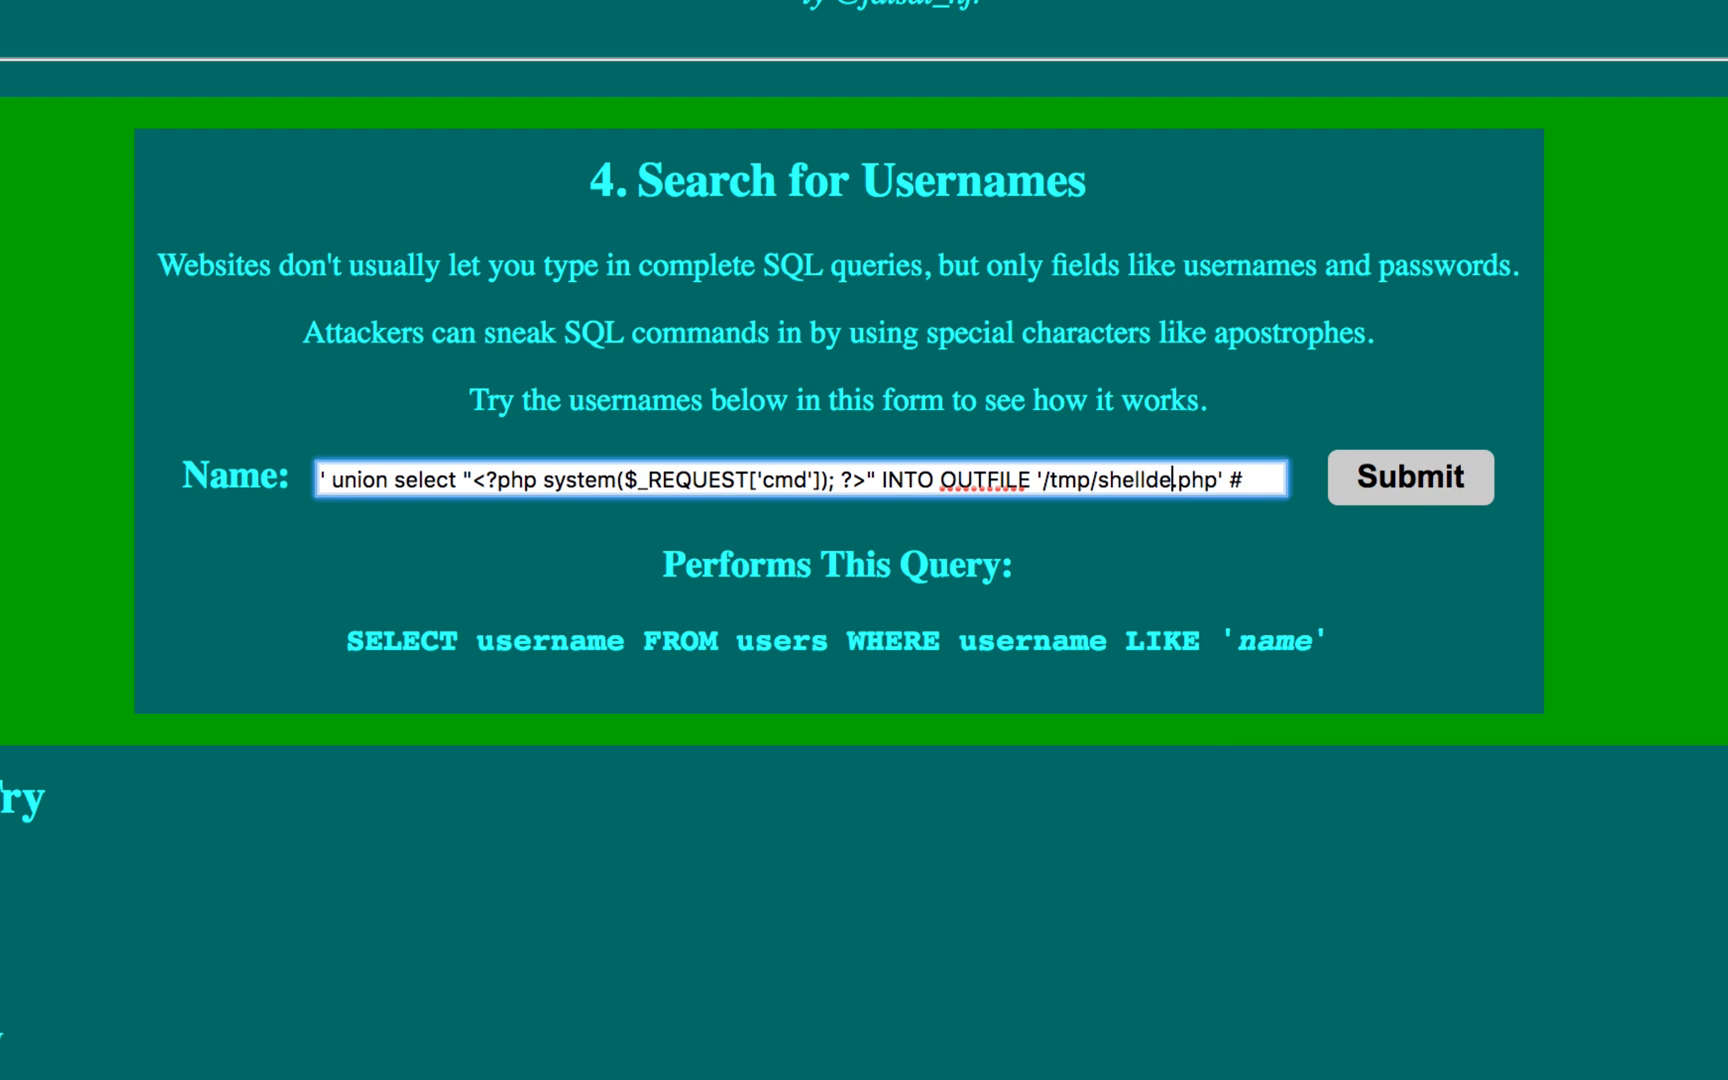
type("mo")
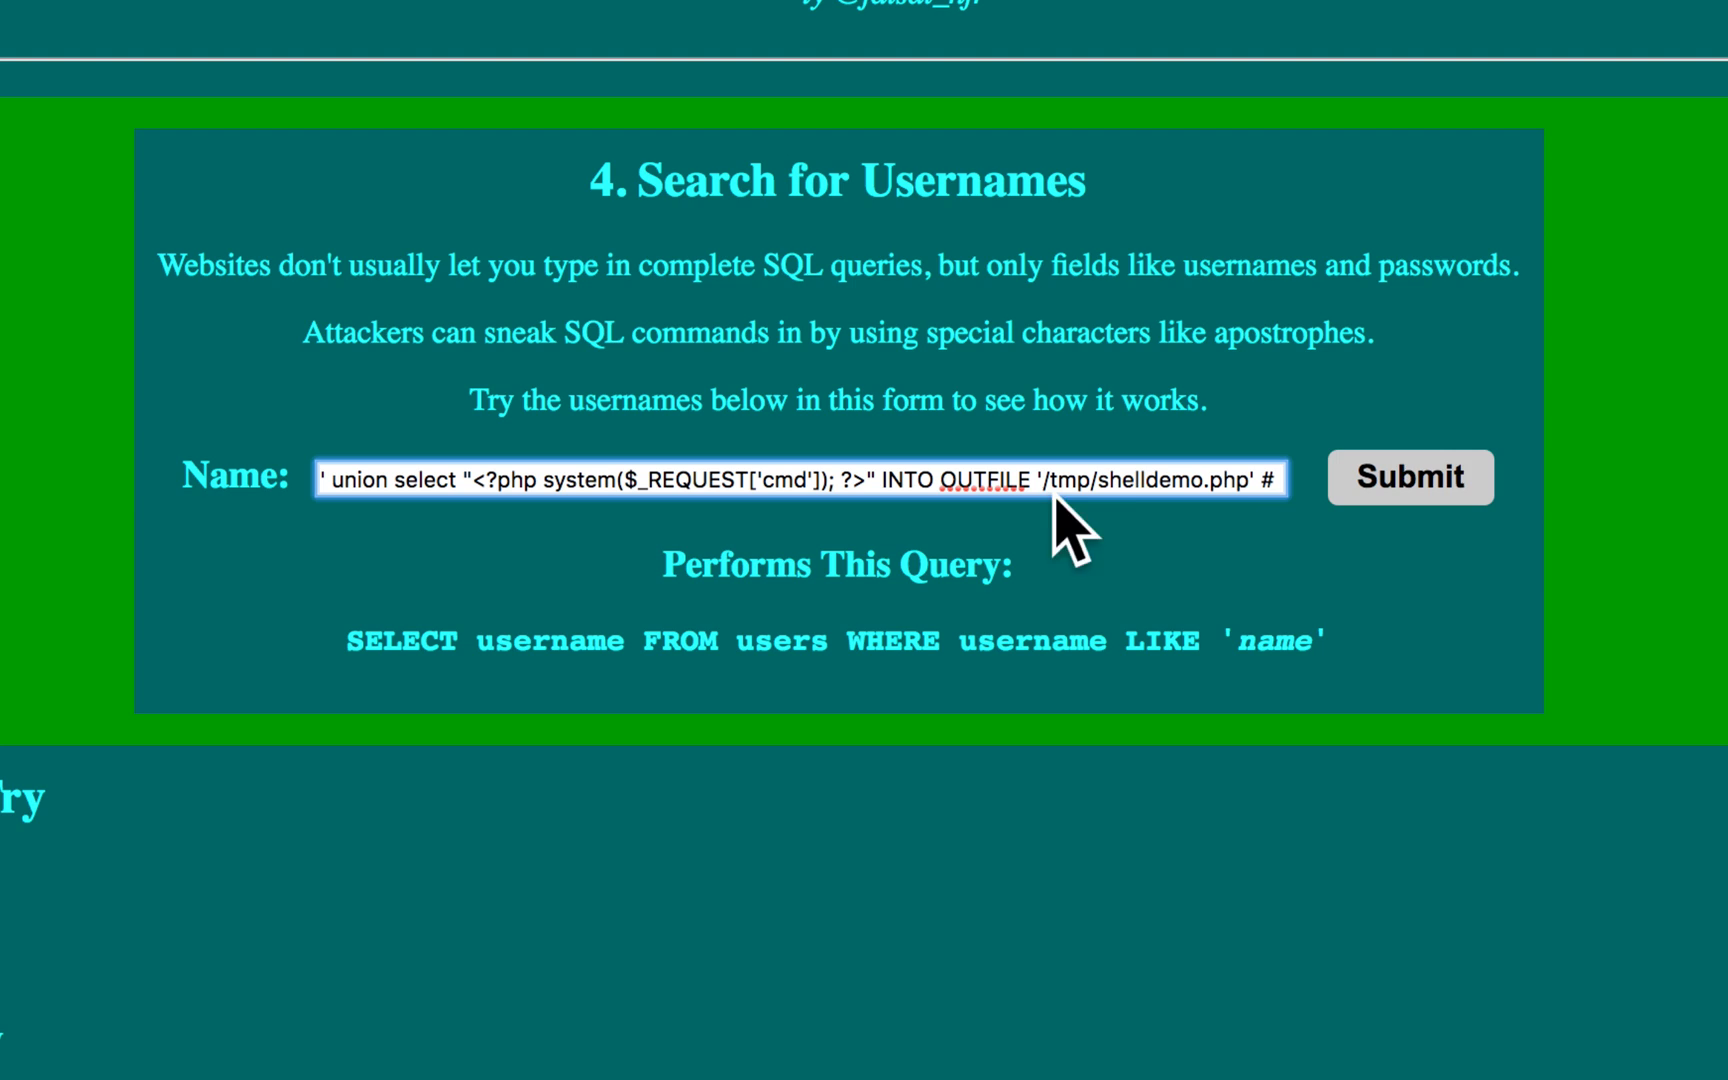
mouse_move(474, 540)
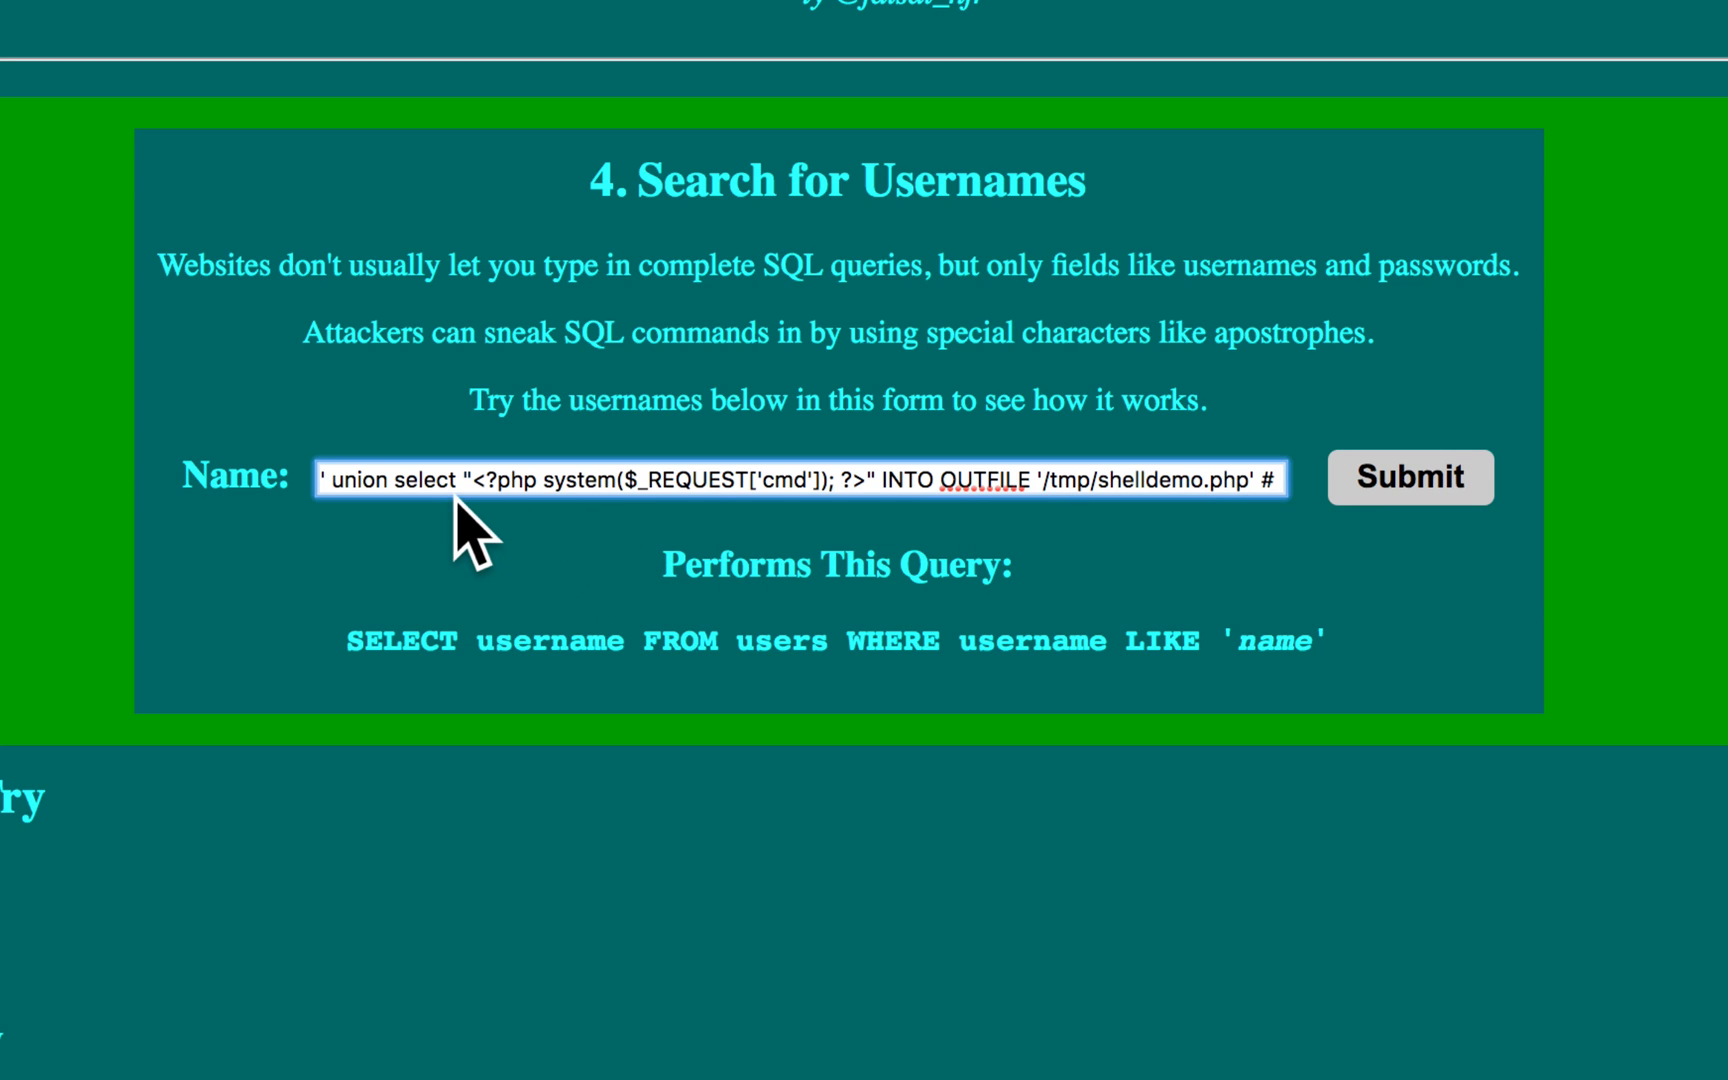
mouse_move(752, 492)
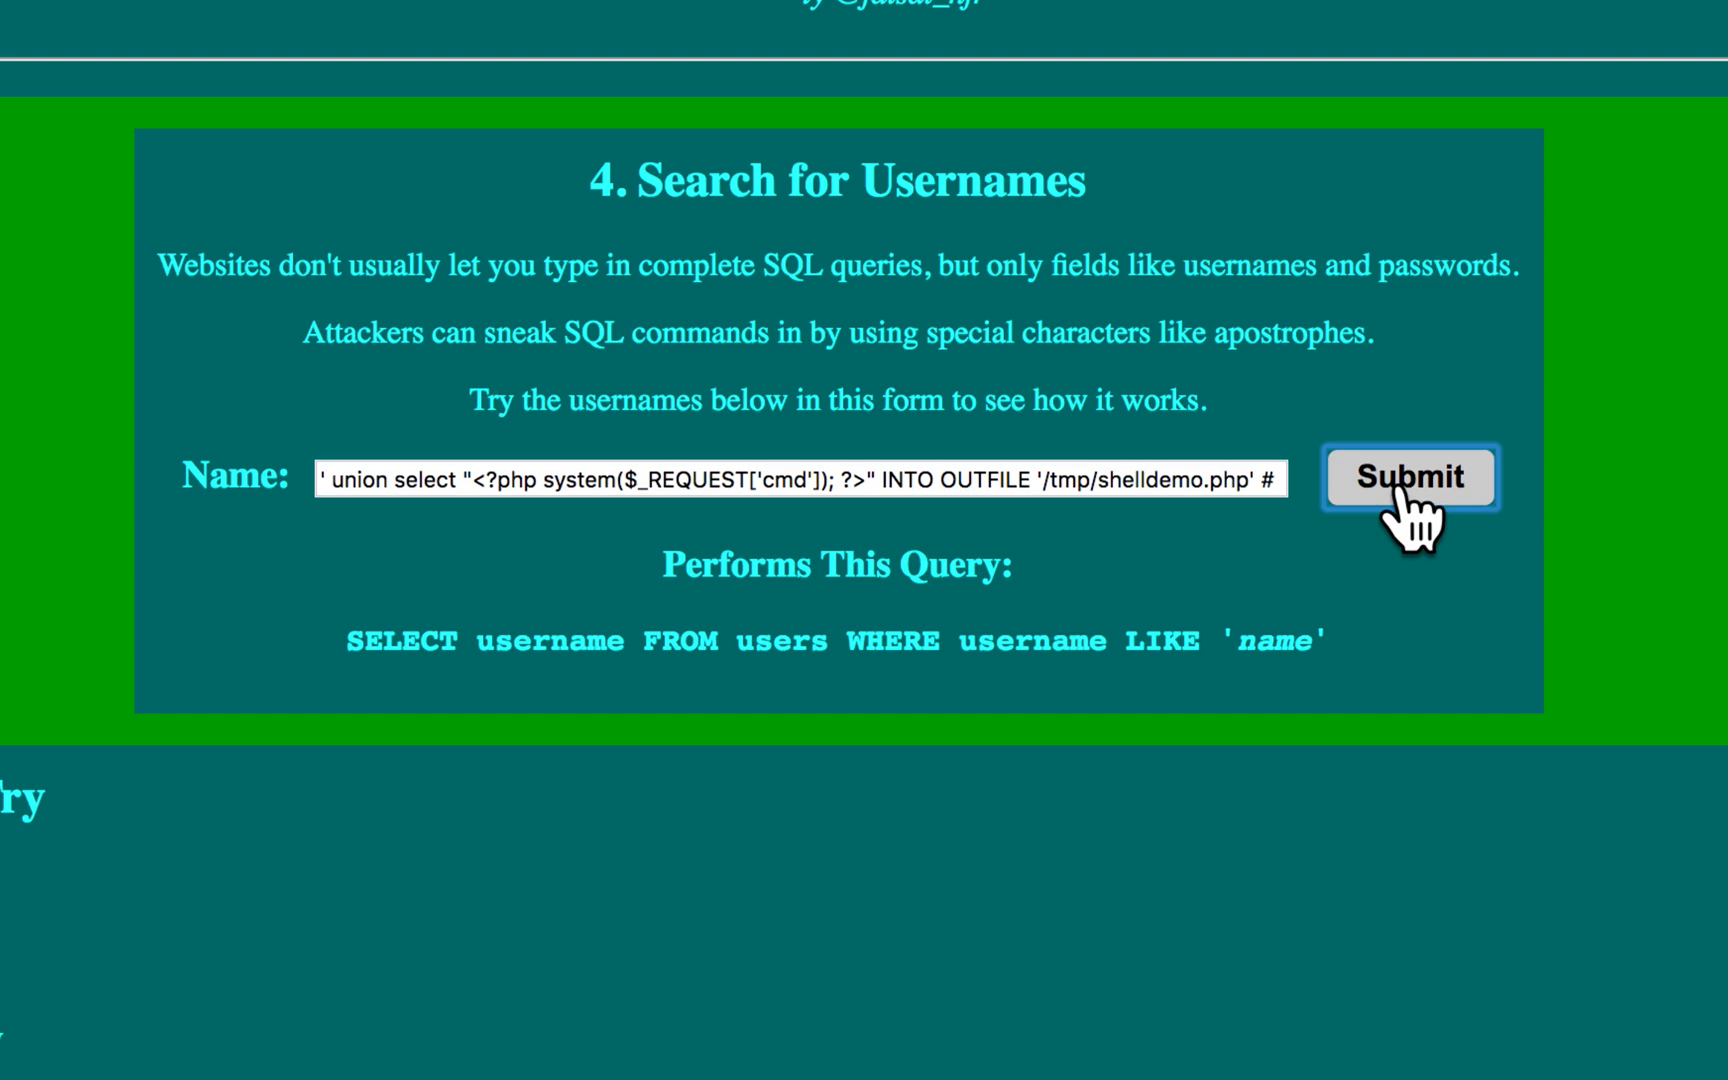
left_click(1410, 476)
type("https://attack.samsclass.info/tmp/shell")
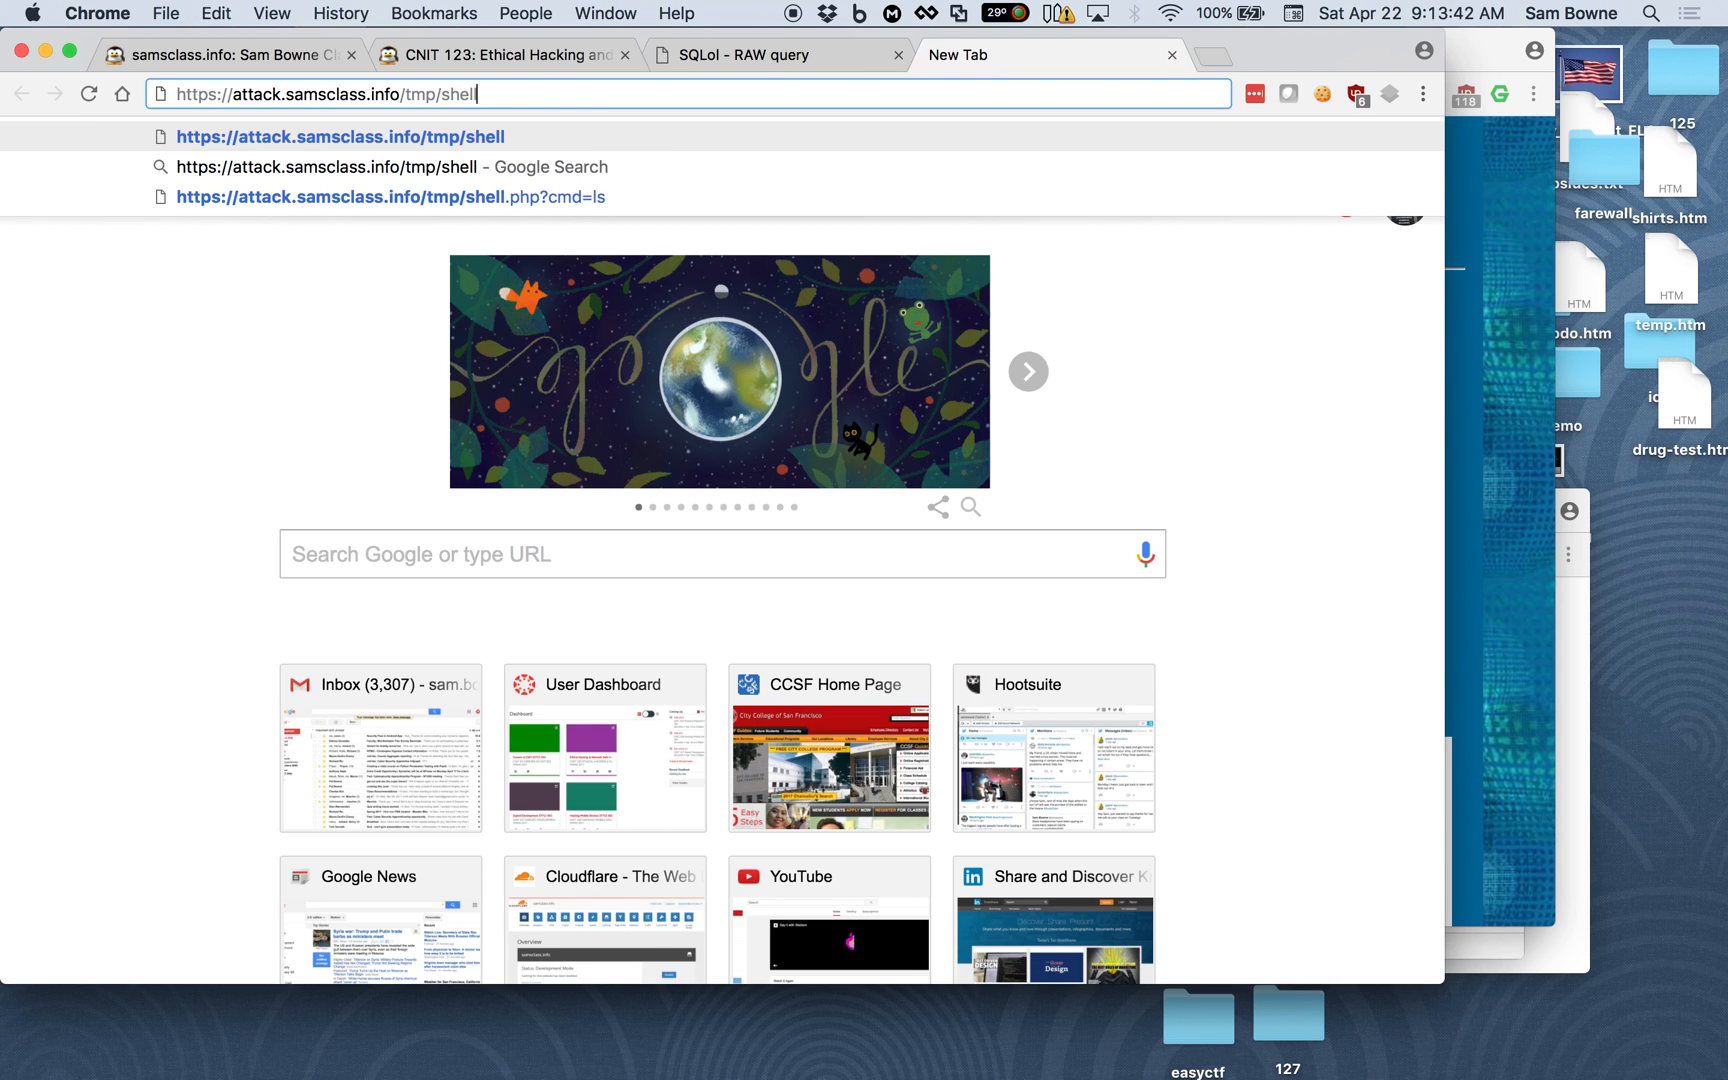
Load attack.samsclass.info/tmp/shelldemo.php?cmd=ls to list the server's /tmp files.
type("demo.php")
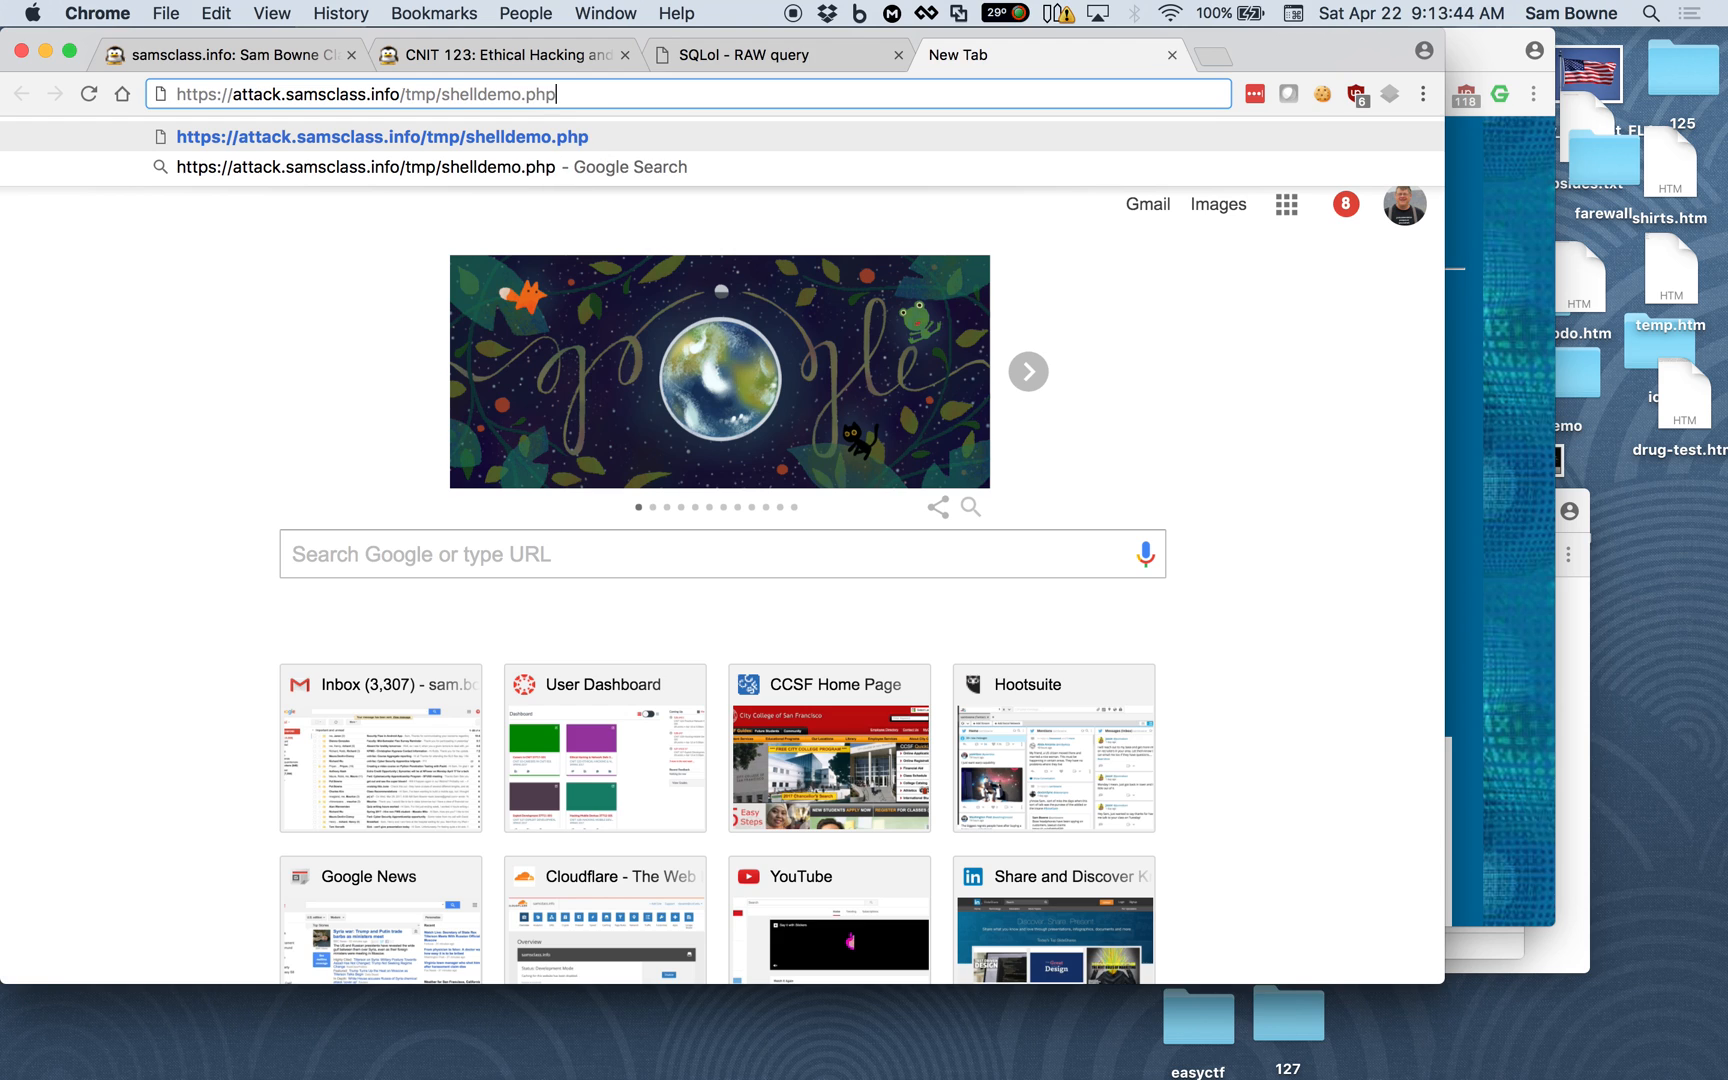
type("?cmd=ls")
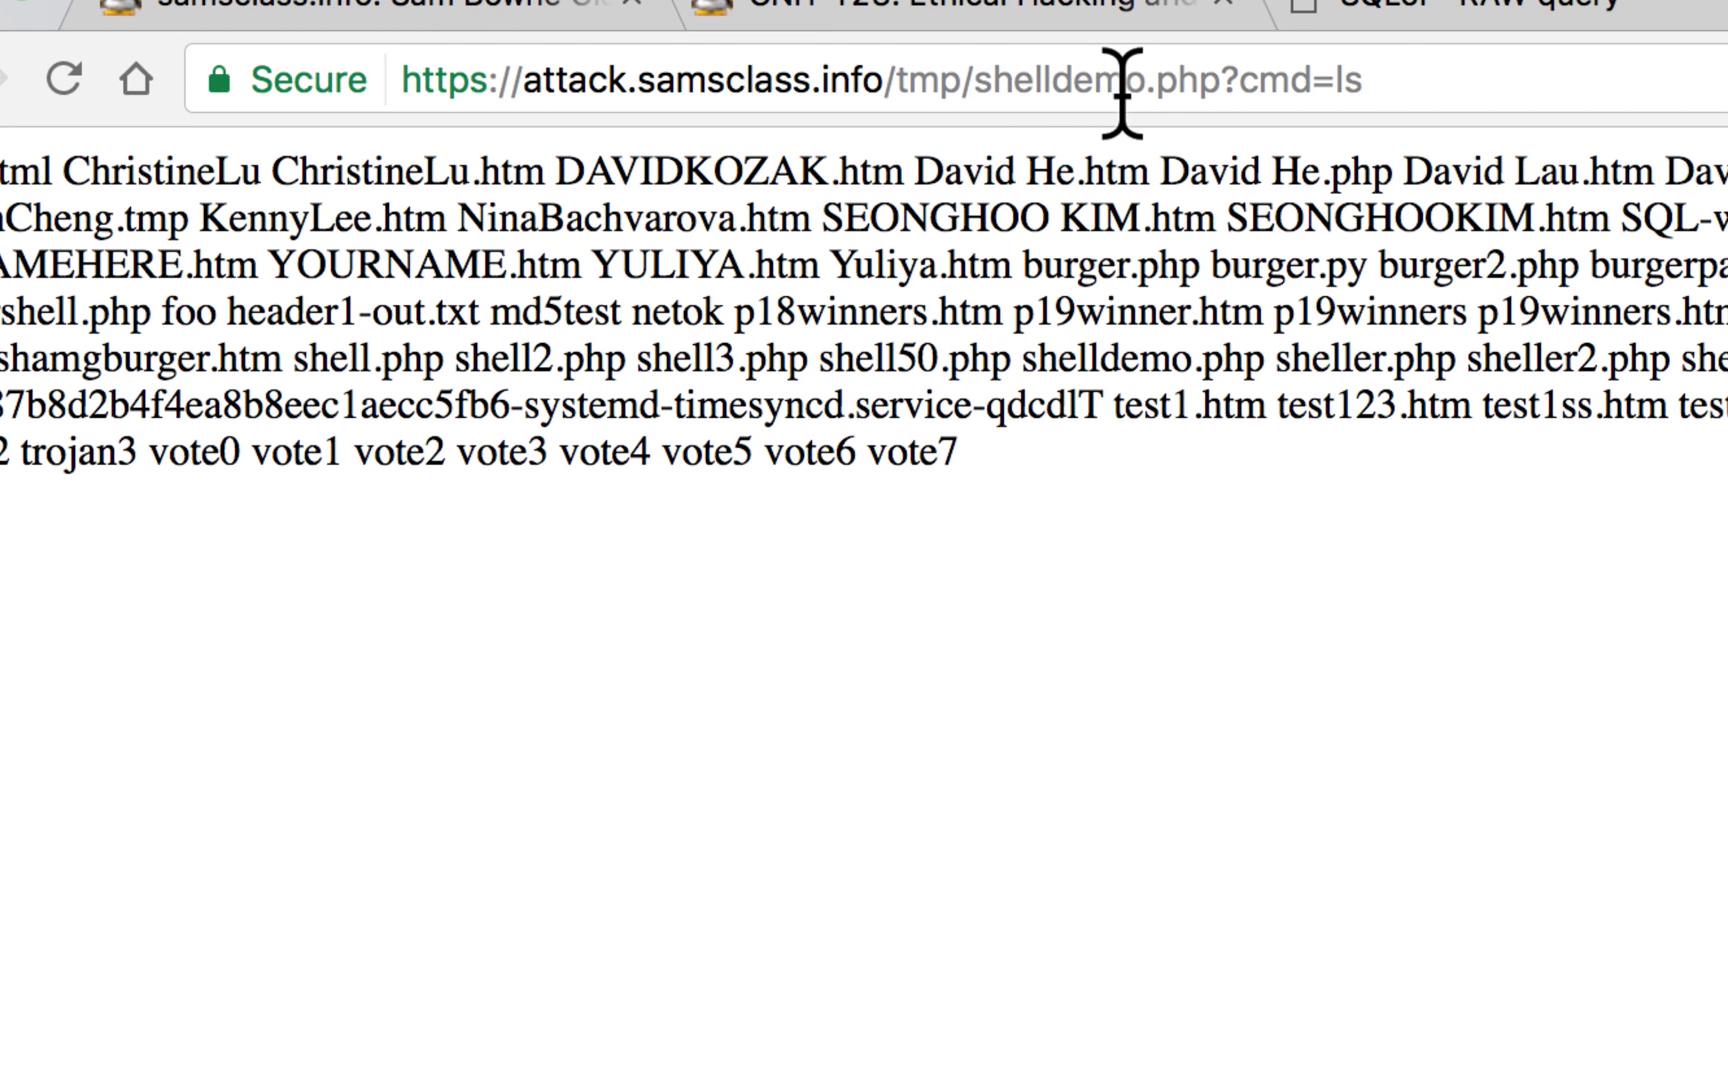
mouse_move(1396, 80)
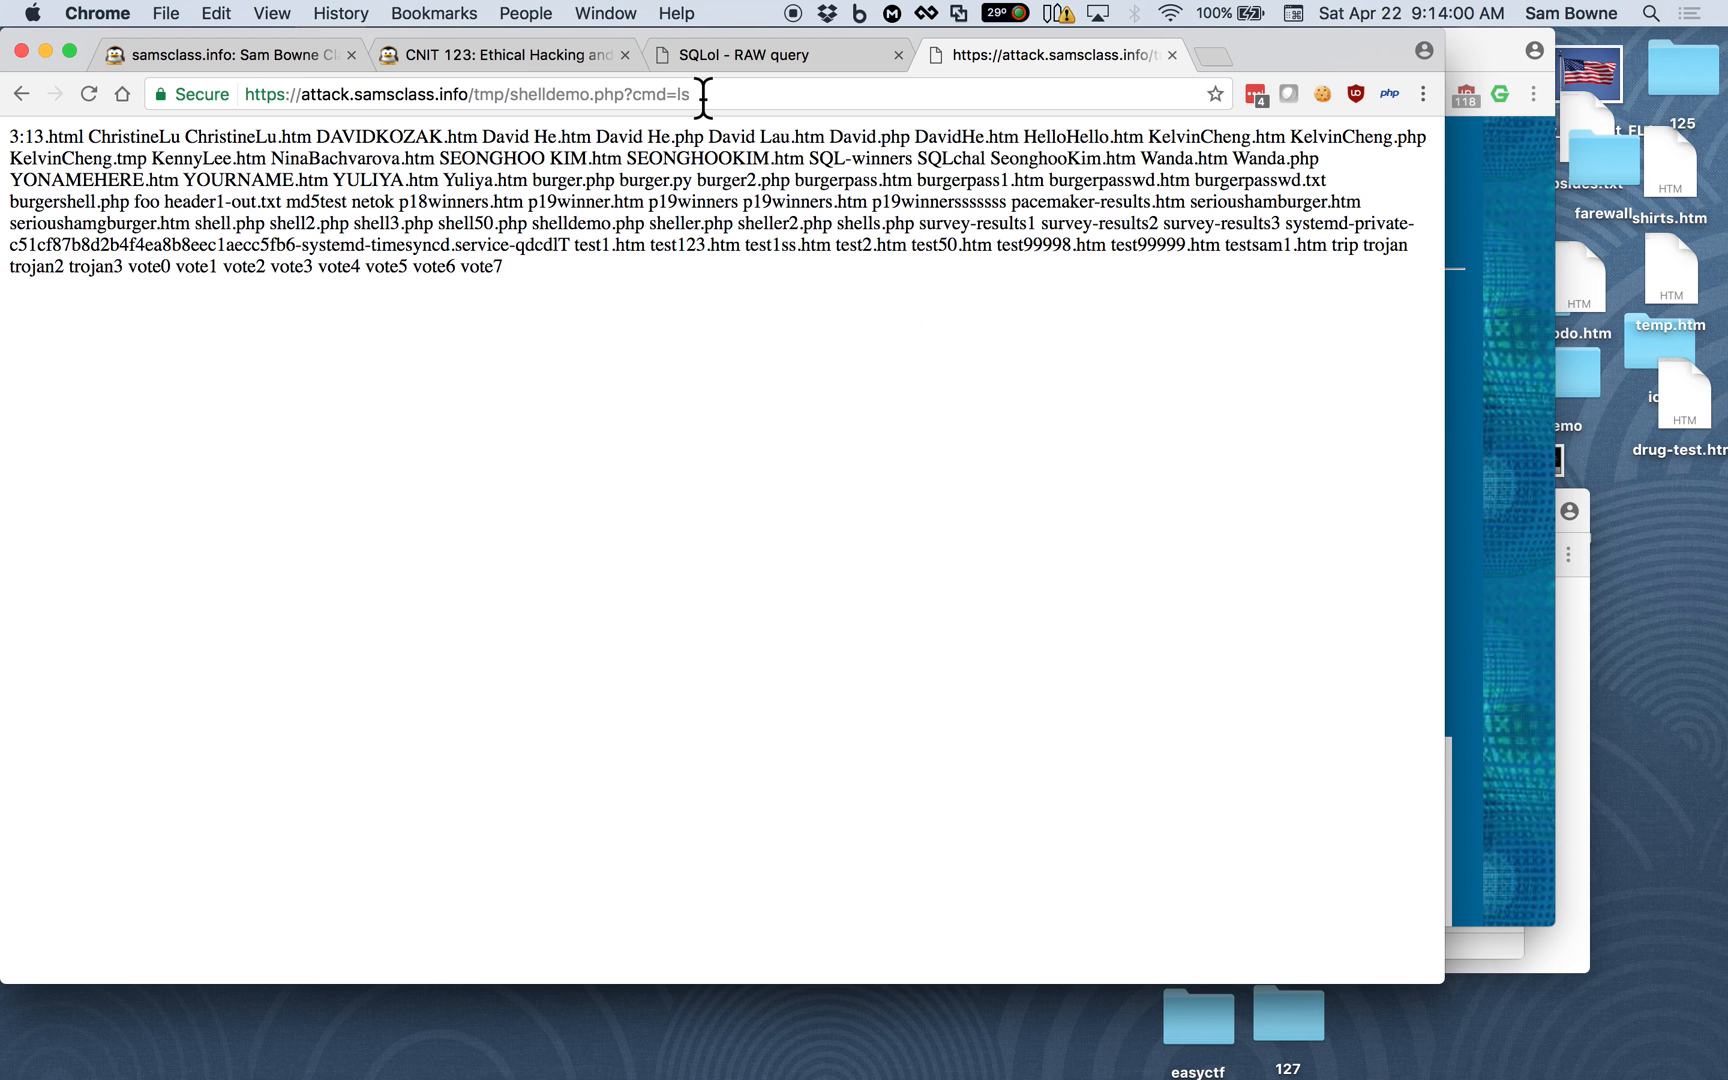
mouse_move(1172, 56)
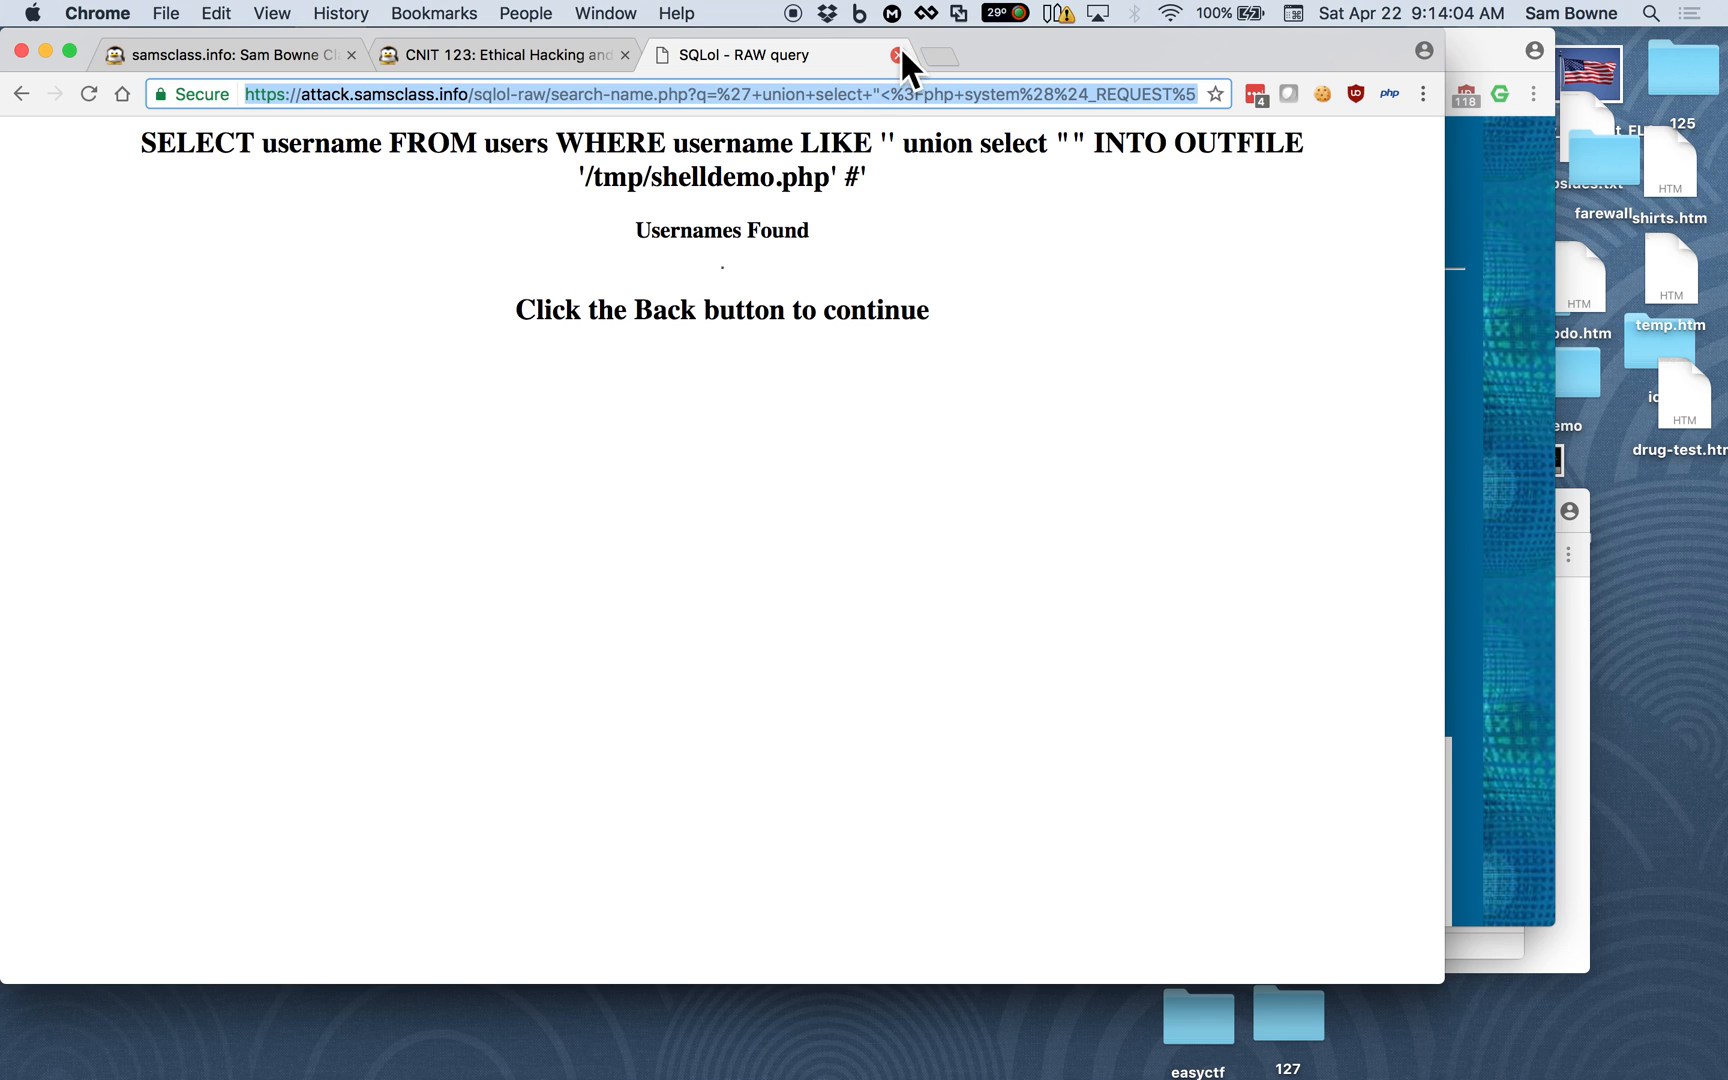
Close the SQLol results tab and open the Project 20 Havij instructions.
left_click(896, 56)
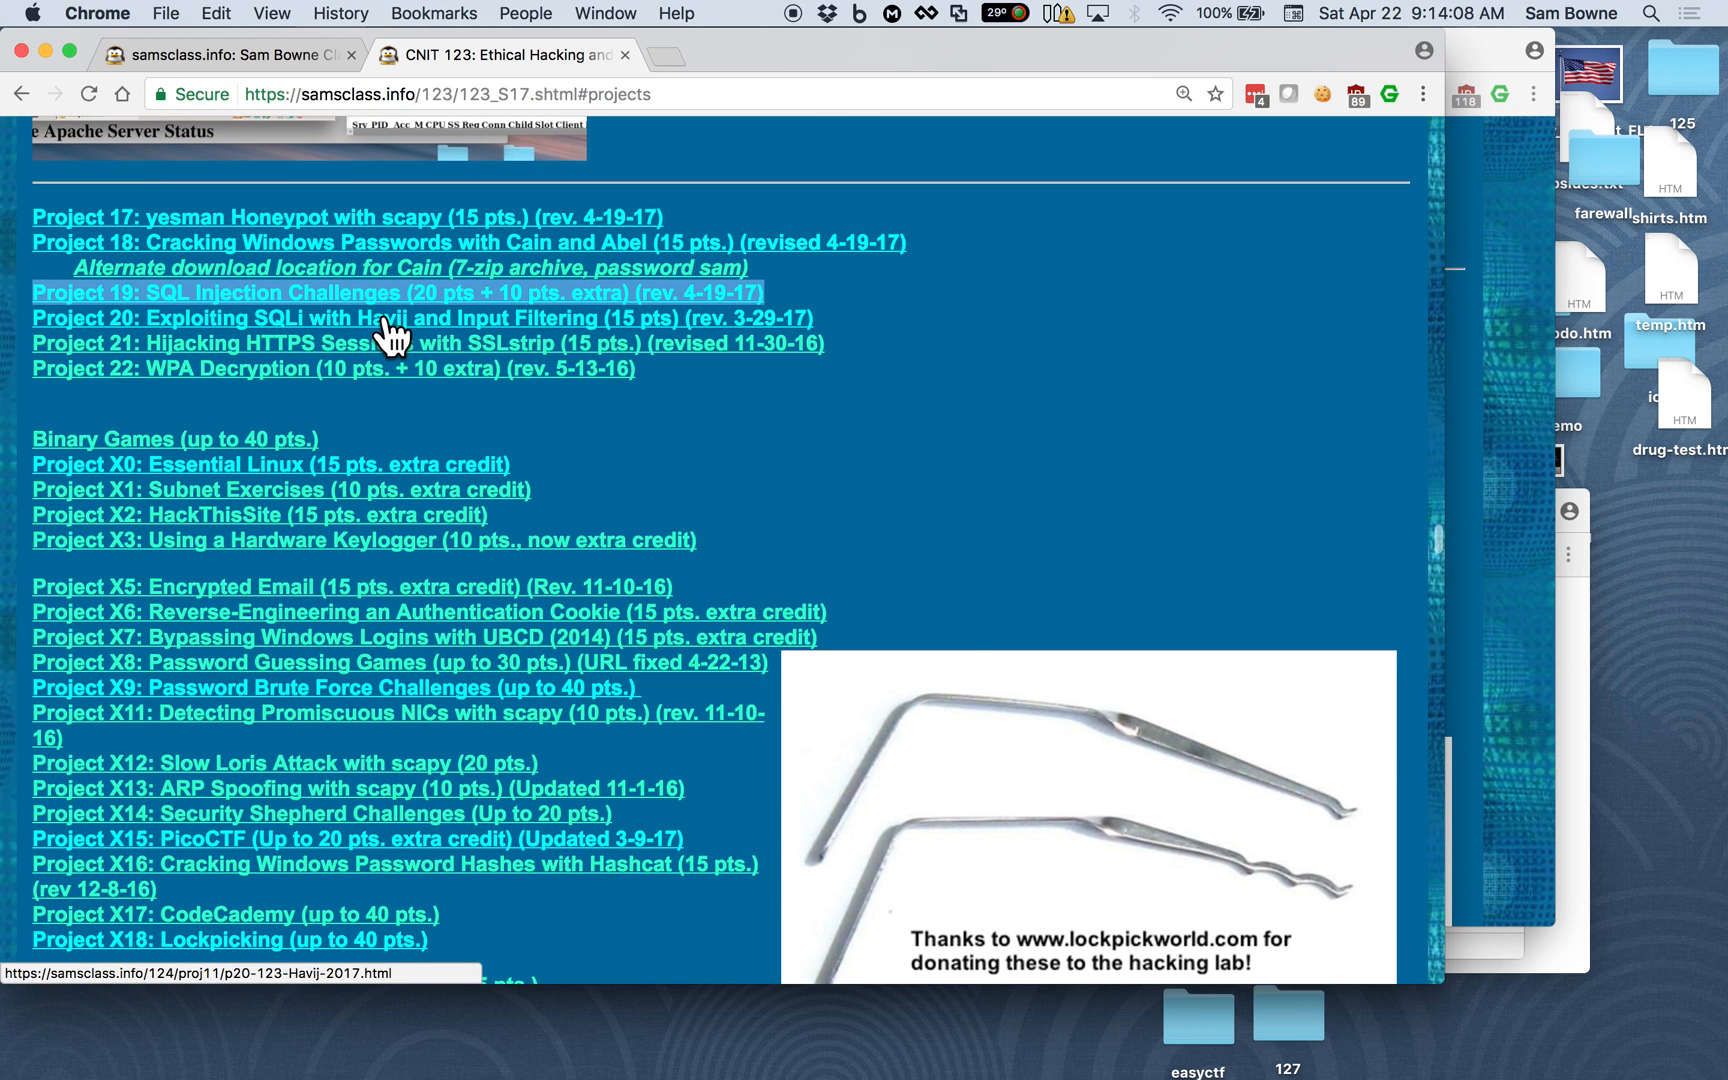
left_click(420, 318)
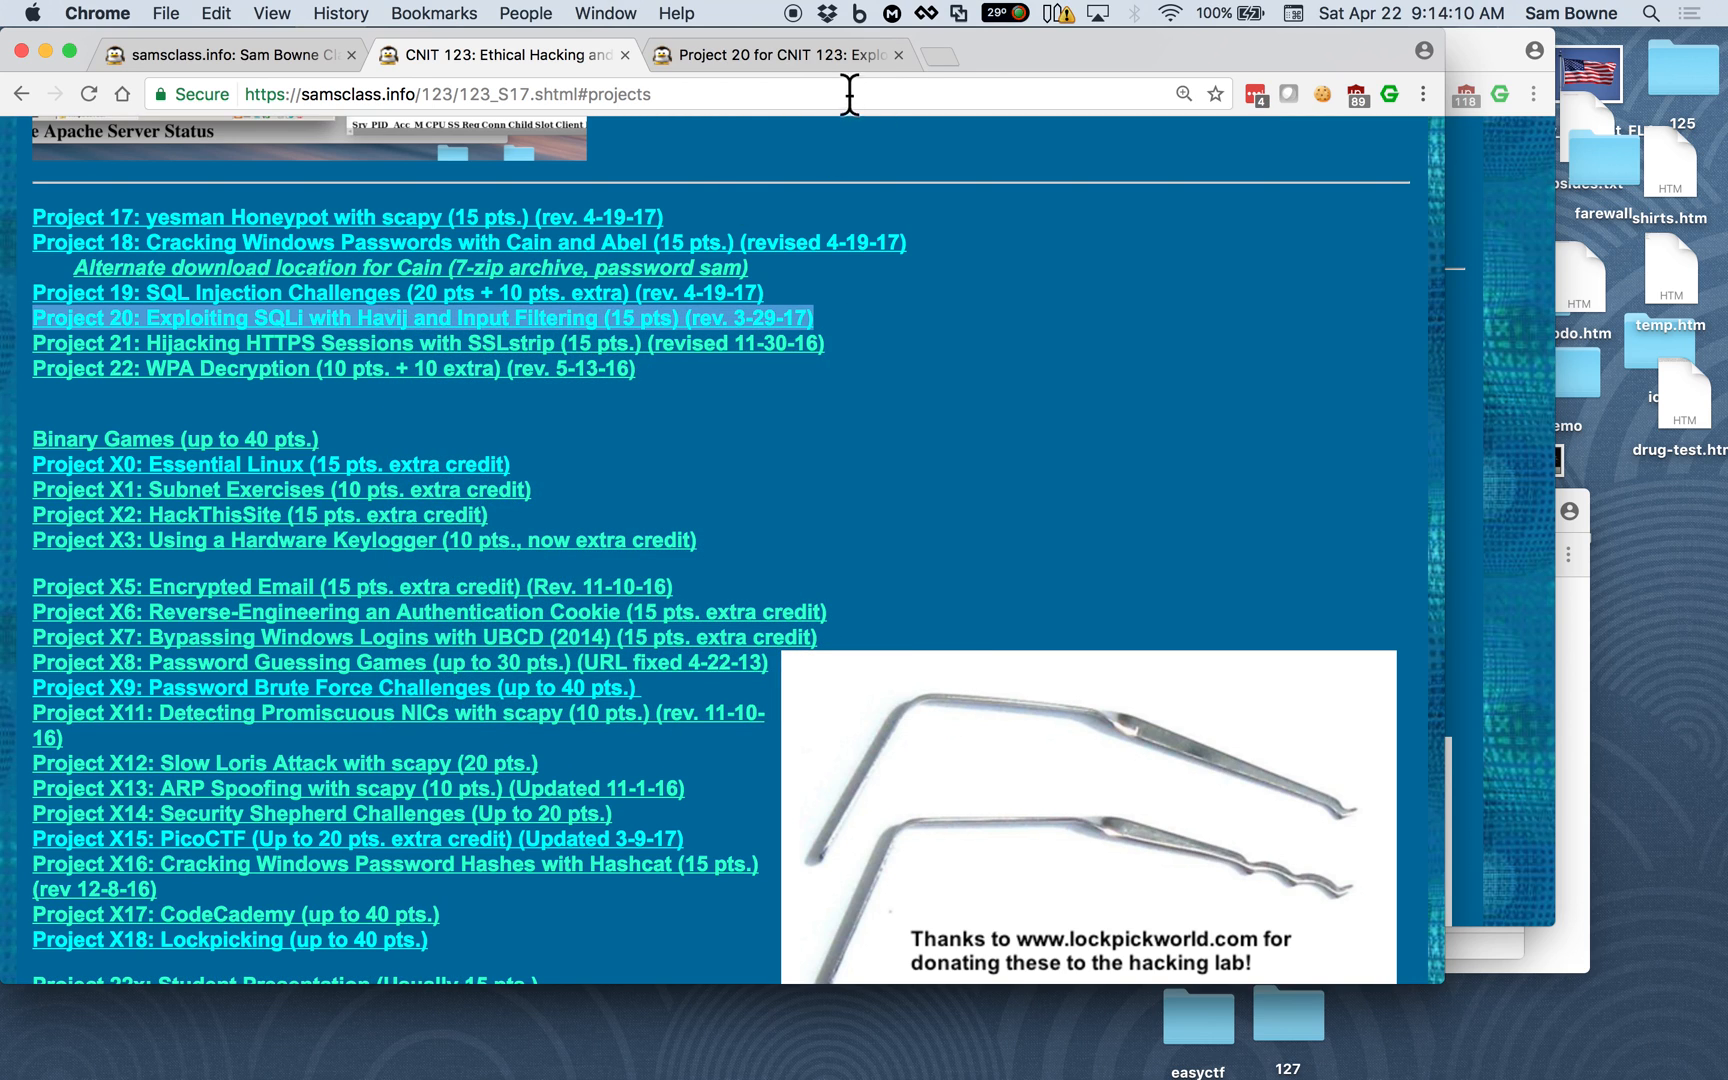
left_click(422, 318)
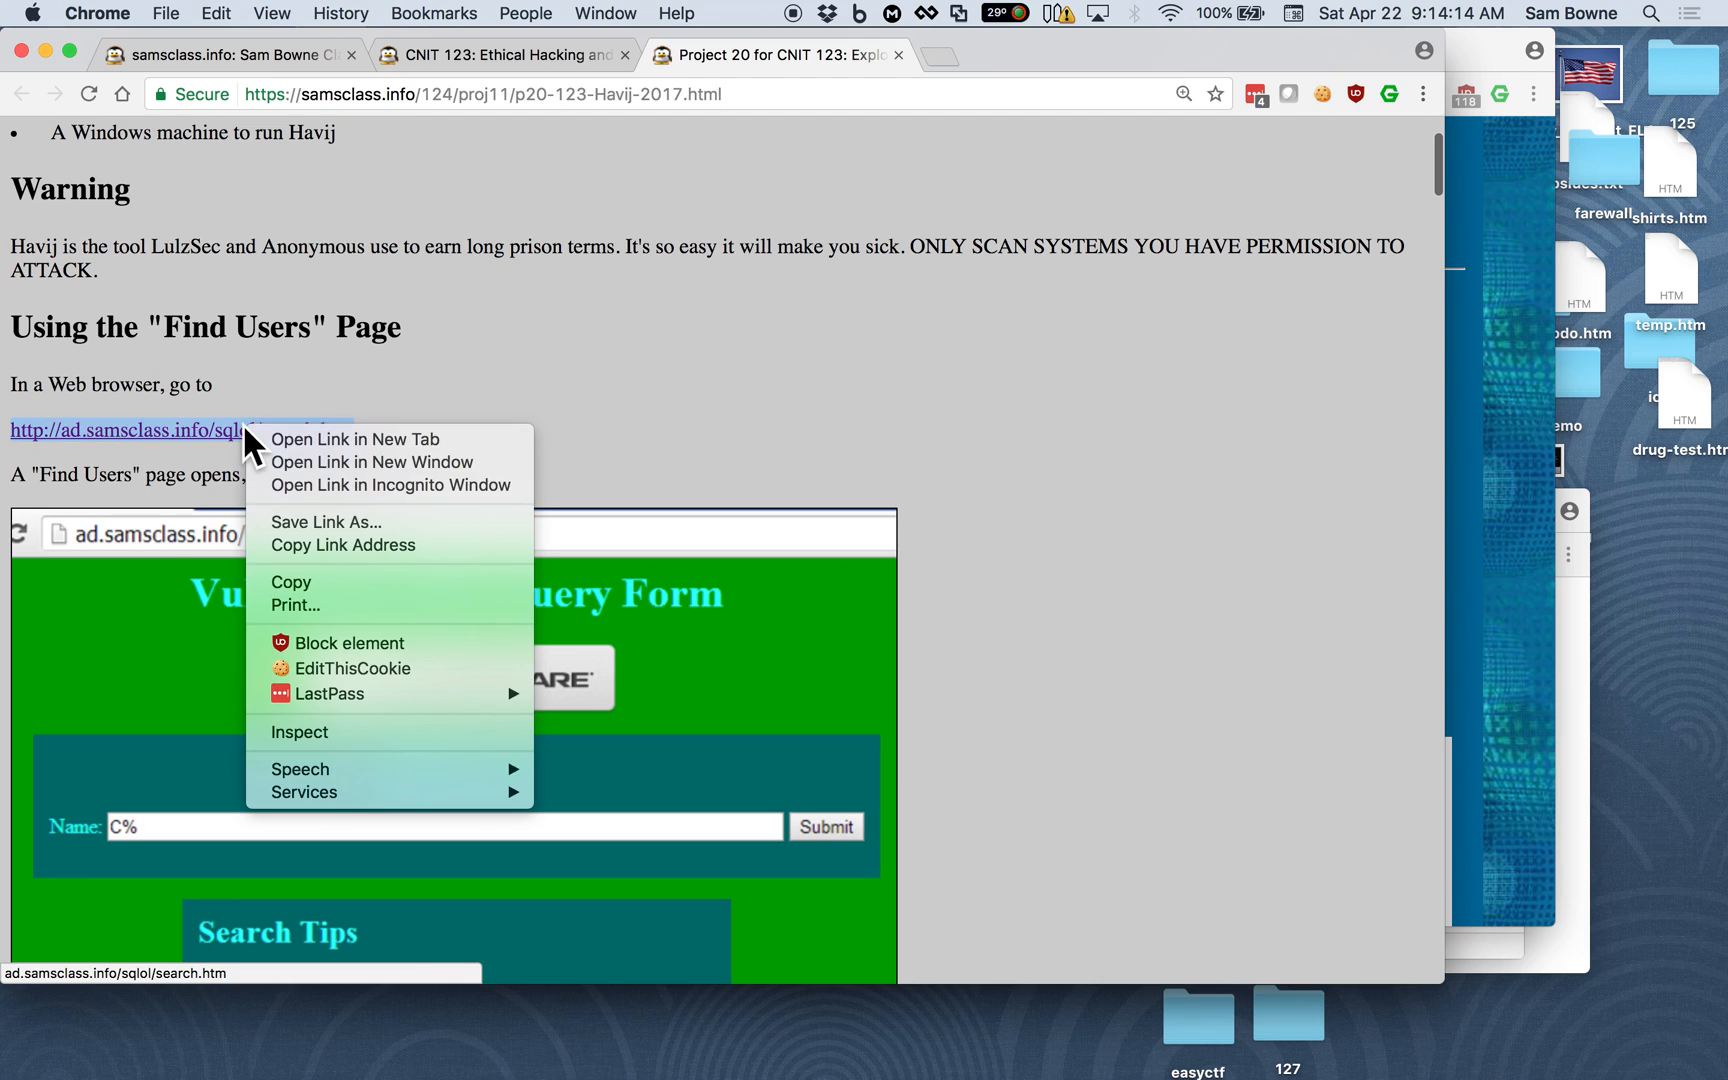
Open the vulnerable Find Users form in a new tab and try the name x.
left_click(354, 438)
type("x")
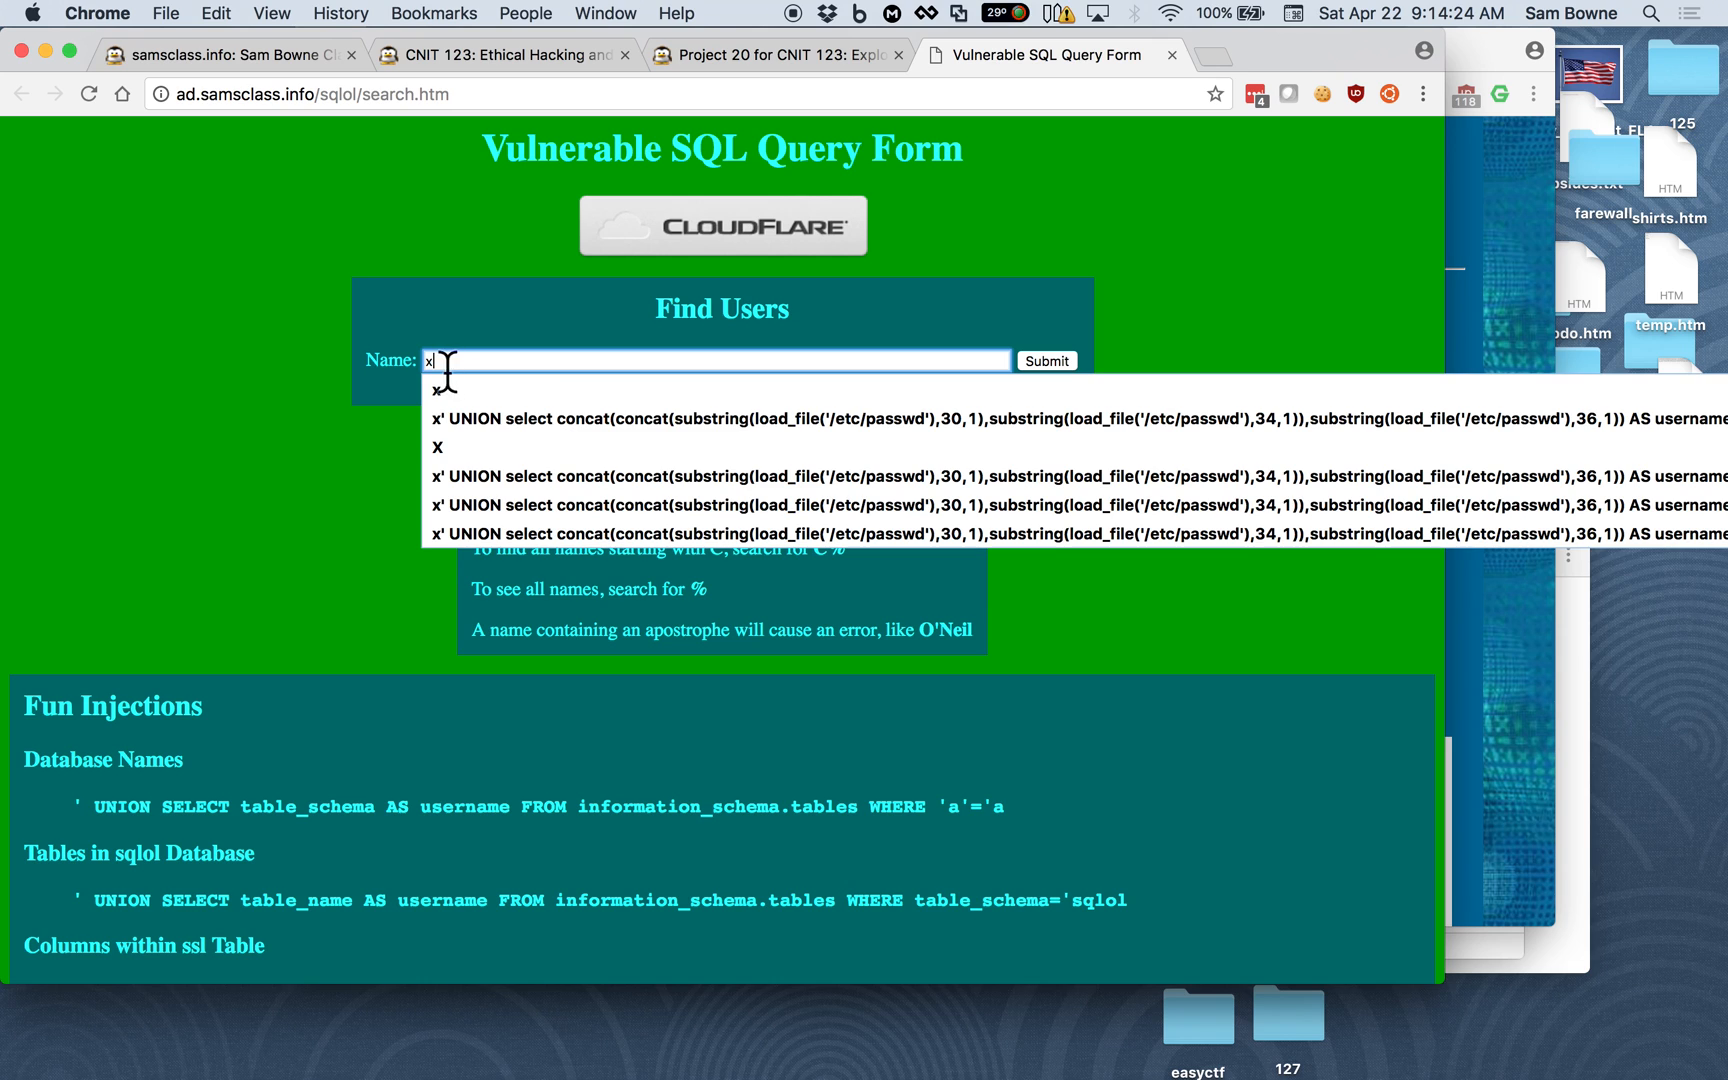
left_click(1044, 360)
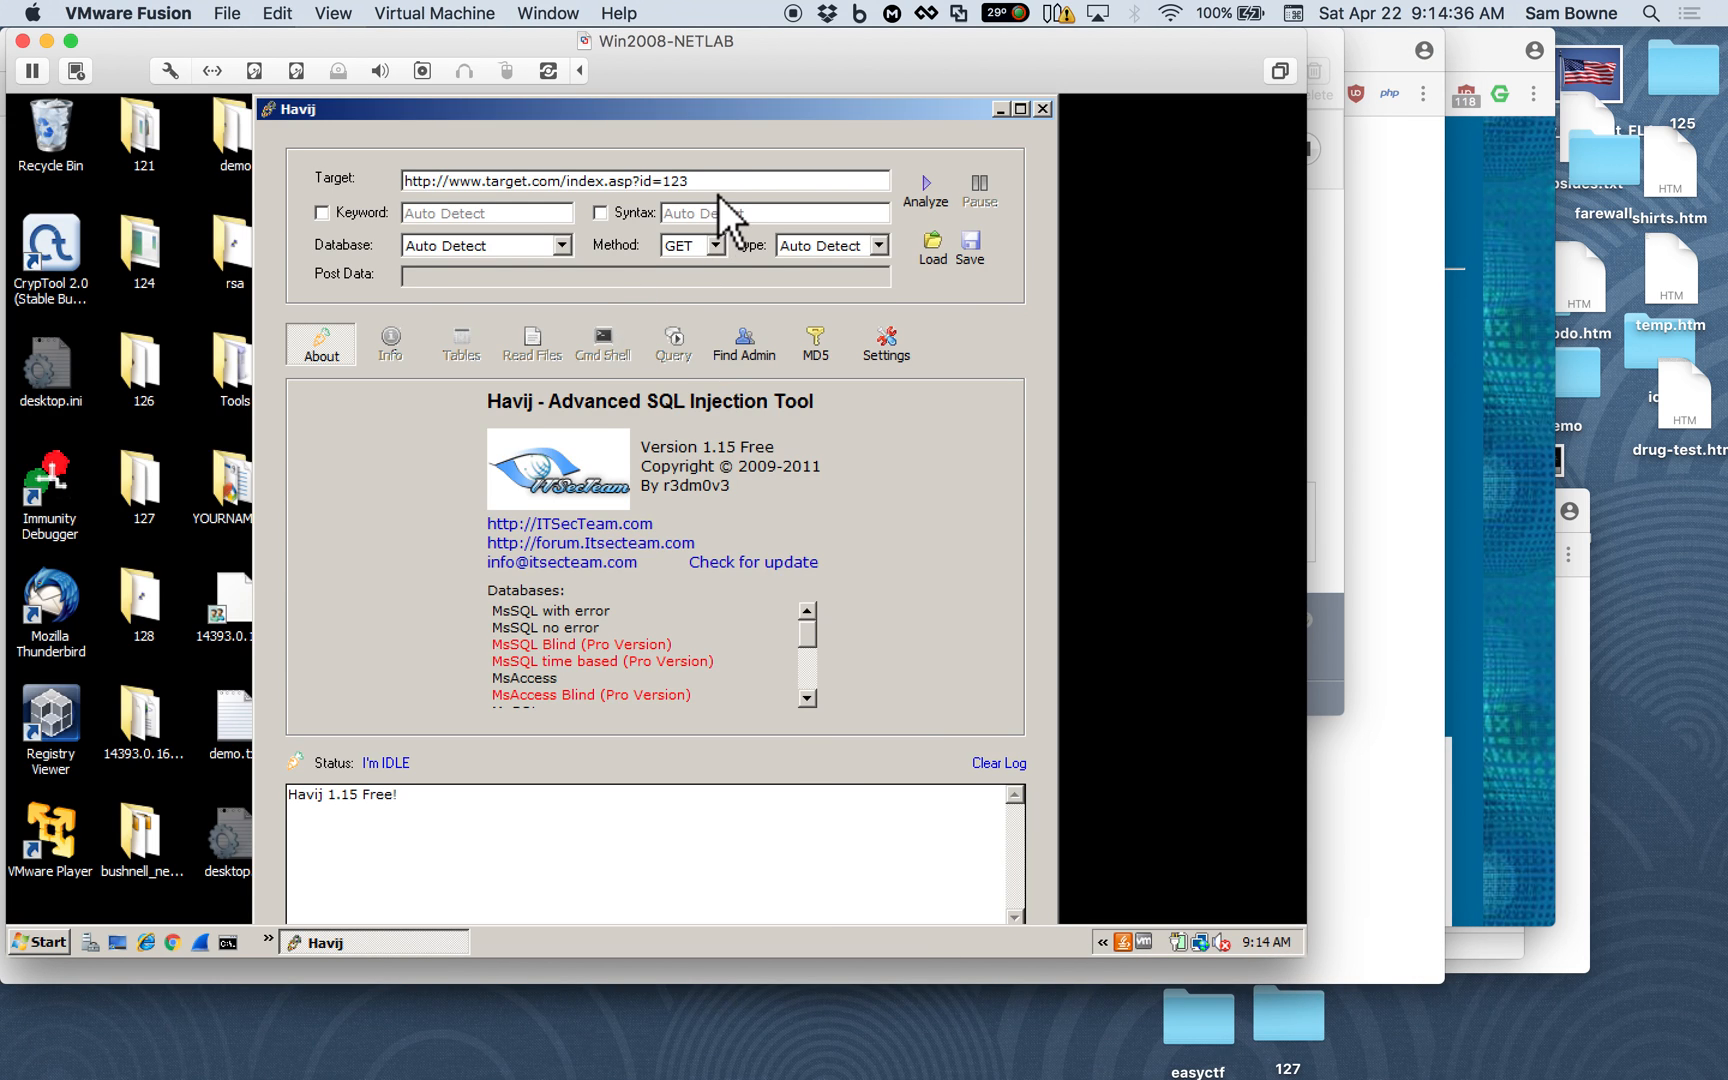
type("http://ad.samsclass.info/sqlol/search.php?q=x")
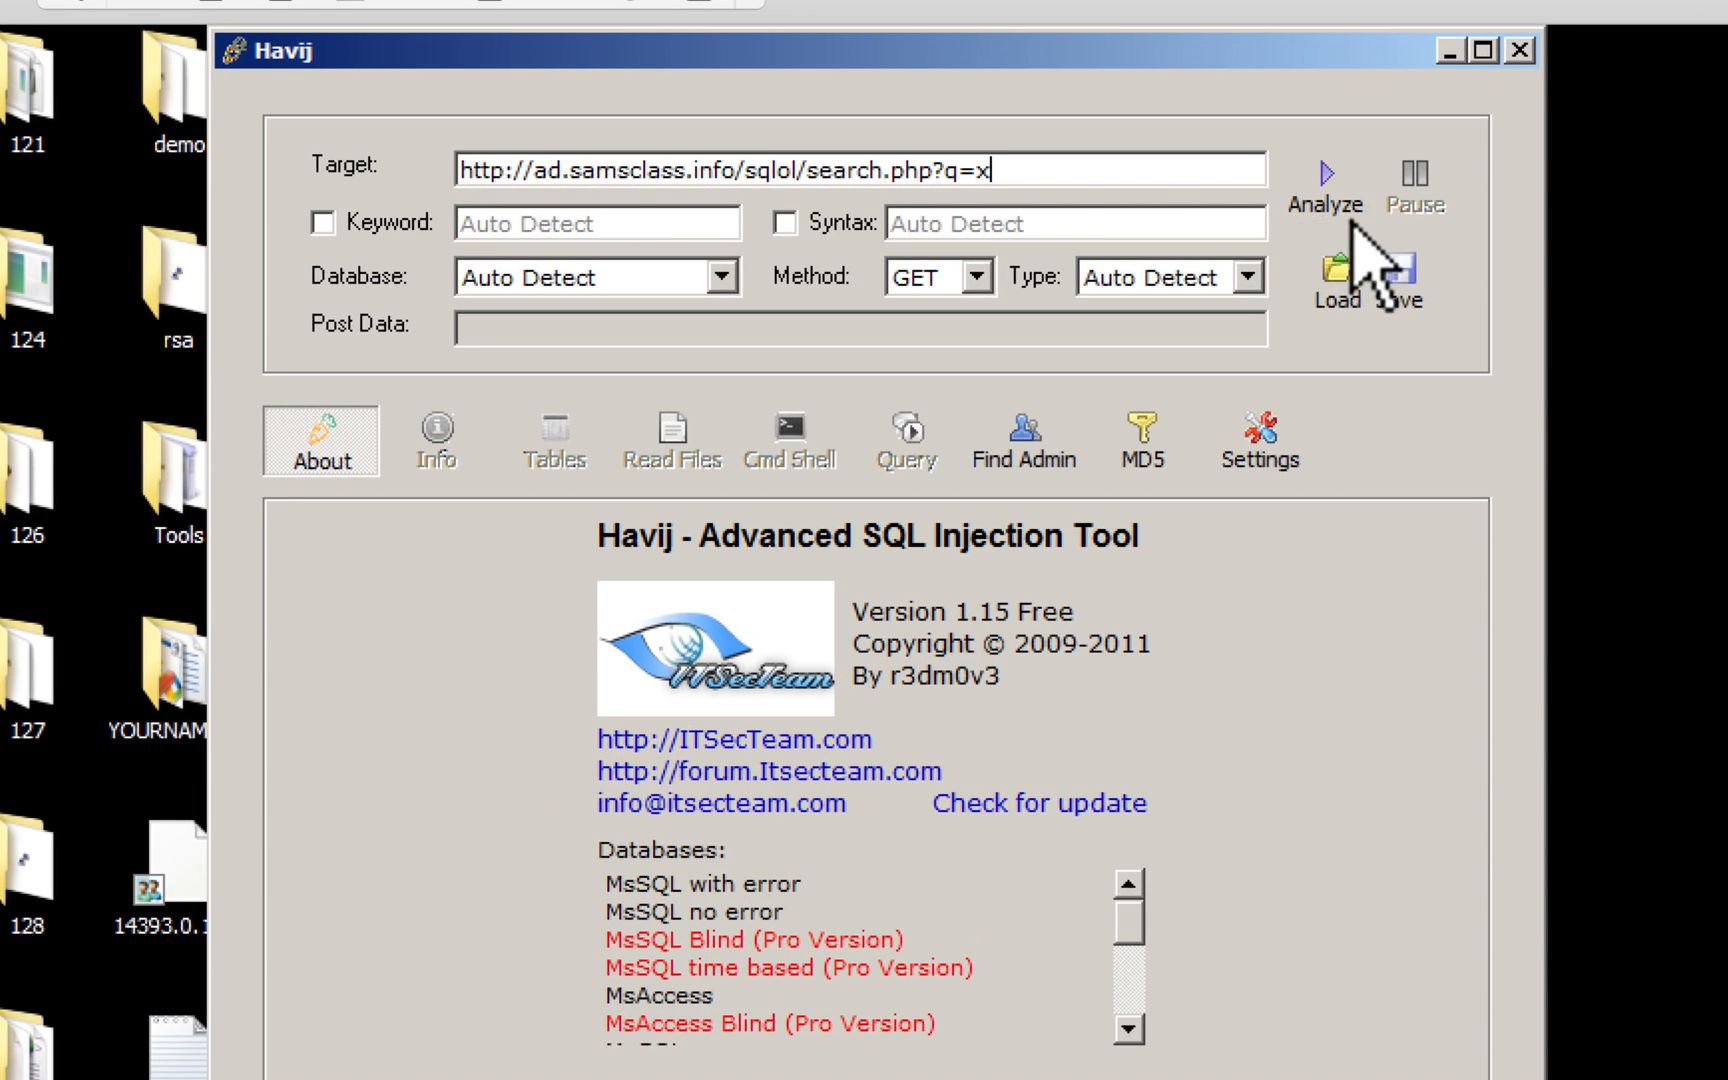
left_click(1324, 182)
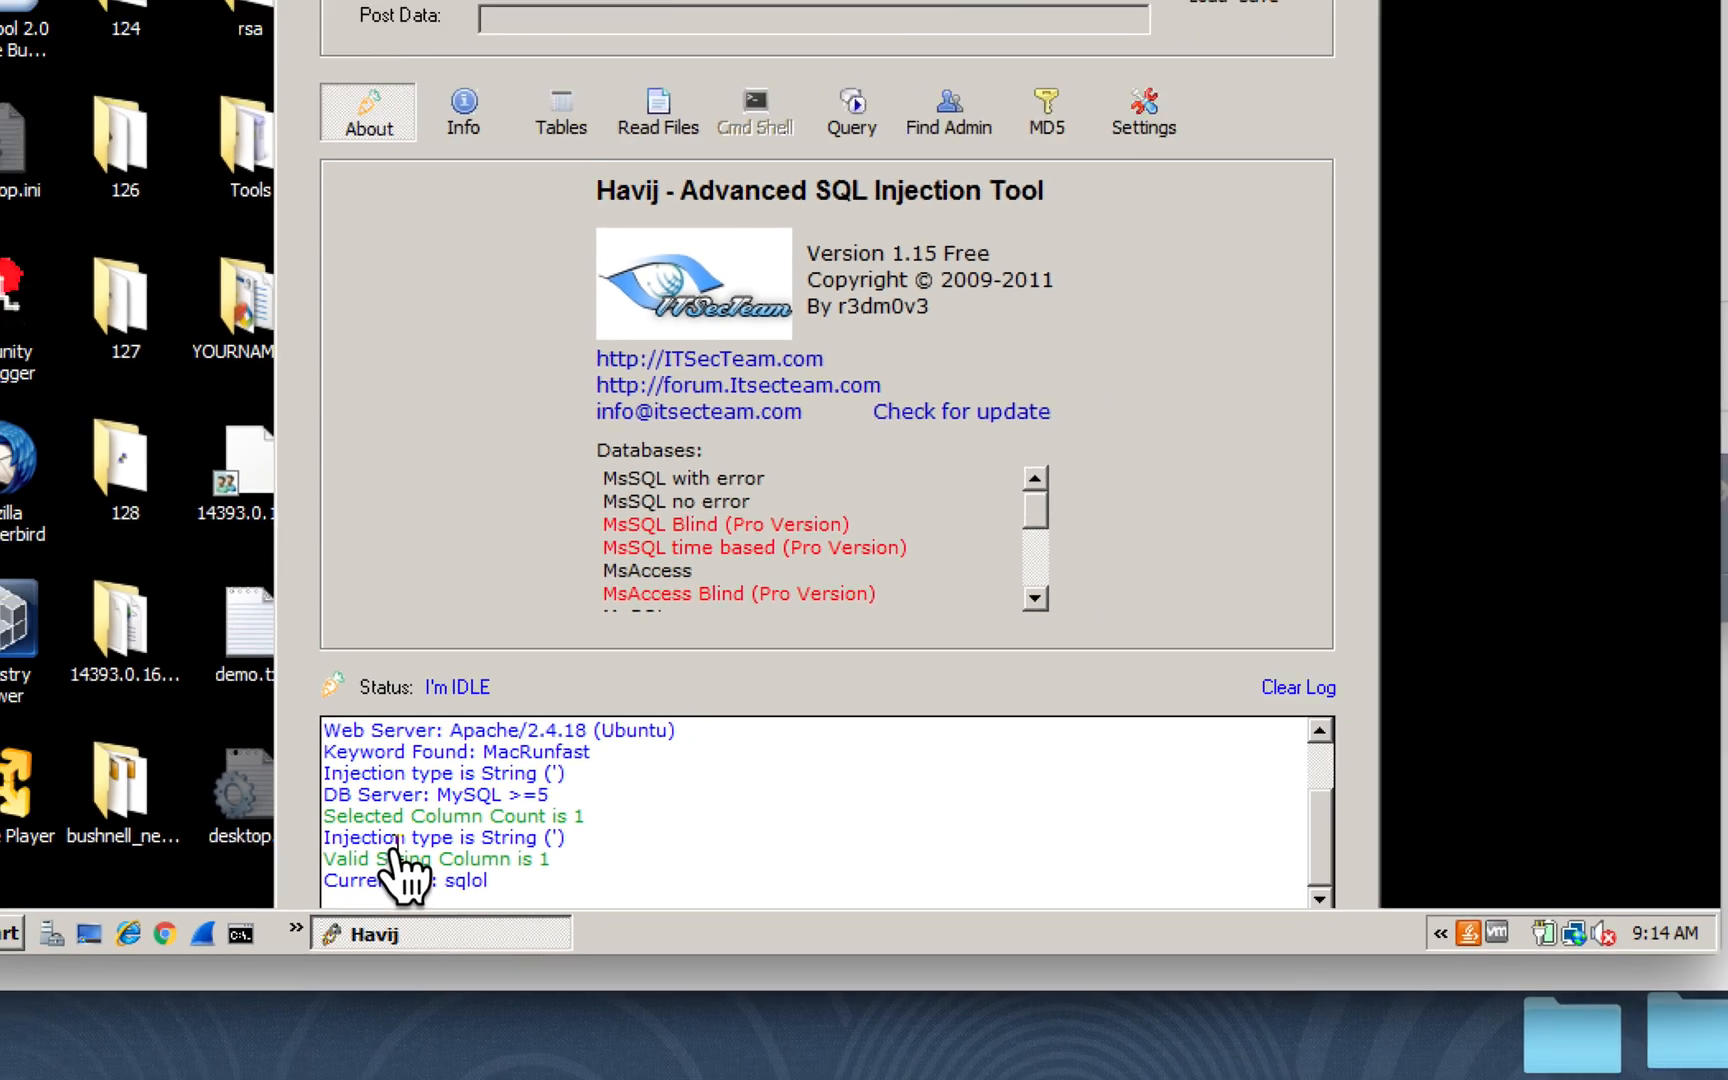
List the databases and sqlol tables, then dump the name and ssn columns of the ssn table.
left_click(460, 342)
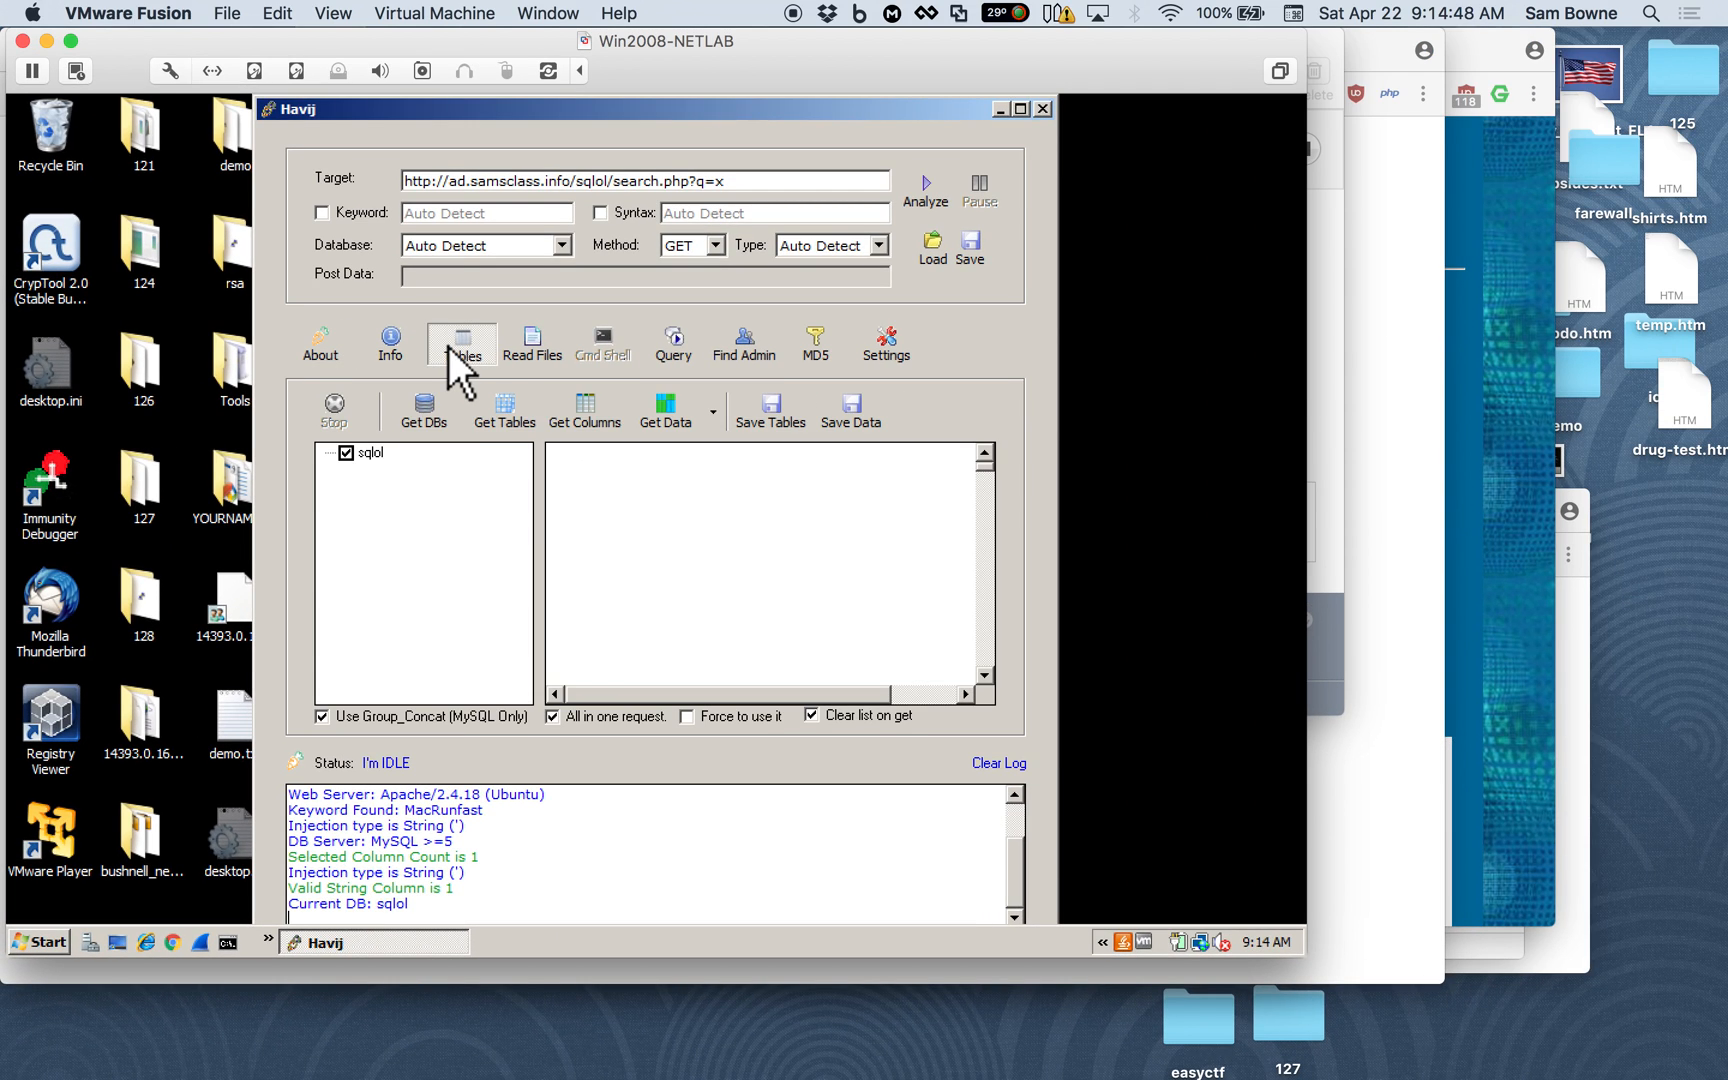
left_click(424, 408)
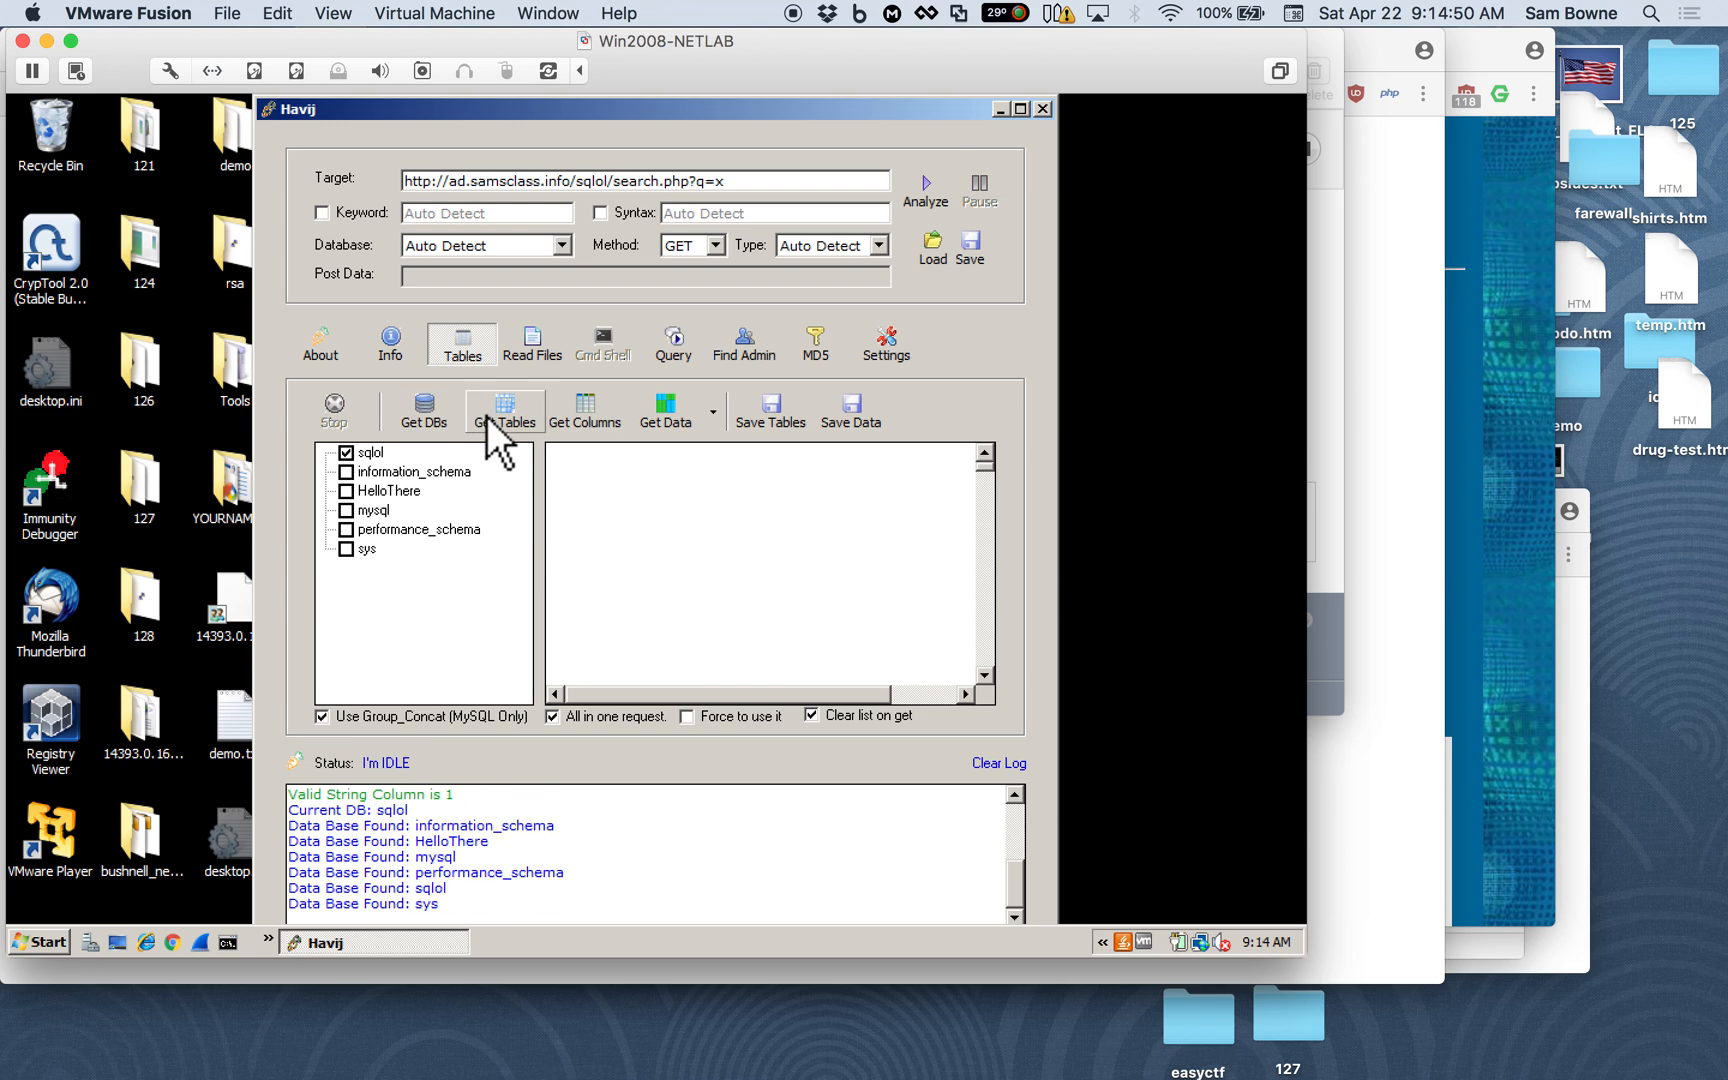
left_click(504, 410)
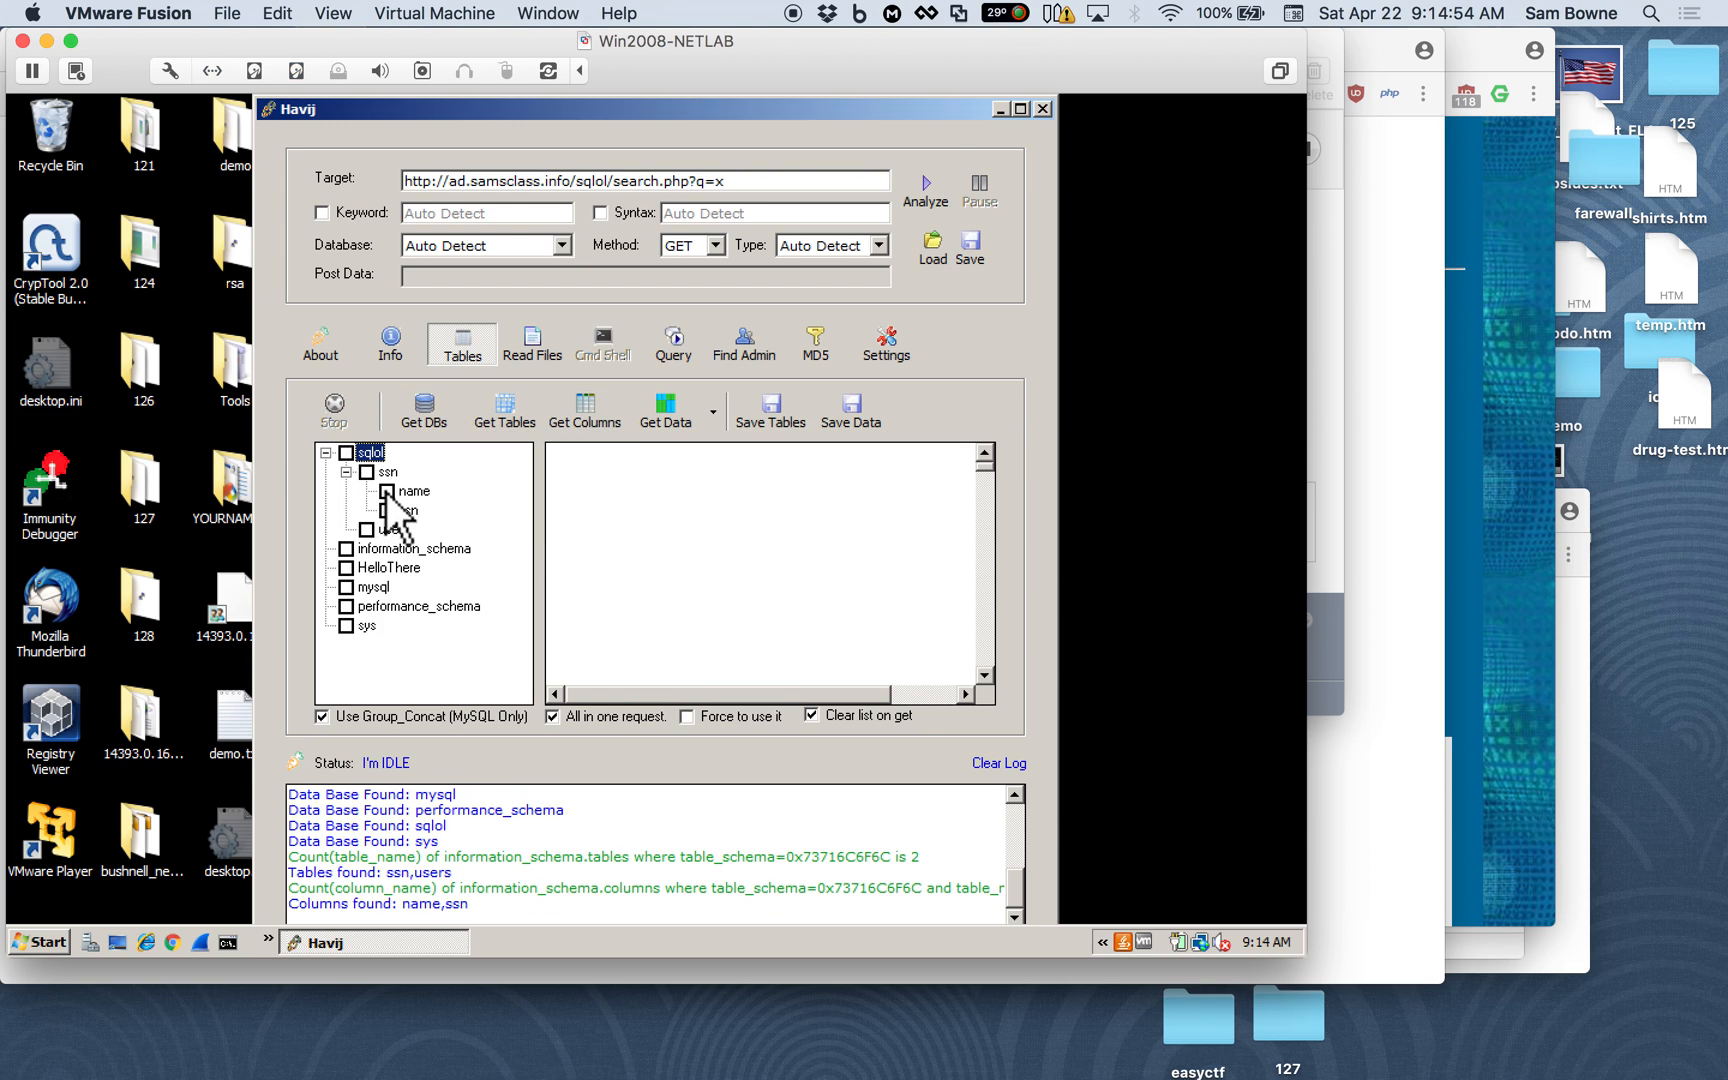
left_click(664, 410)
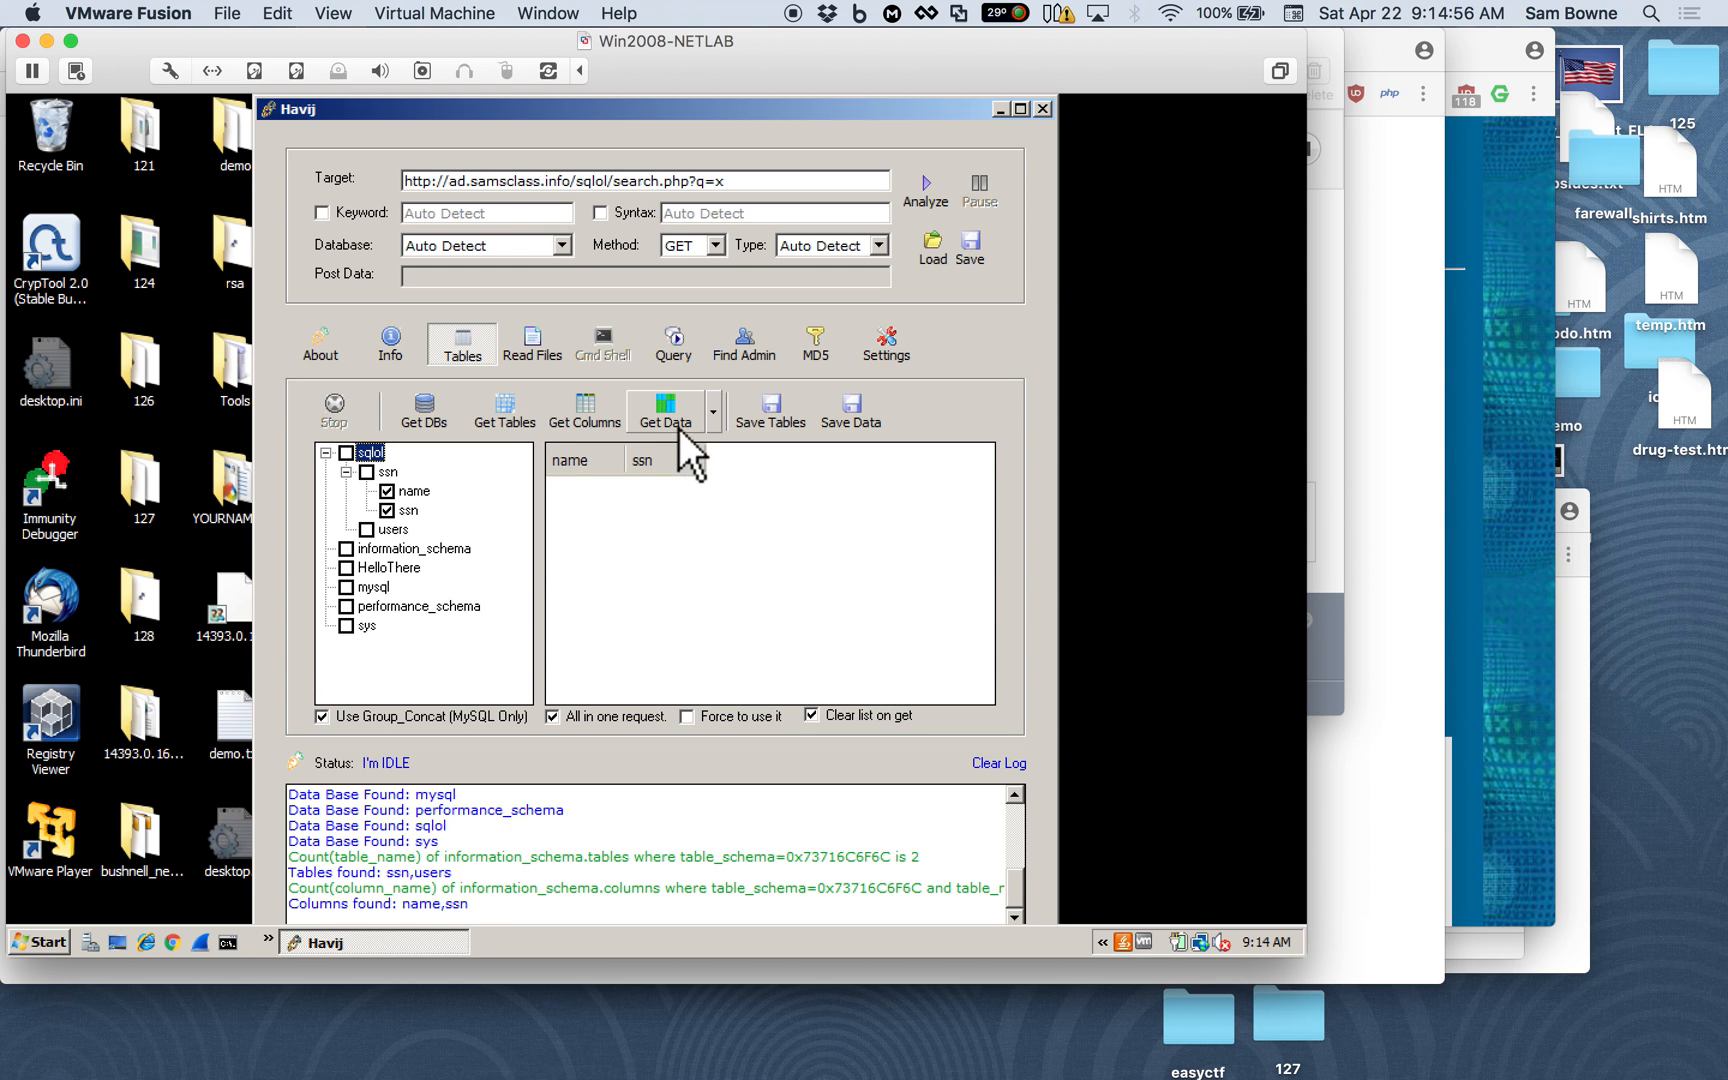
left_click(664, 410)
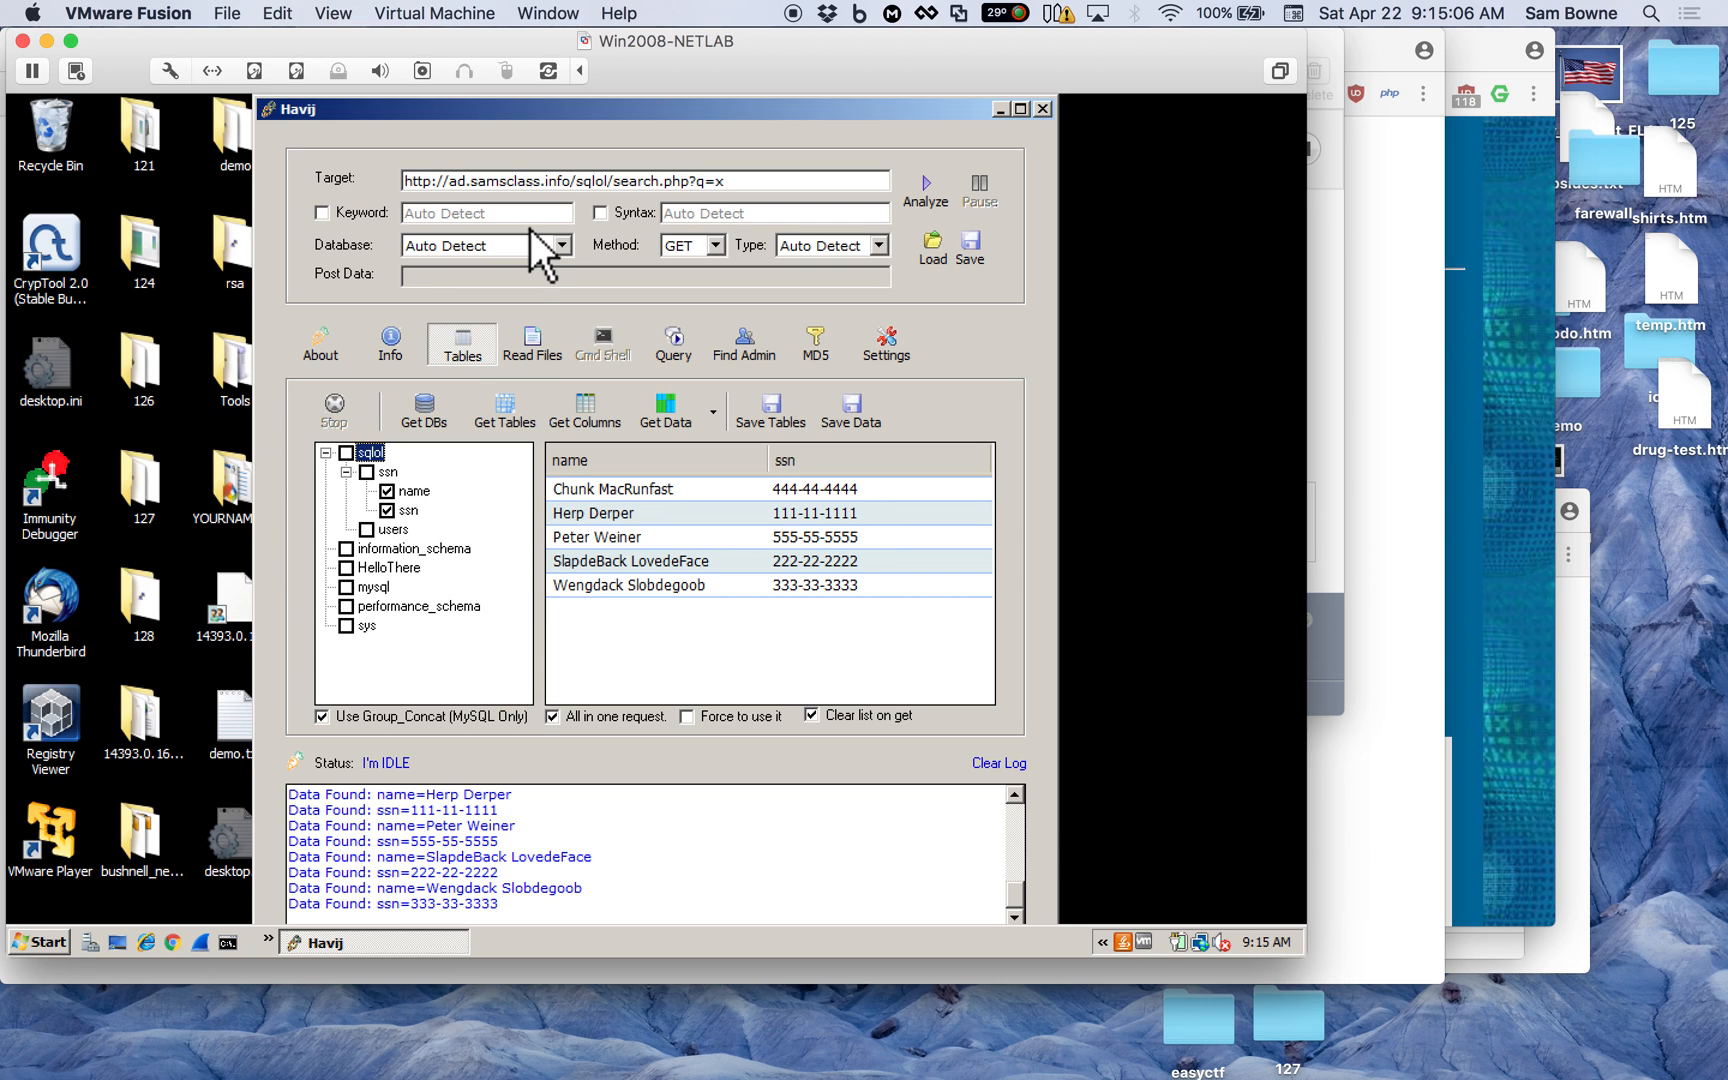
mouse_move(28, 60)
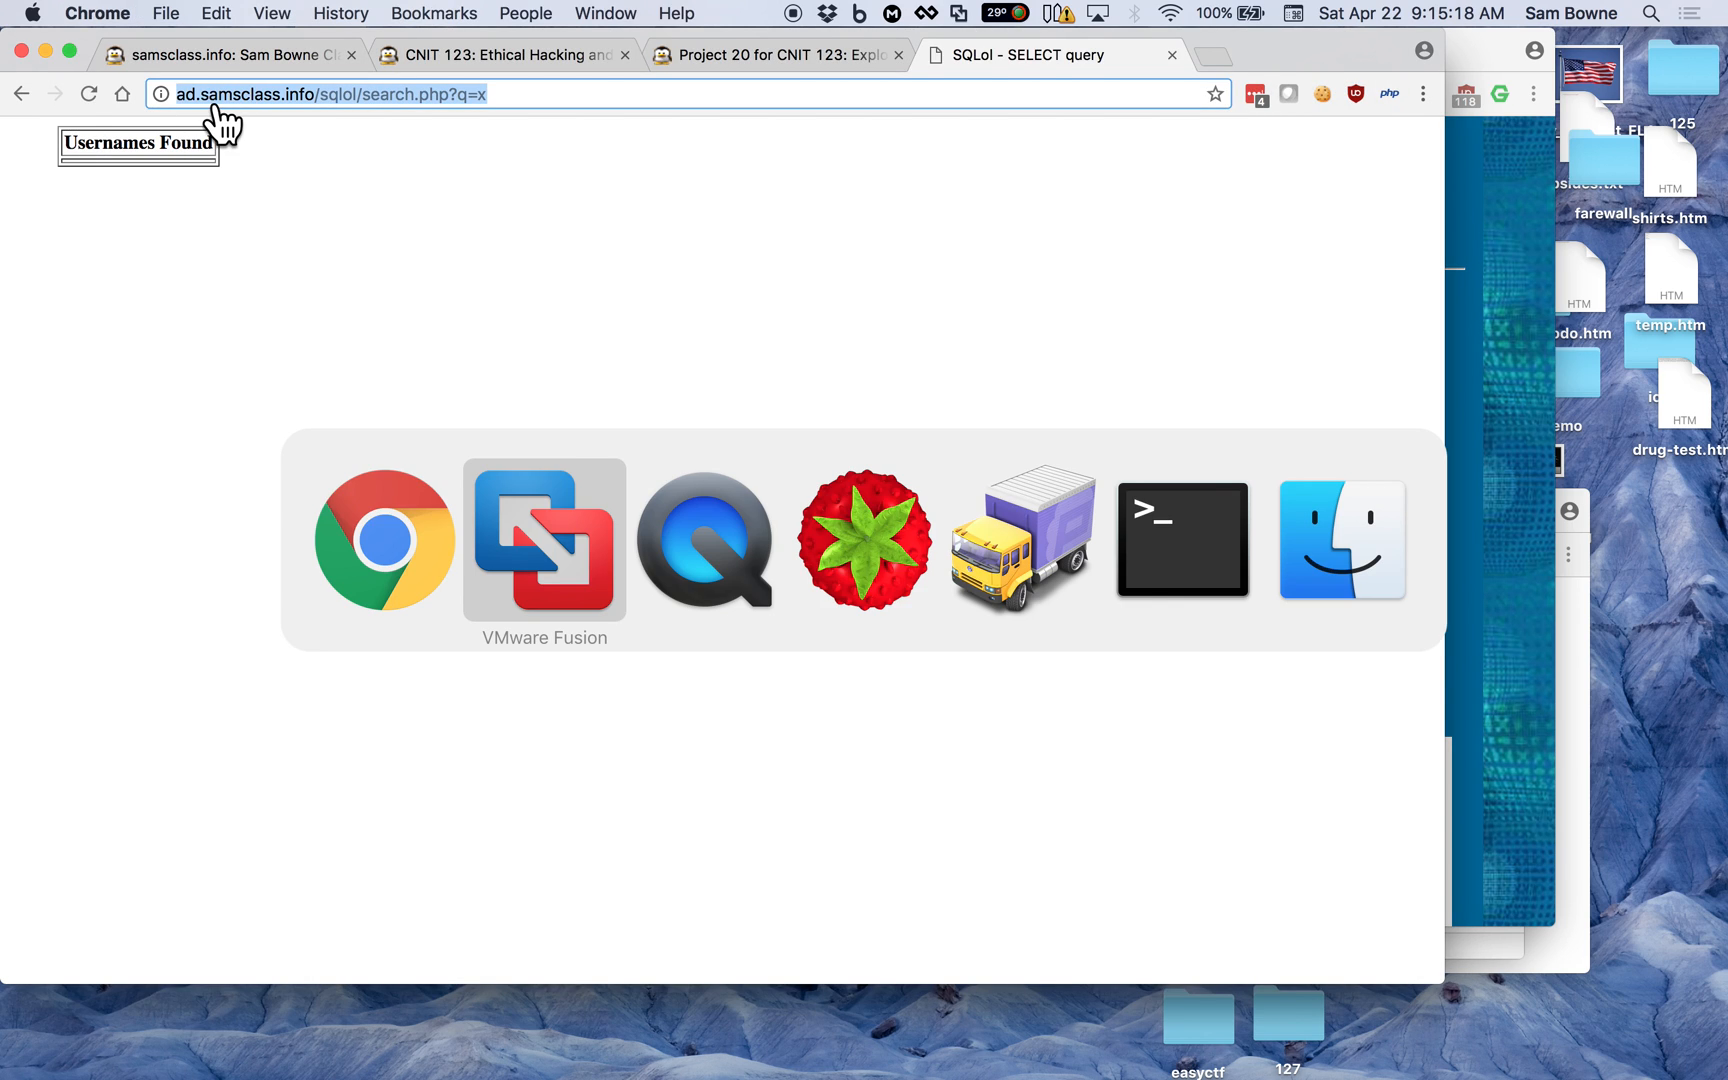
Stop the QuickTime screen recording and name the saved file p19-20.
left_click(706, 538)
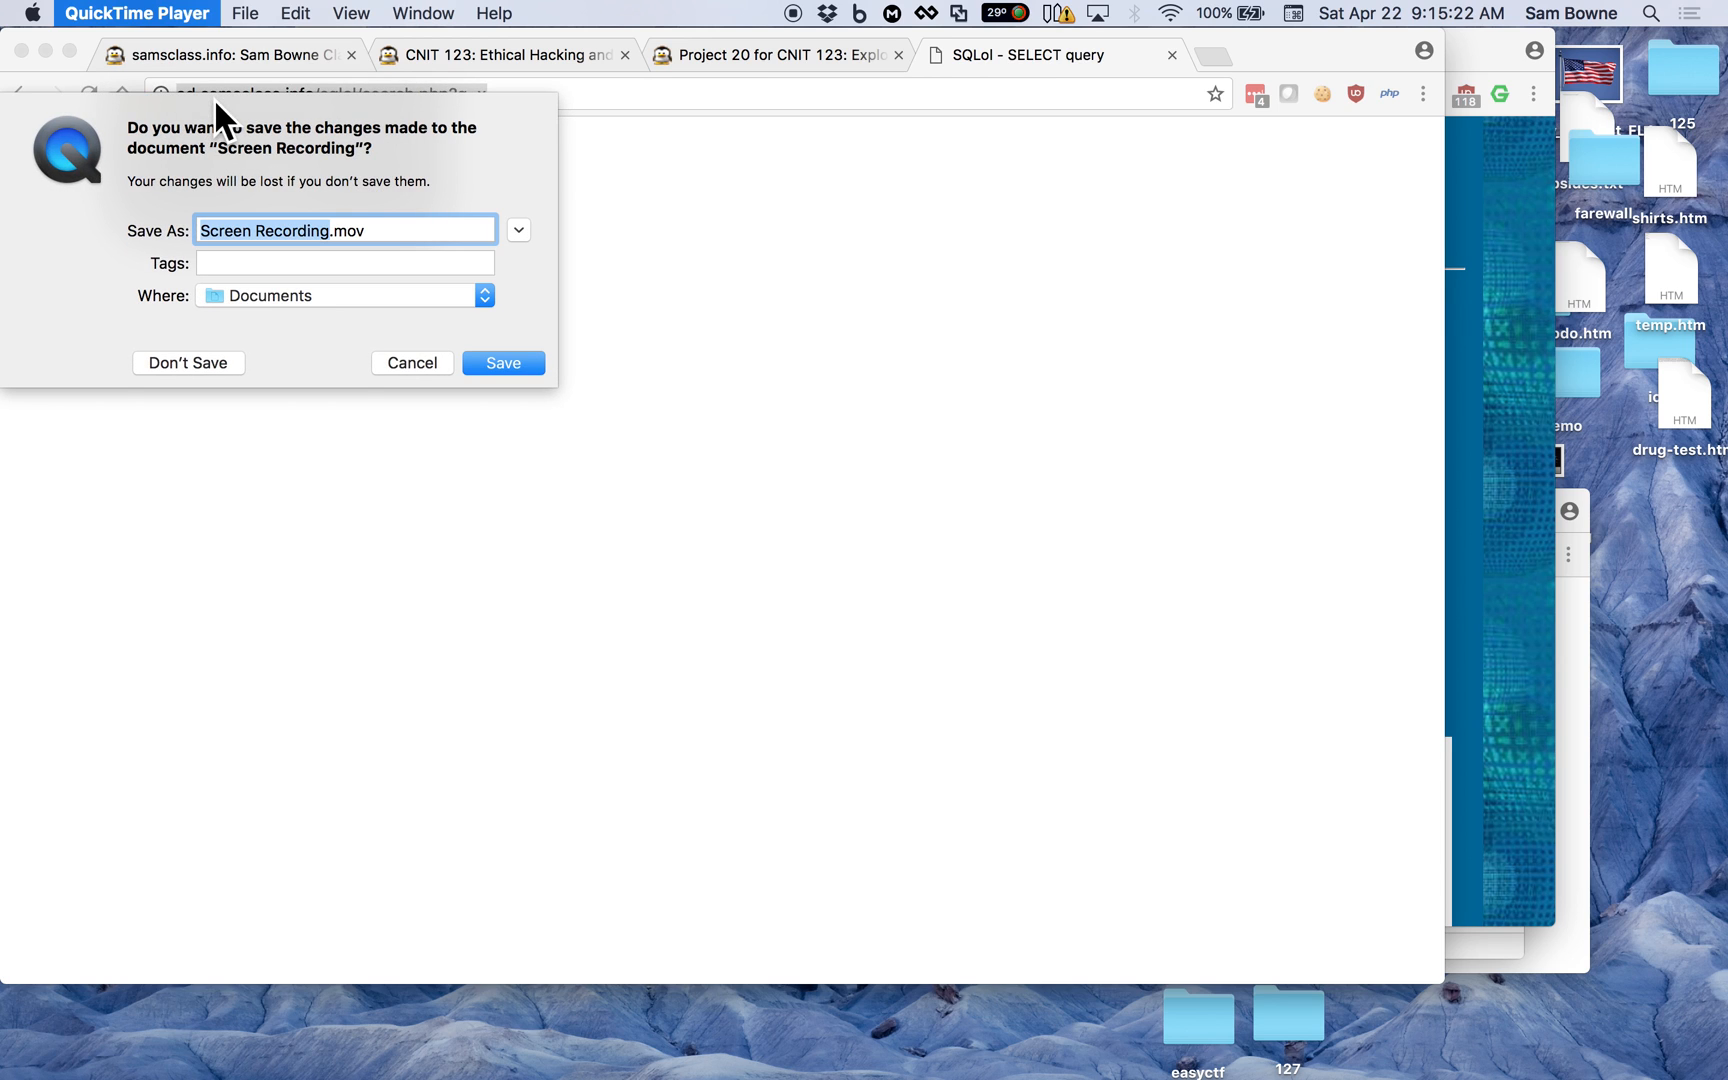
type("p19-20.mov")
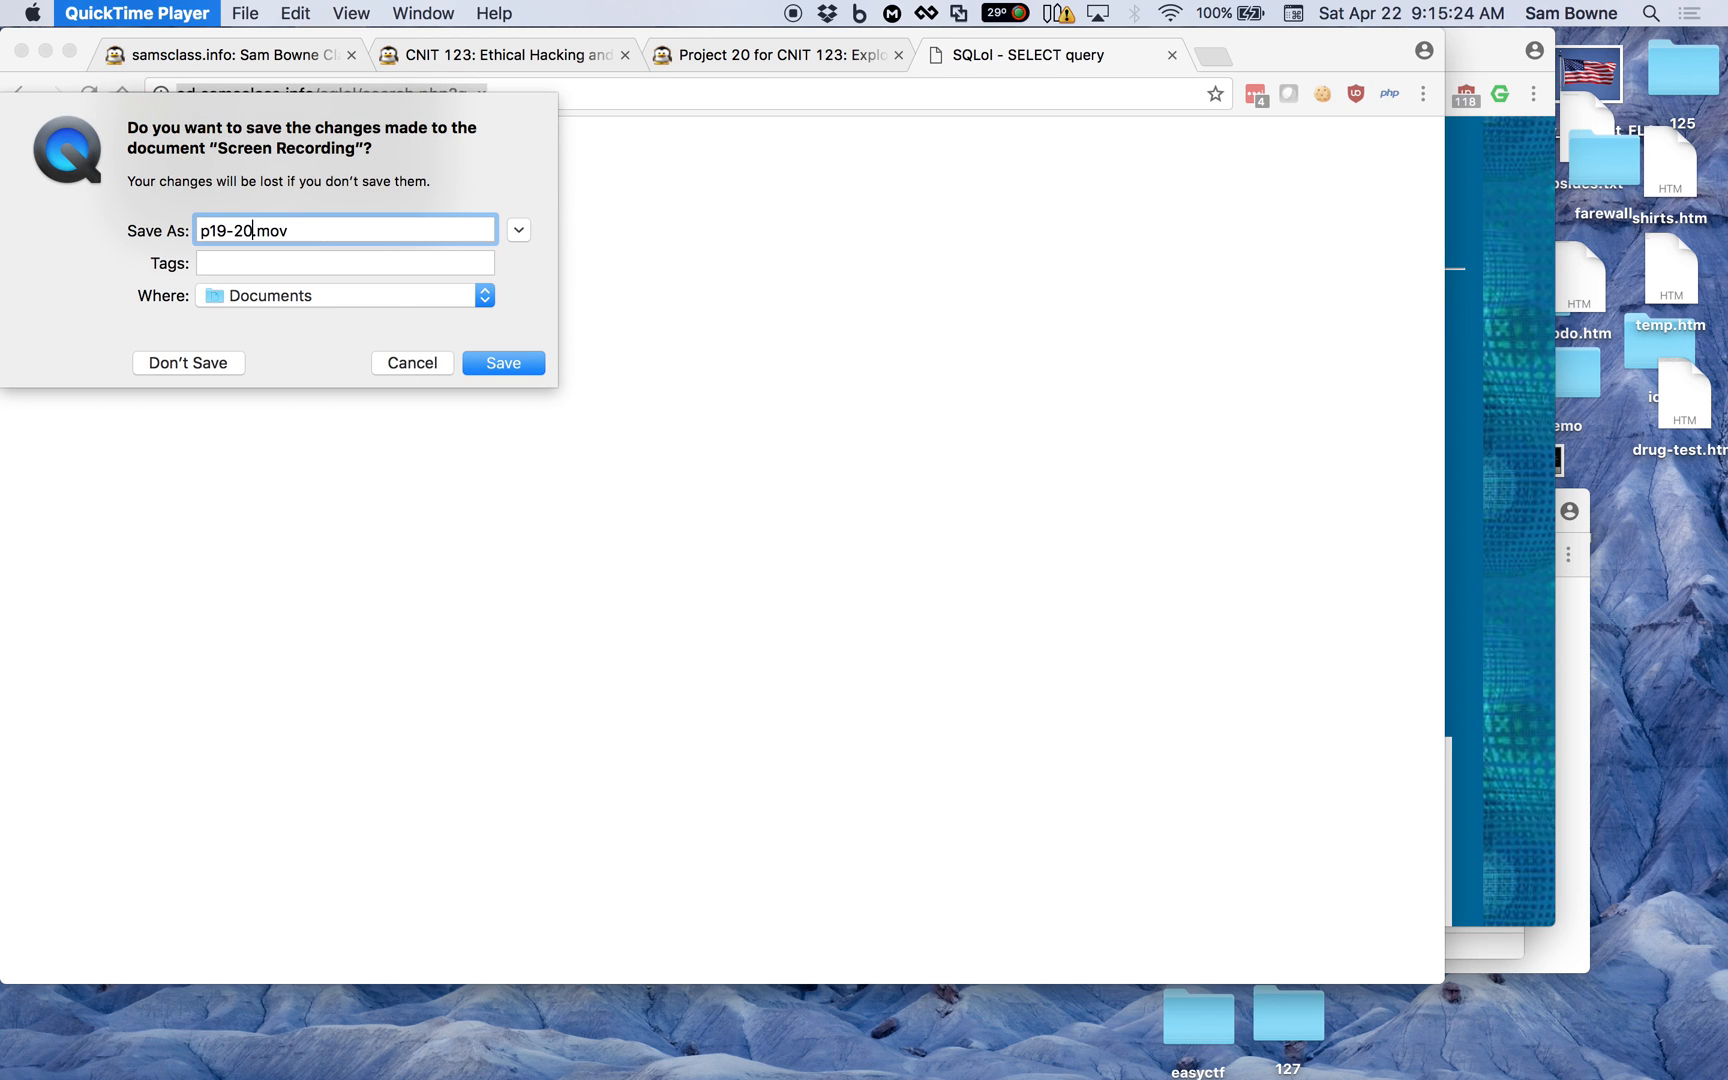